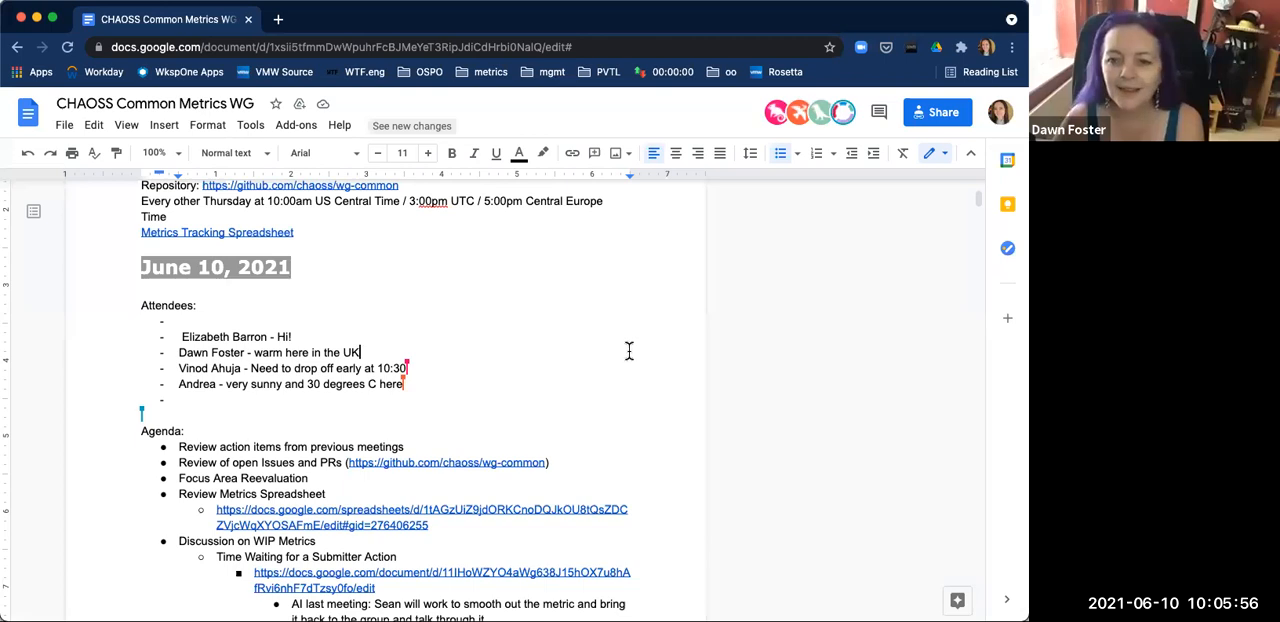
Step: Append 'for another meeting' to the note about dropping off early at 10:30
type("for")
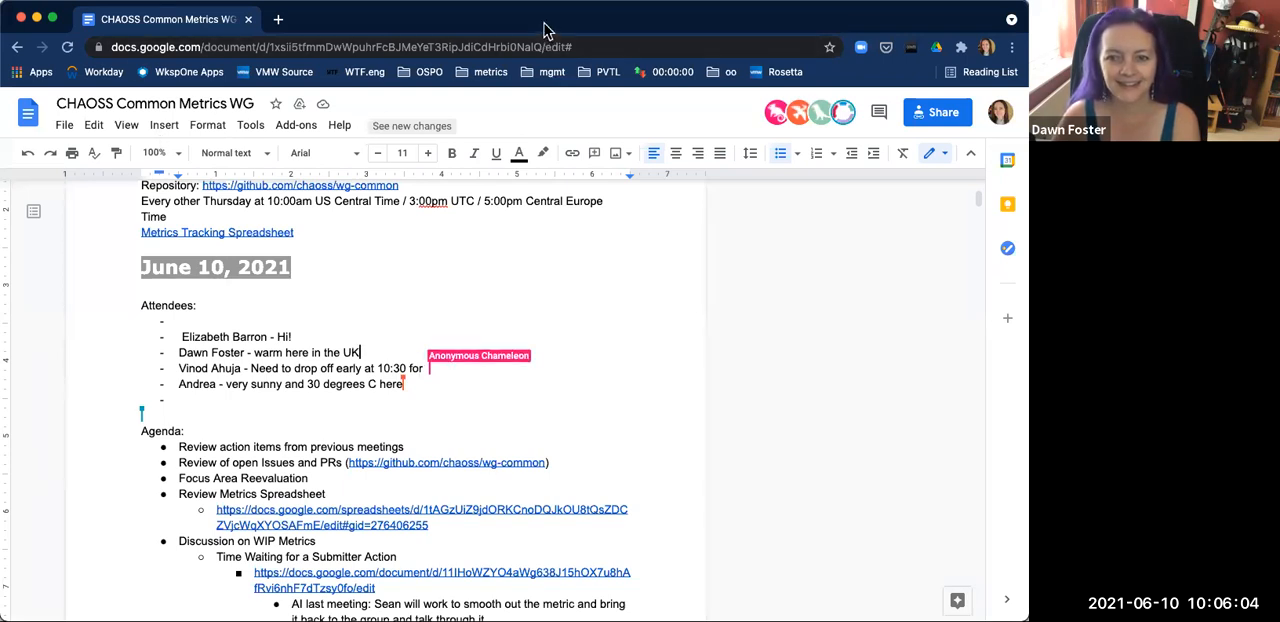
type("another meetoi")
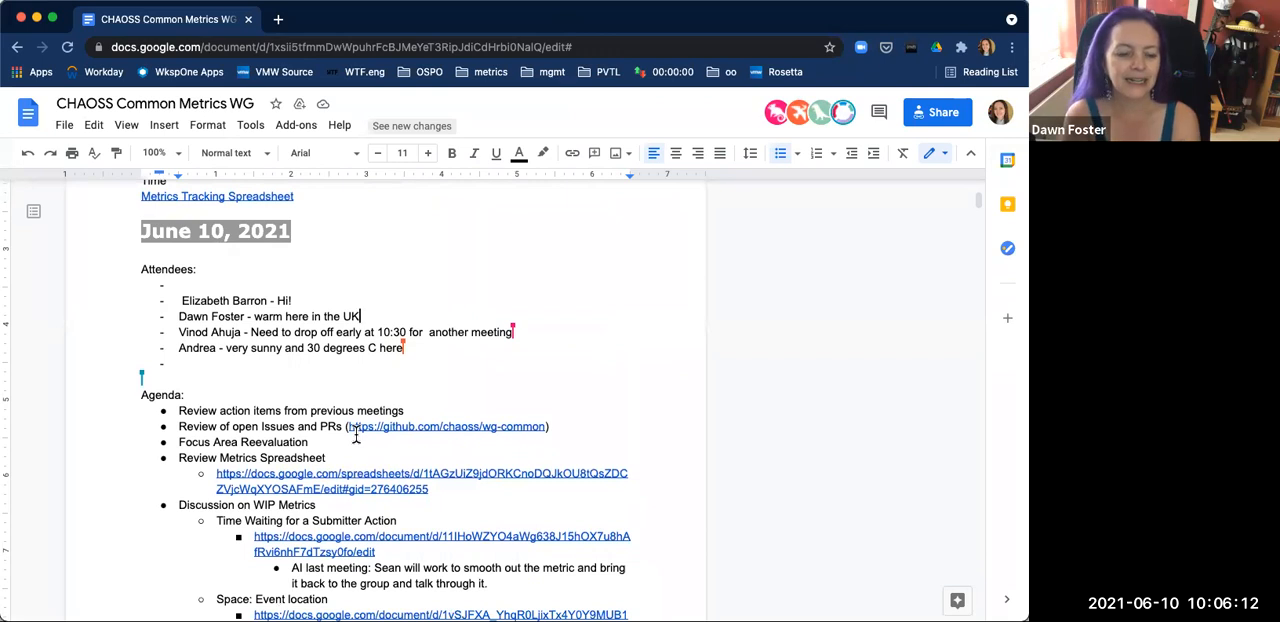
scroll("down", 3)
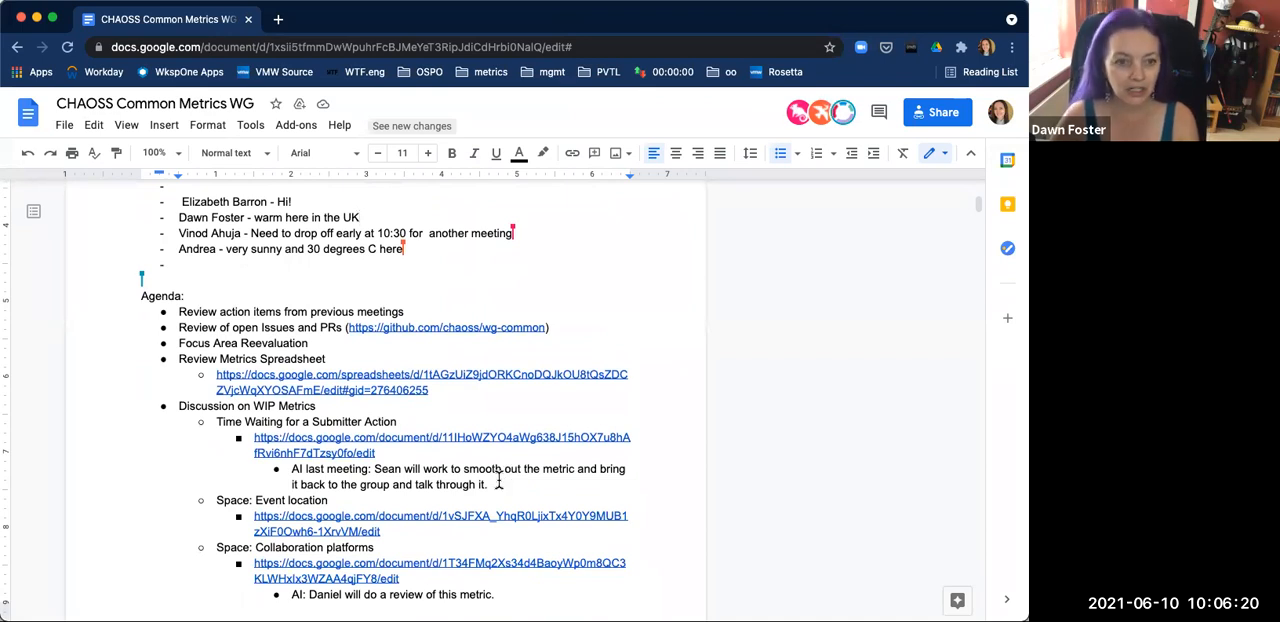
scroll("down", 3)
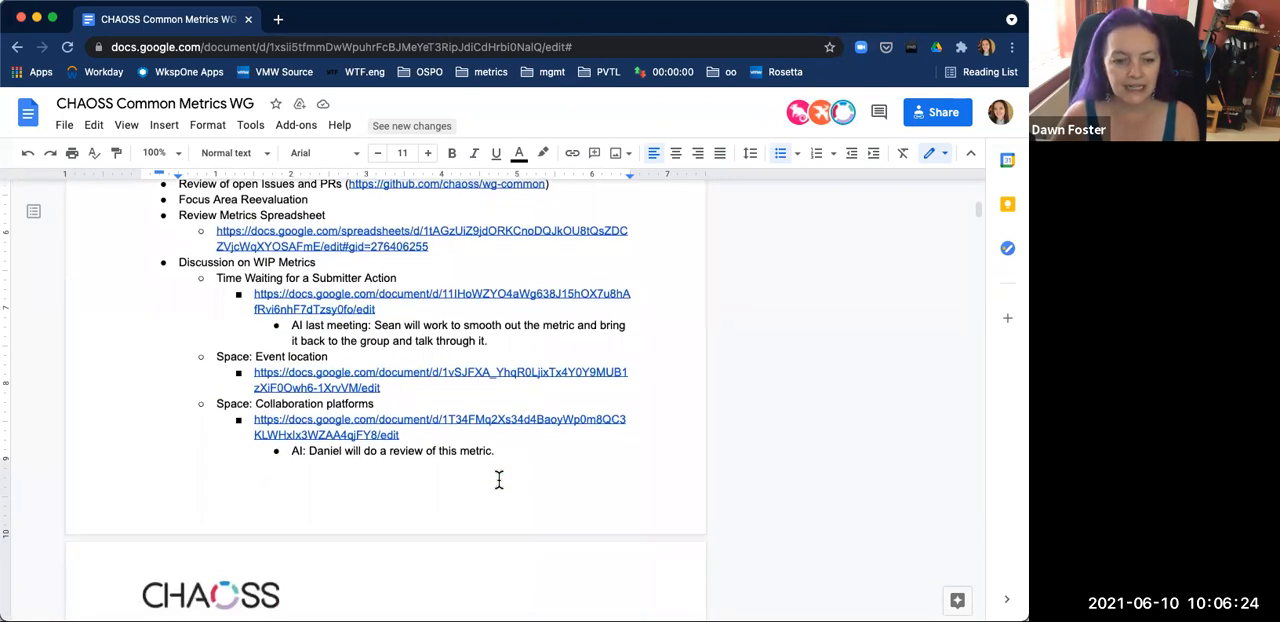
scroll("down", 3)
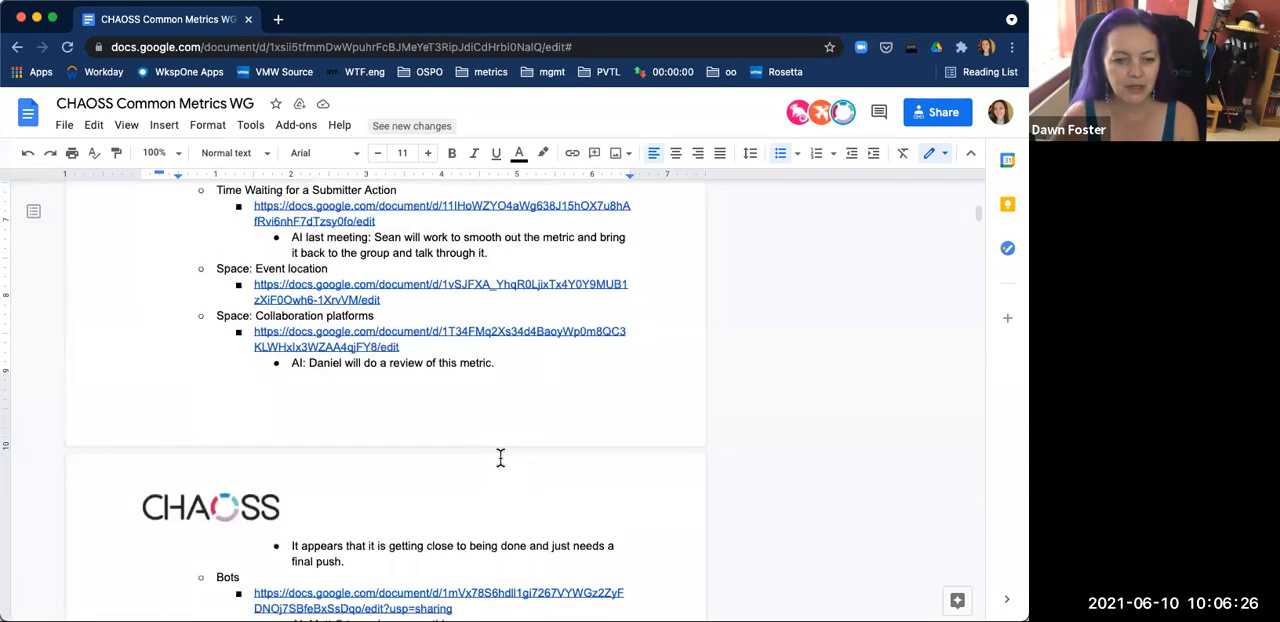
scroll("down", 3)
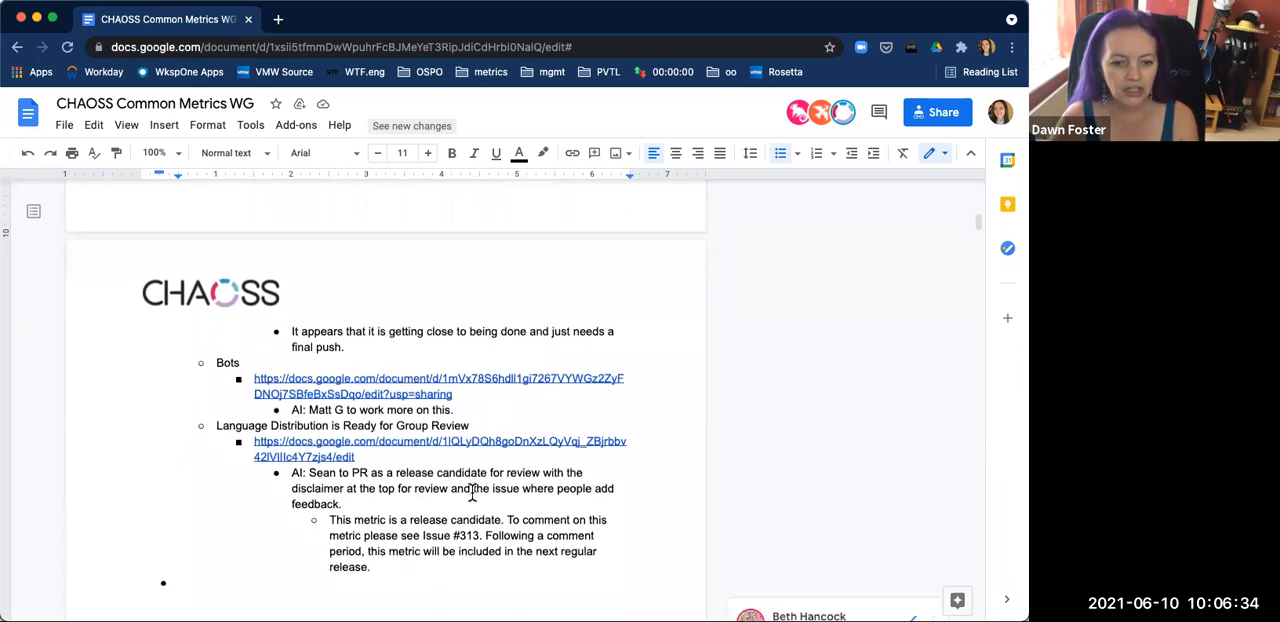
scroll("down", 3)
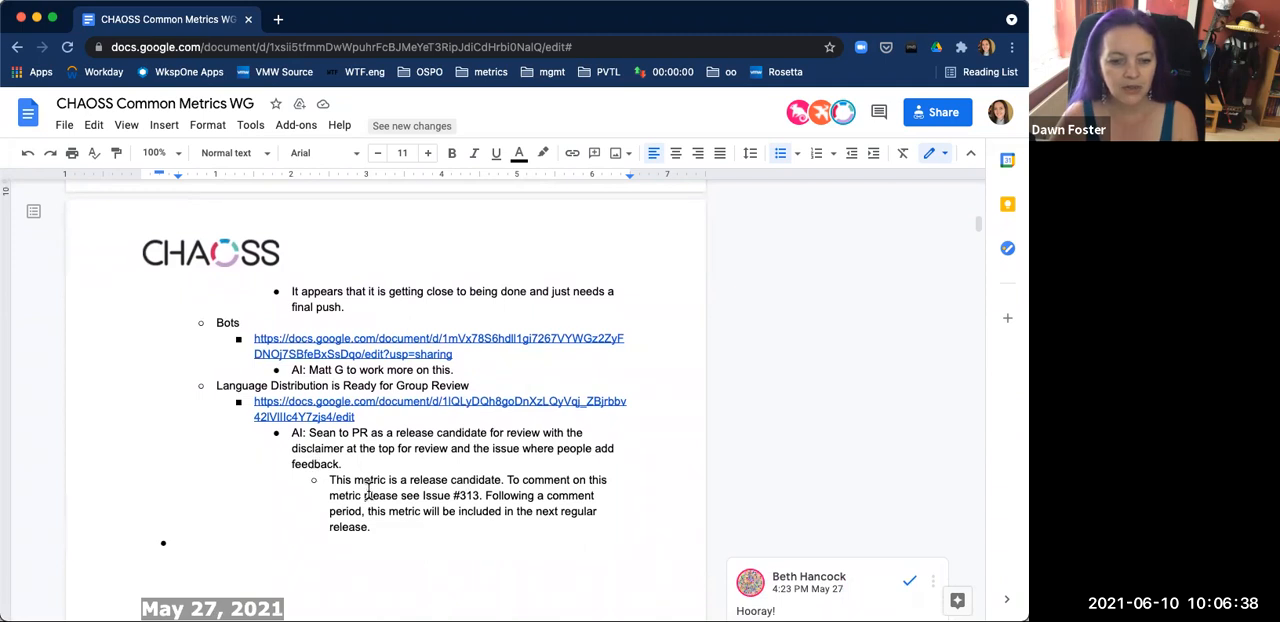
mouse_move(476, 572)
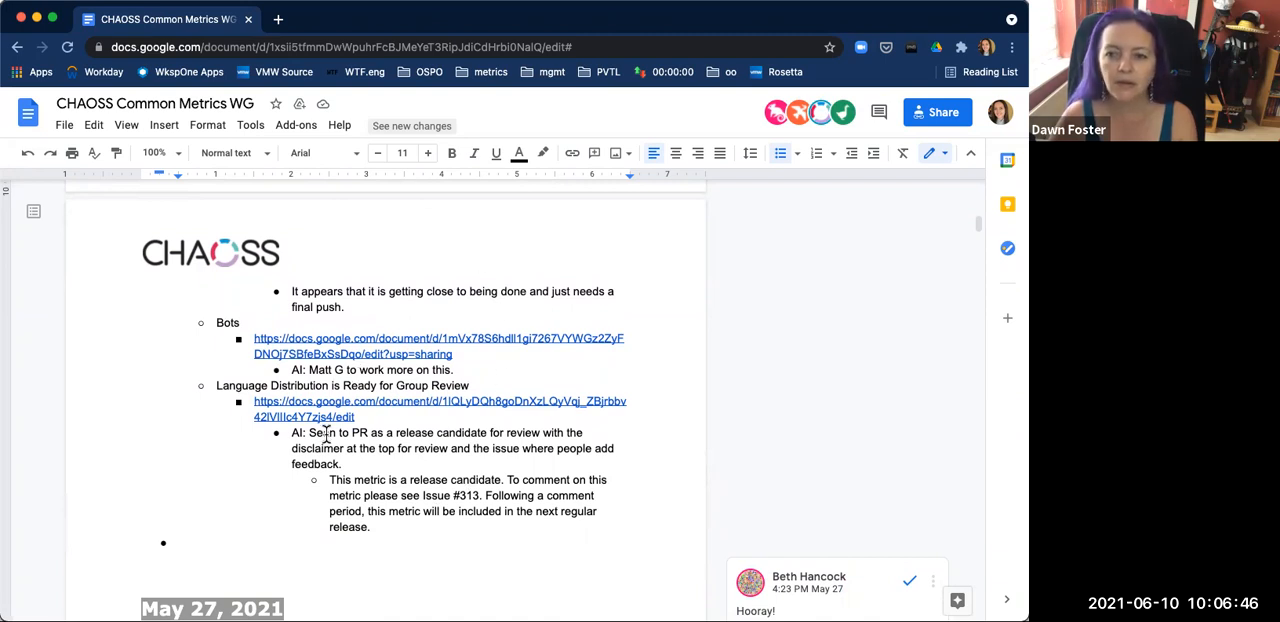
type("Sean")
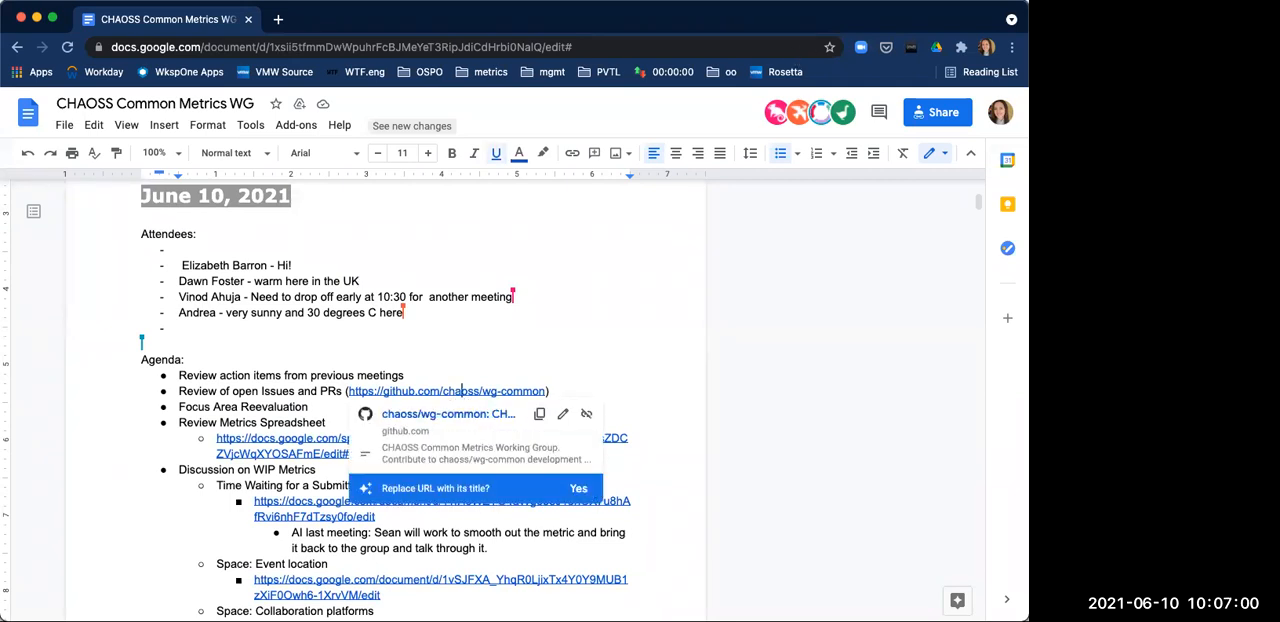
mouse_move(380, 398)
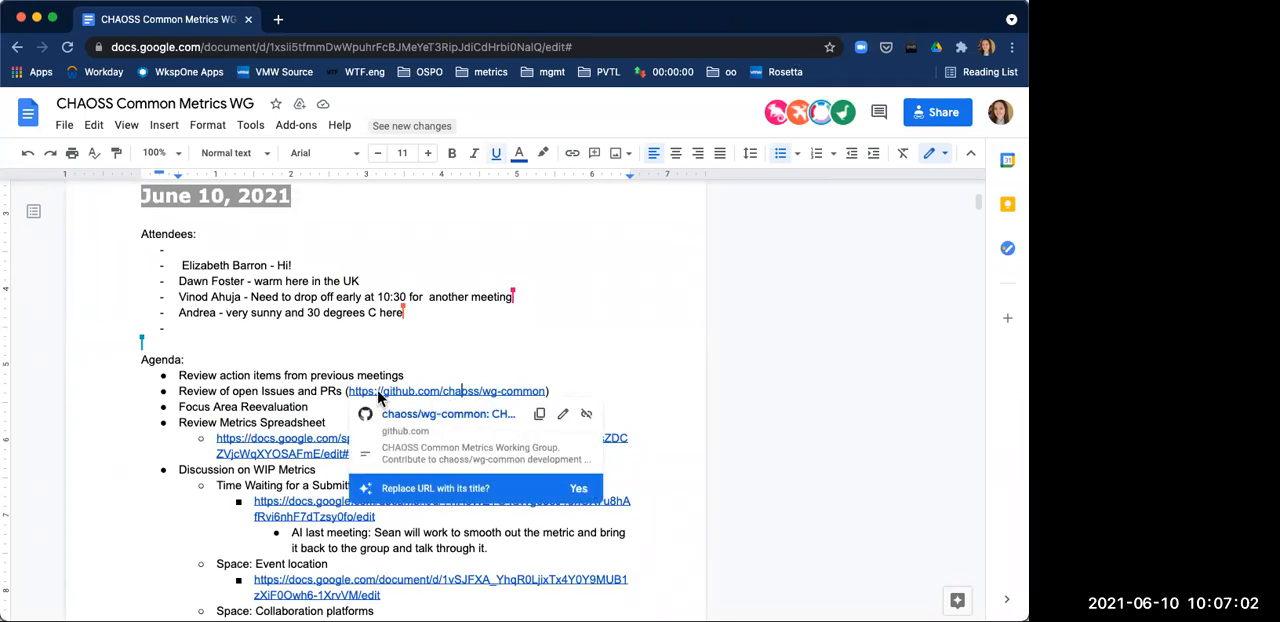
mouse_move(202, 272)
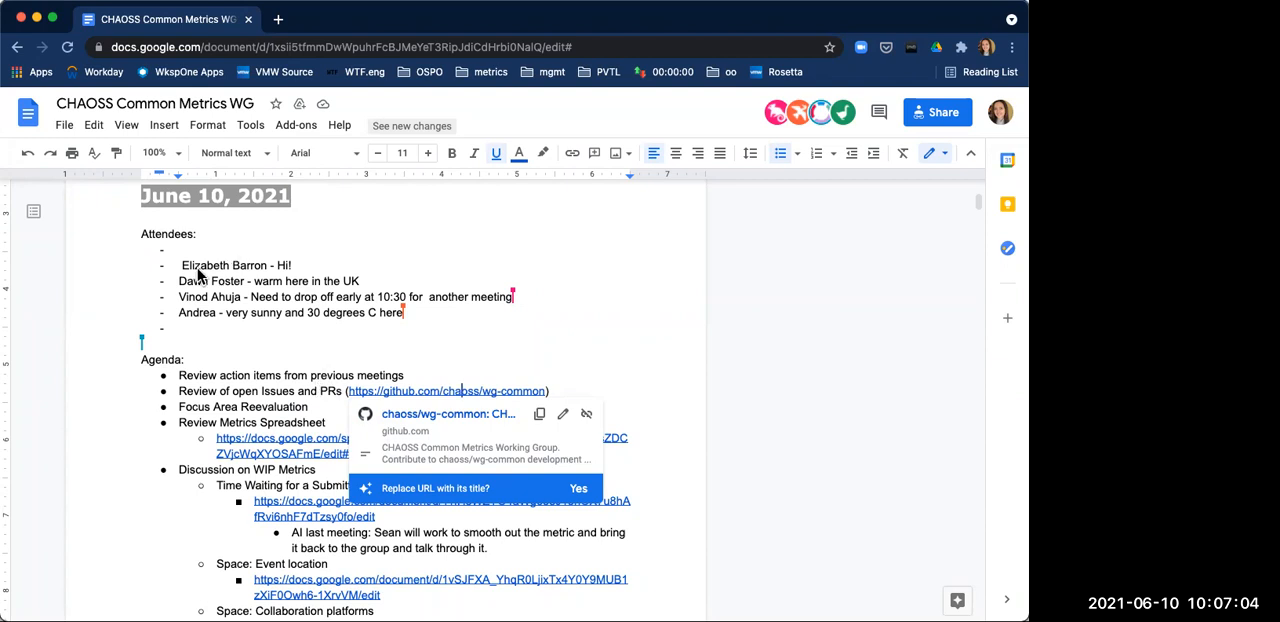
mouse_move(364, 204)
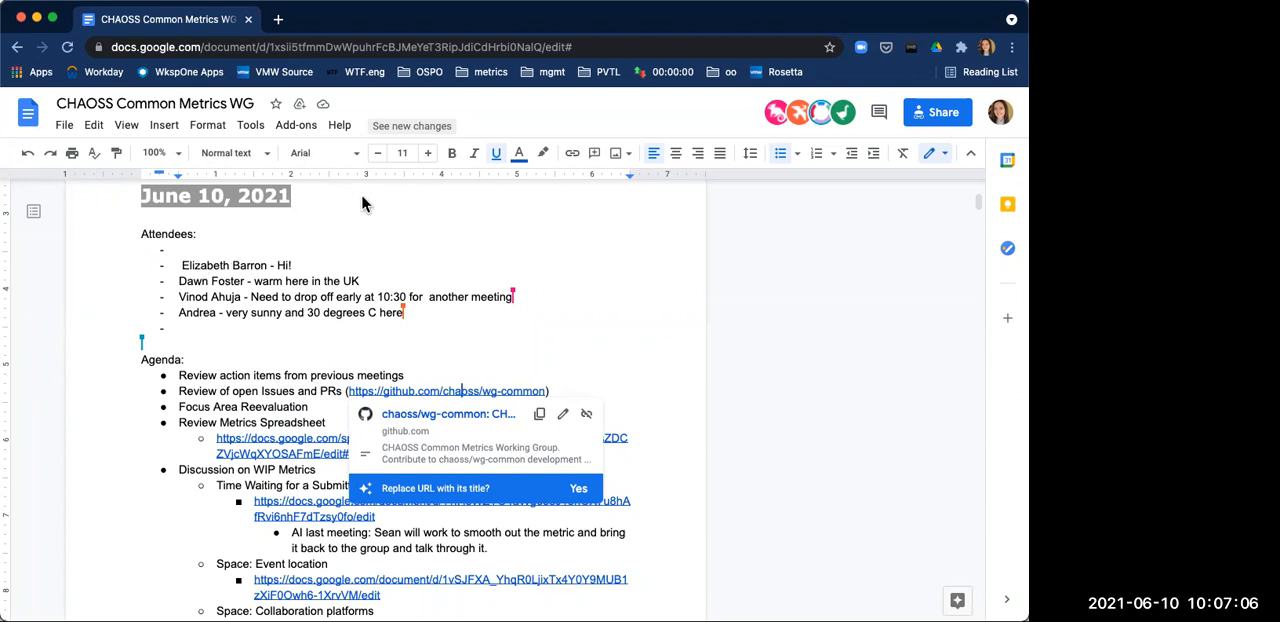
mouse_move(604, 288)
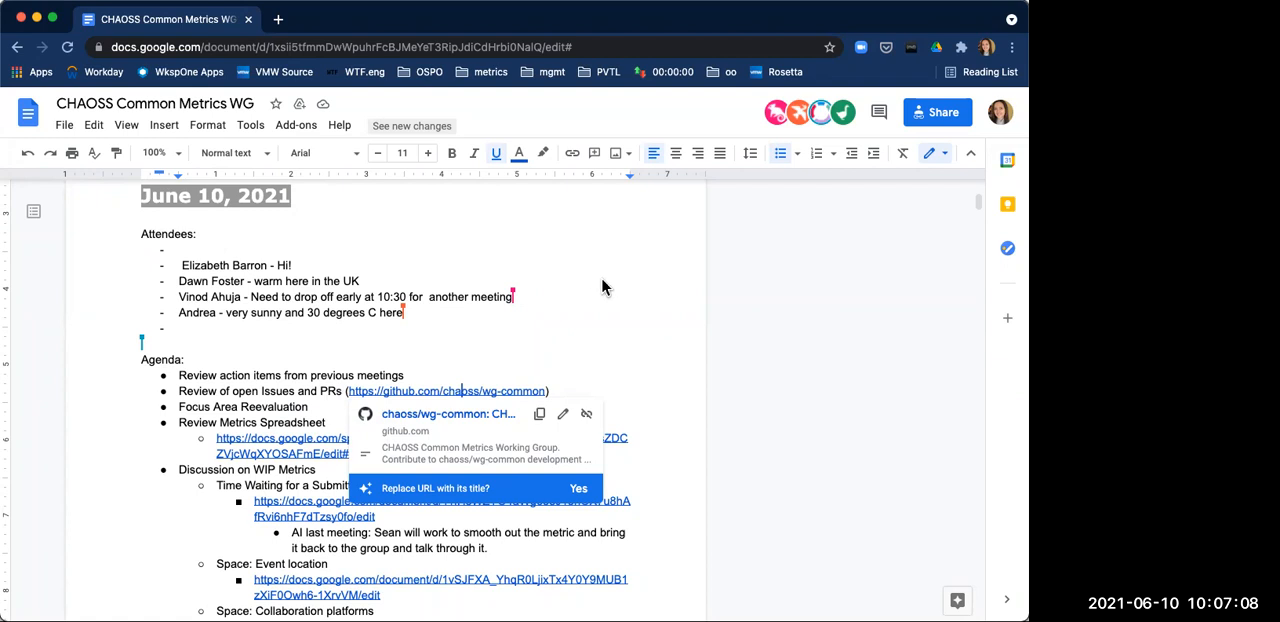
Step: Scroll to the agenda item linking the github.com/chaoss/wg-common repository
scroll("down", 3)
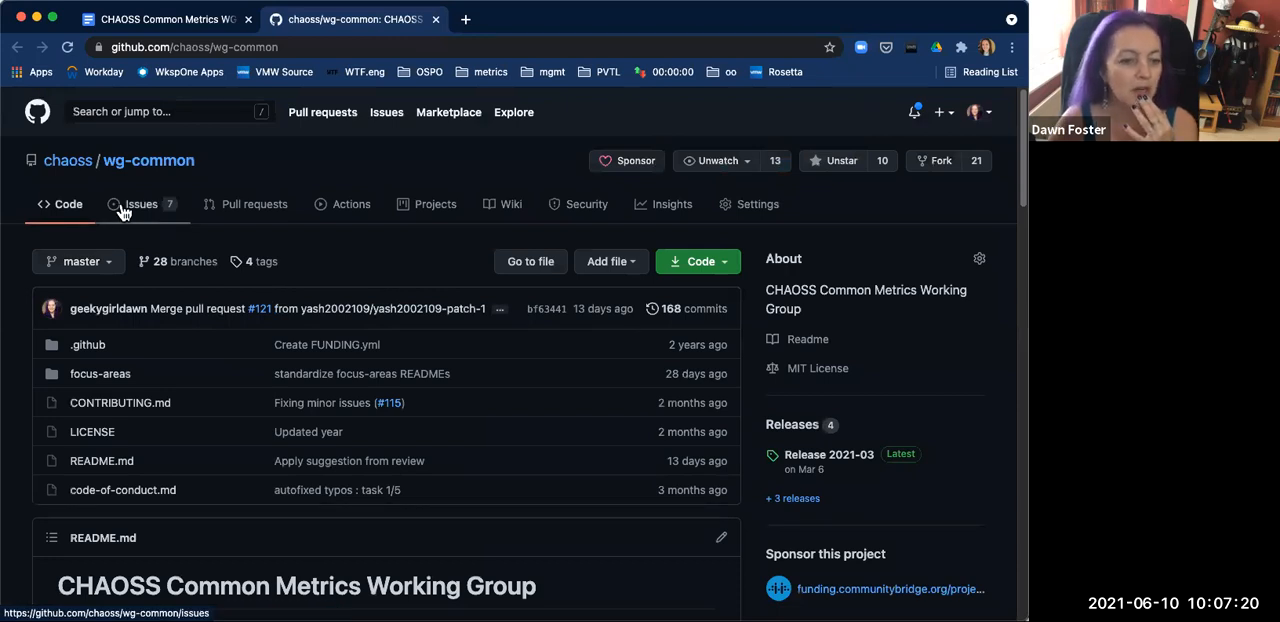
Step: Browse the wg-common pull requests and open issues, then open issue #116 on README structure
left_click(254, 204)
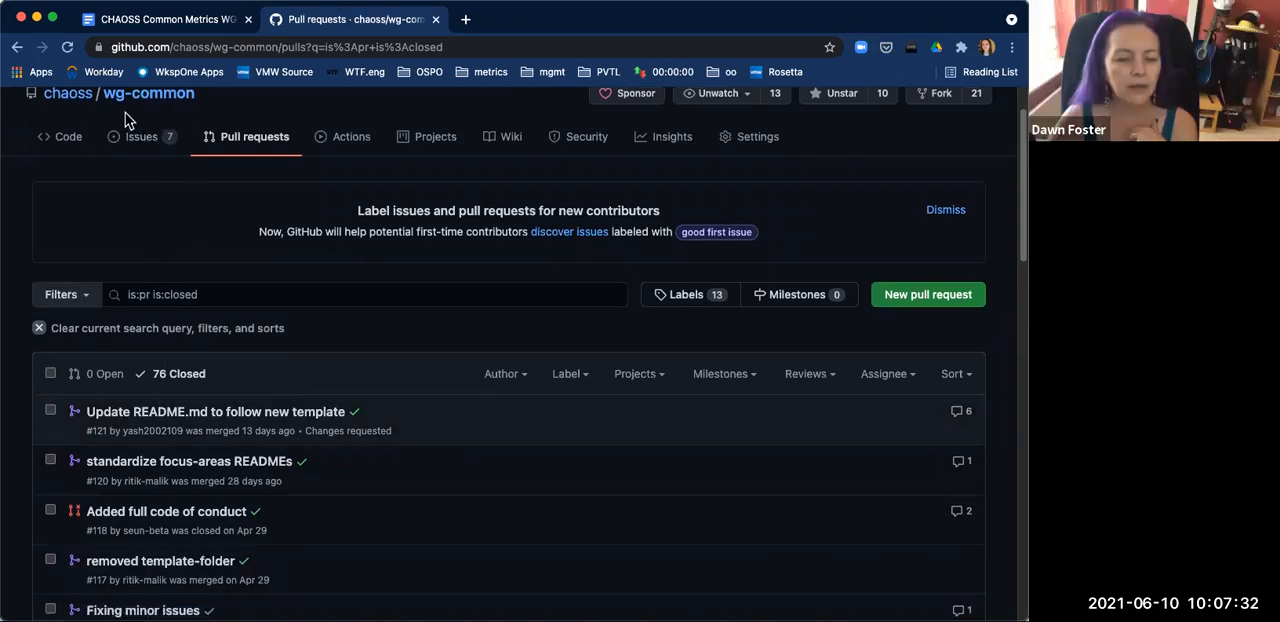
left_click(140, 136)
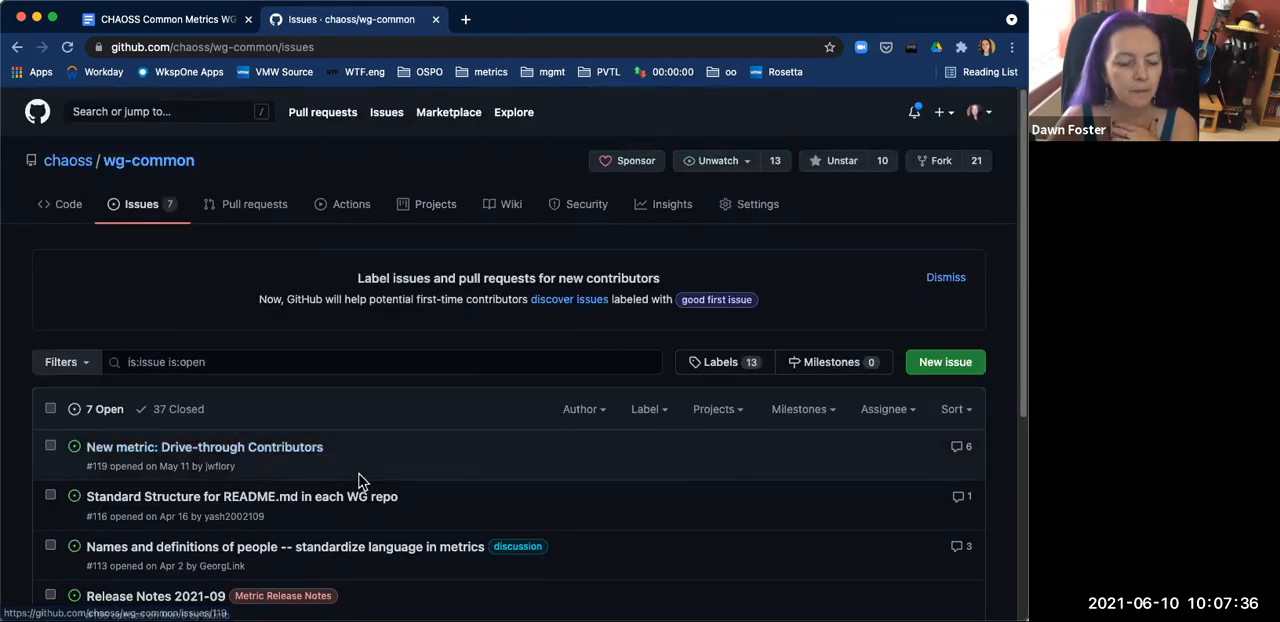
scroll("down", 3)
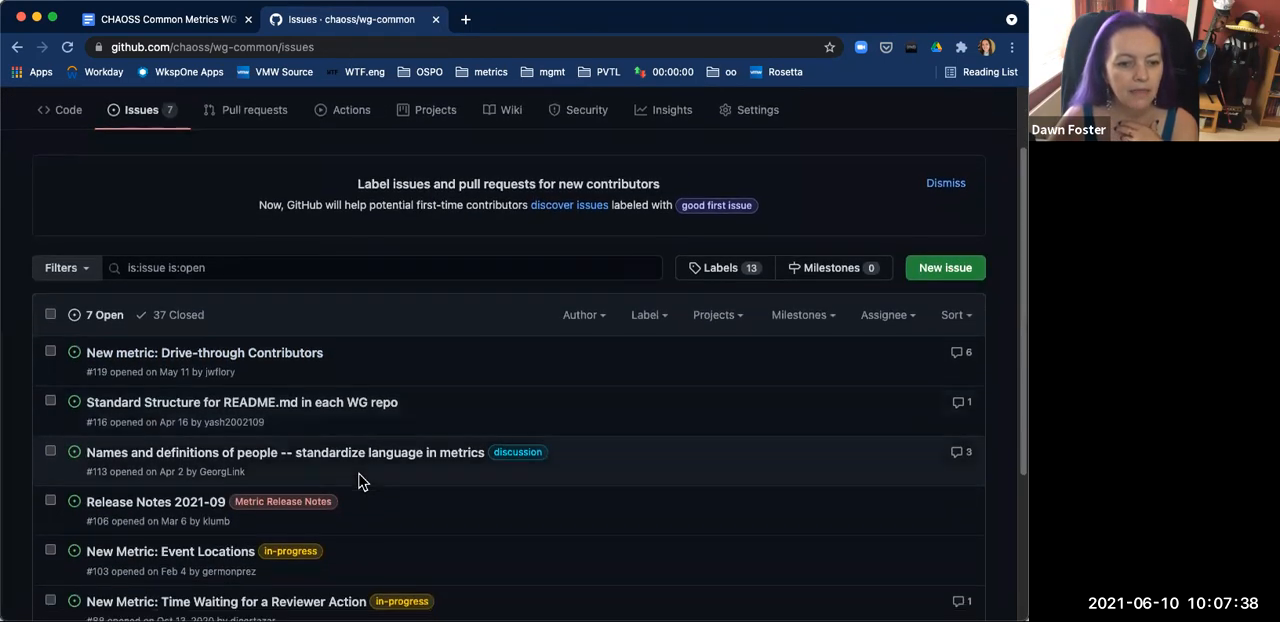
scroll("down", 3)
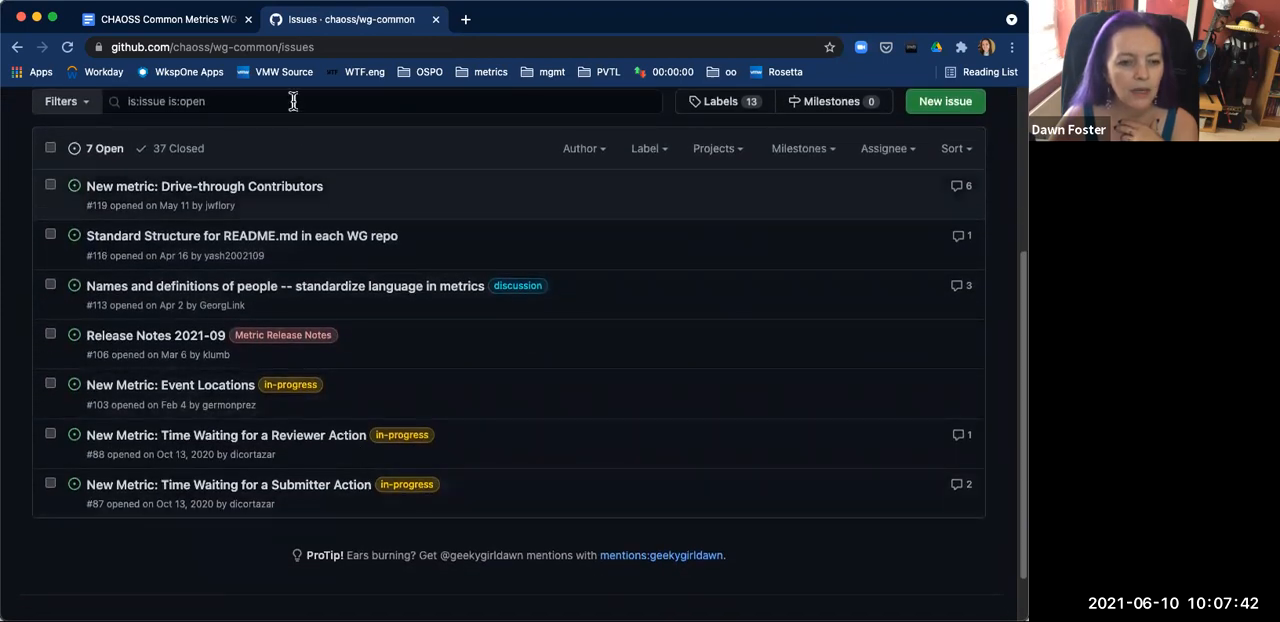
mouse_move(204, 186)
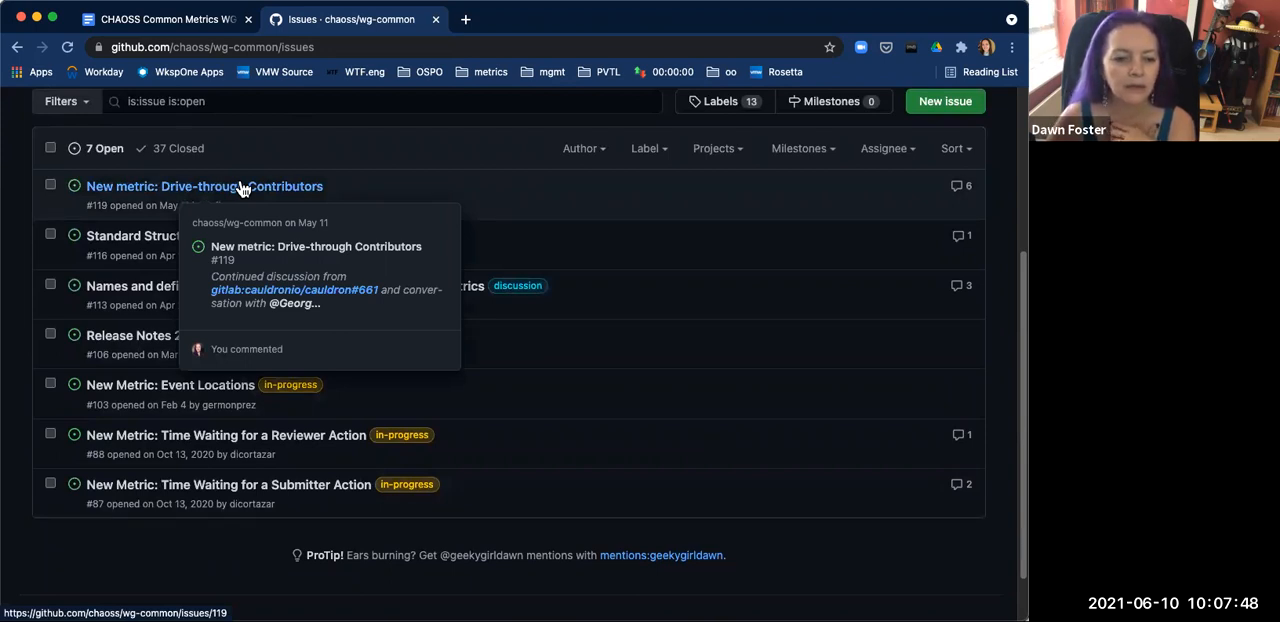
mouse_move(278, 182)
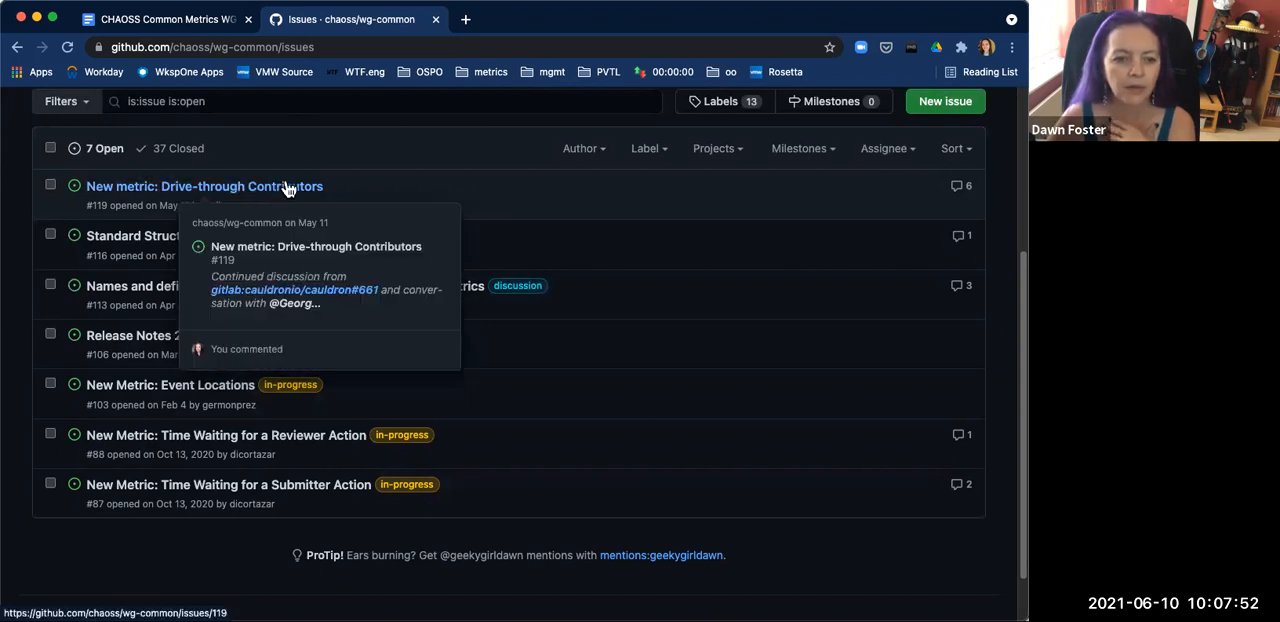
mouse_move(356, 244)
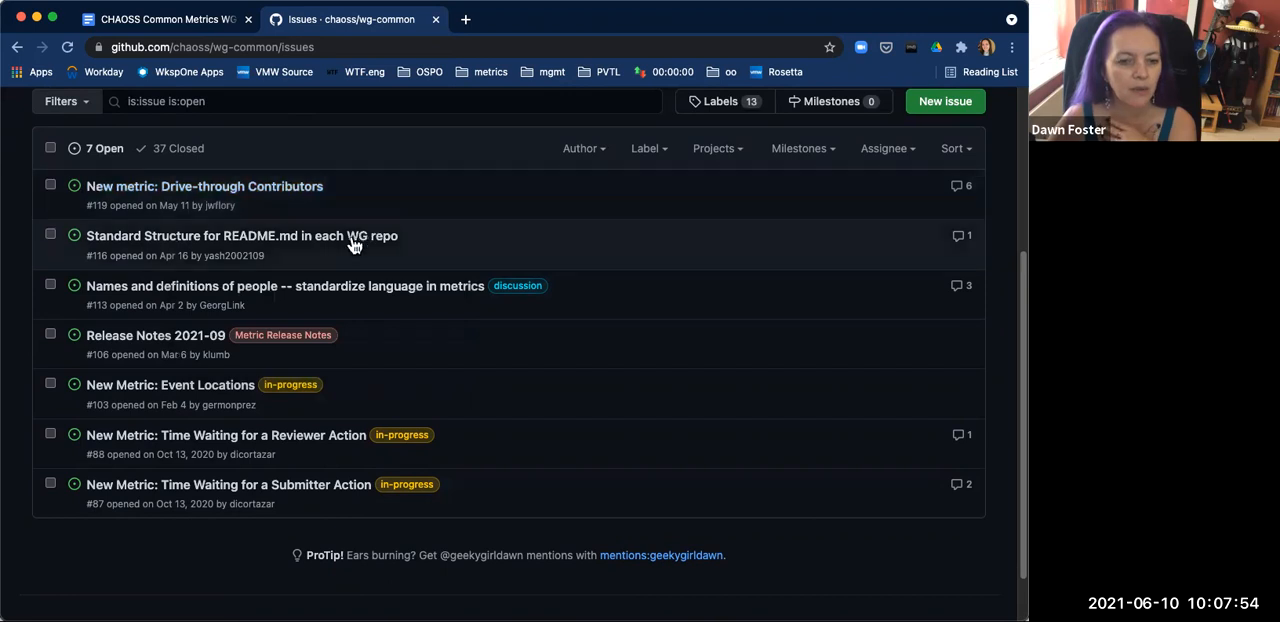
left_click(240, 236)
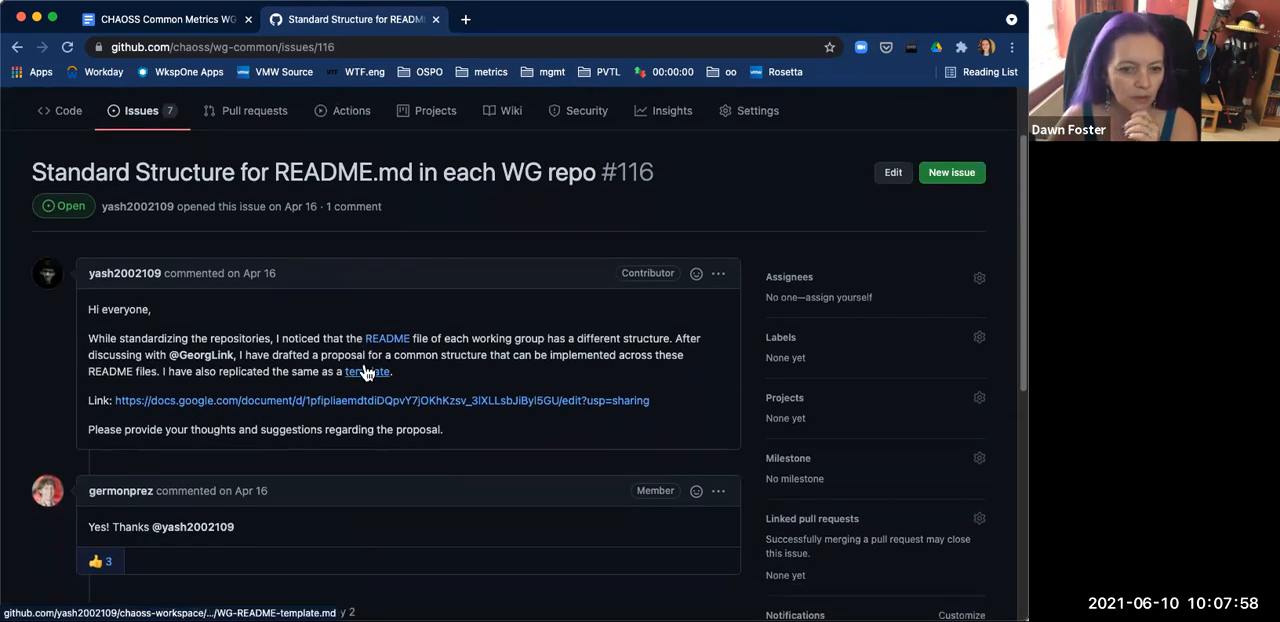
Step: Read and close issue #116, leaving six open and 38 closed wg-common issues
scroll("down", 3)
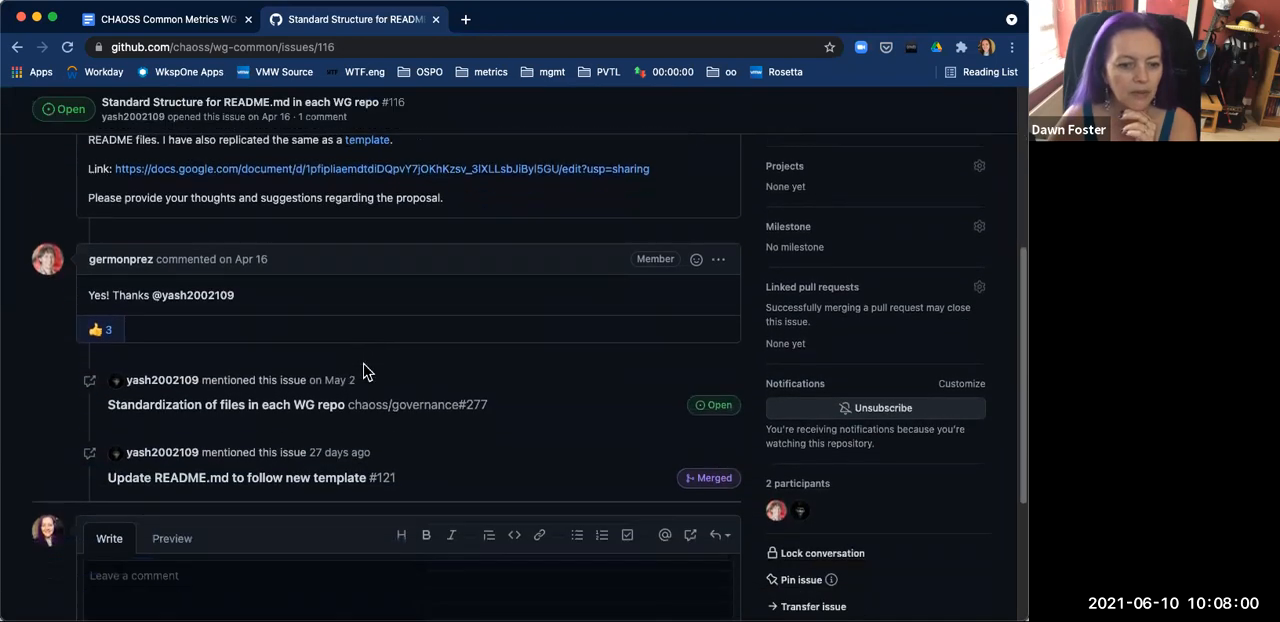
scroll("down", 3)
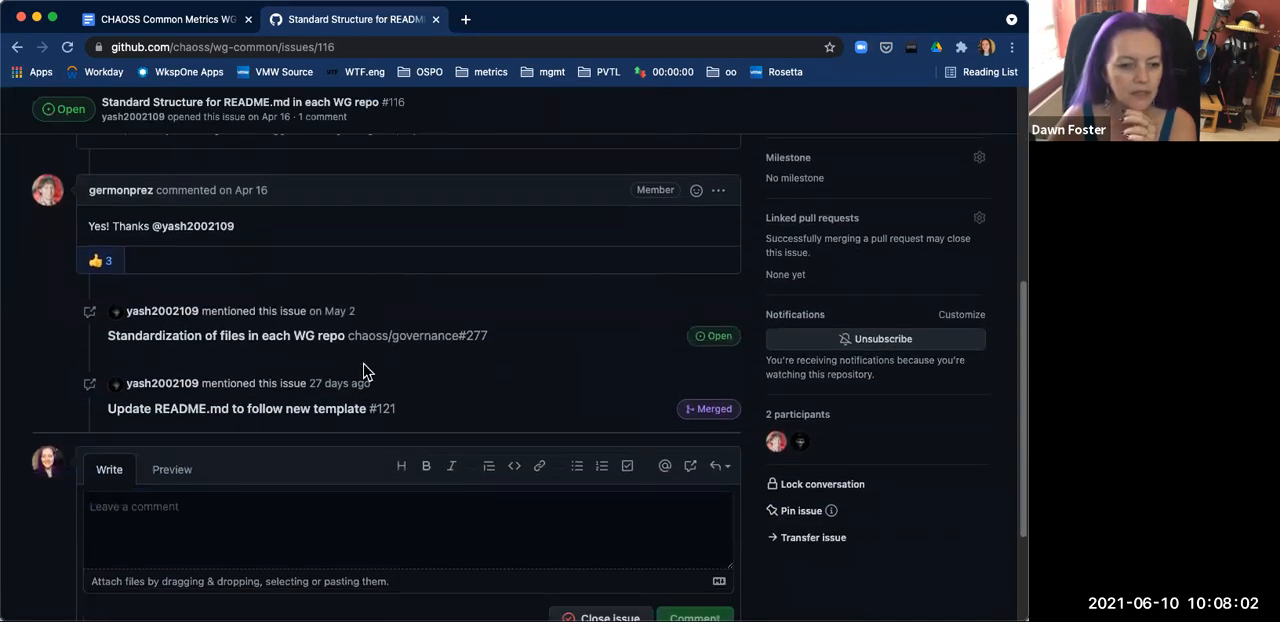
mouse_move(268, 432)
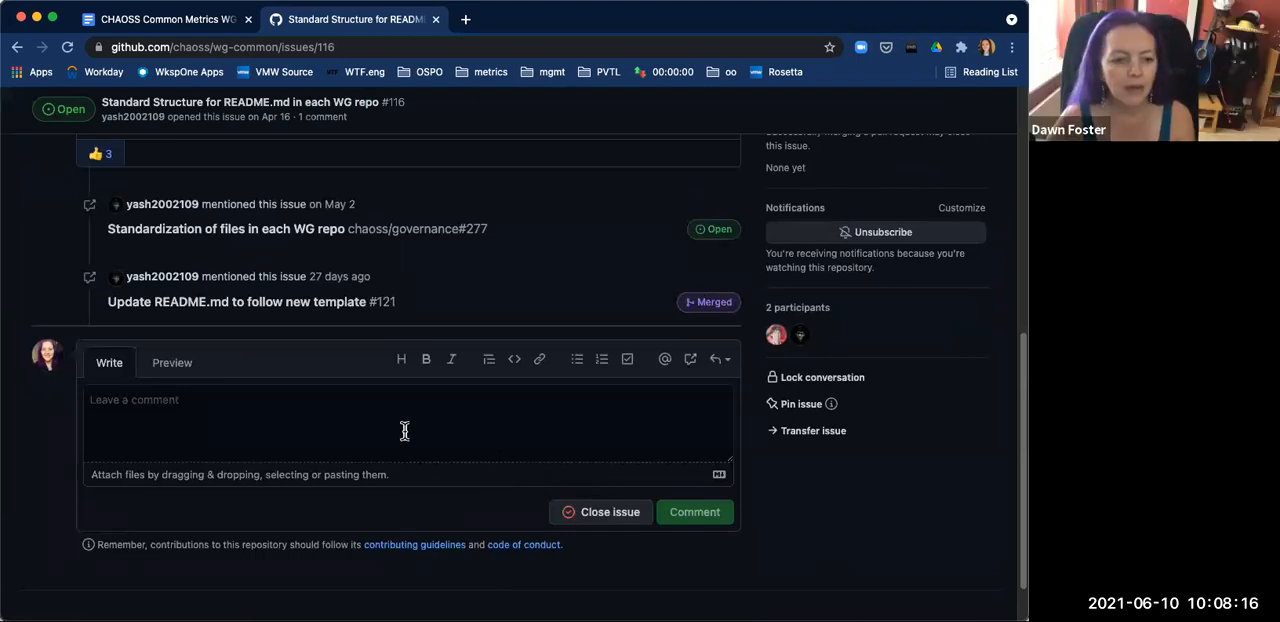
mouse_move(616, 540)
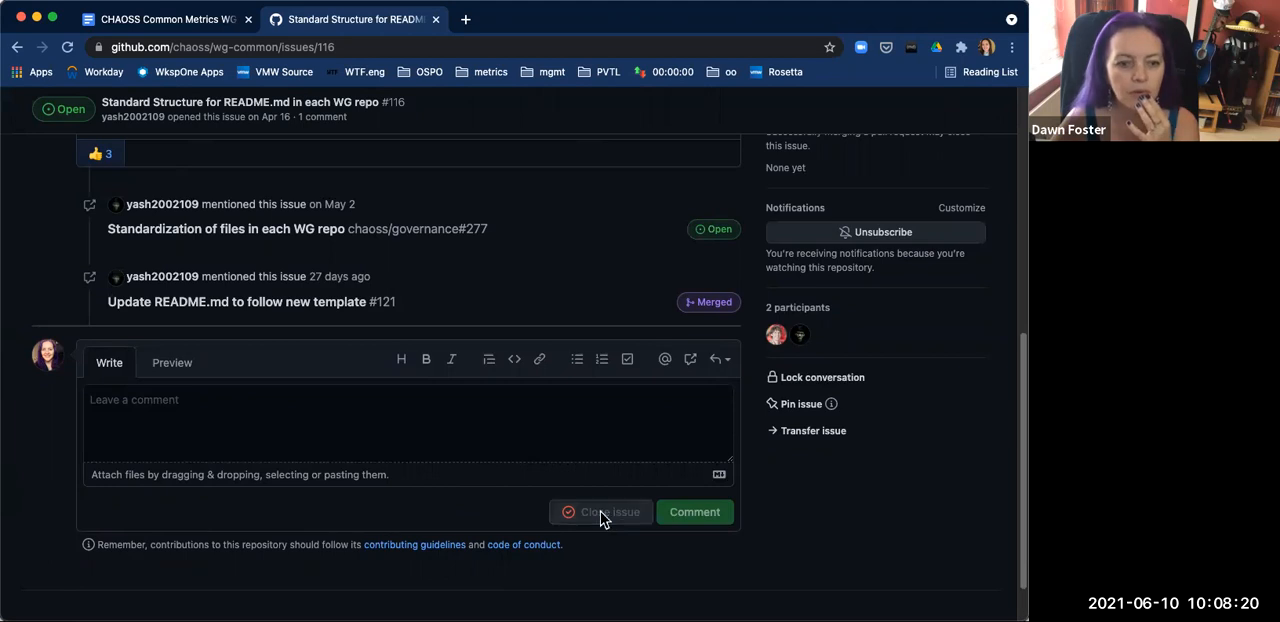
left_click(600, 512)
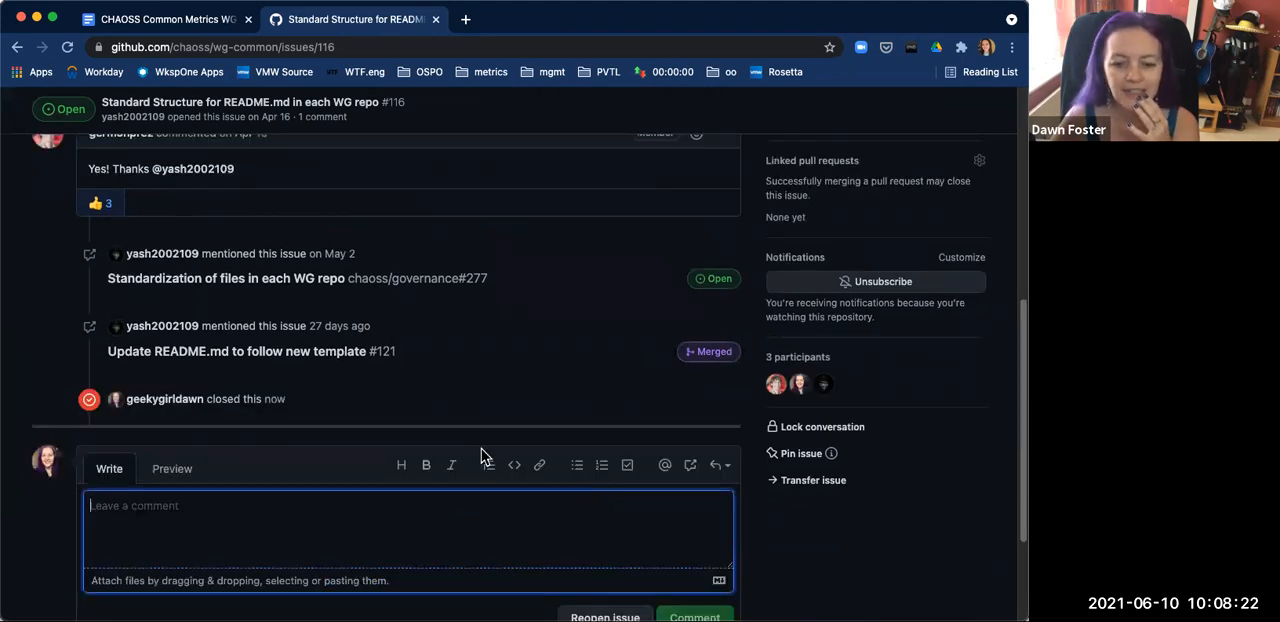
scroll("up", 3)
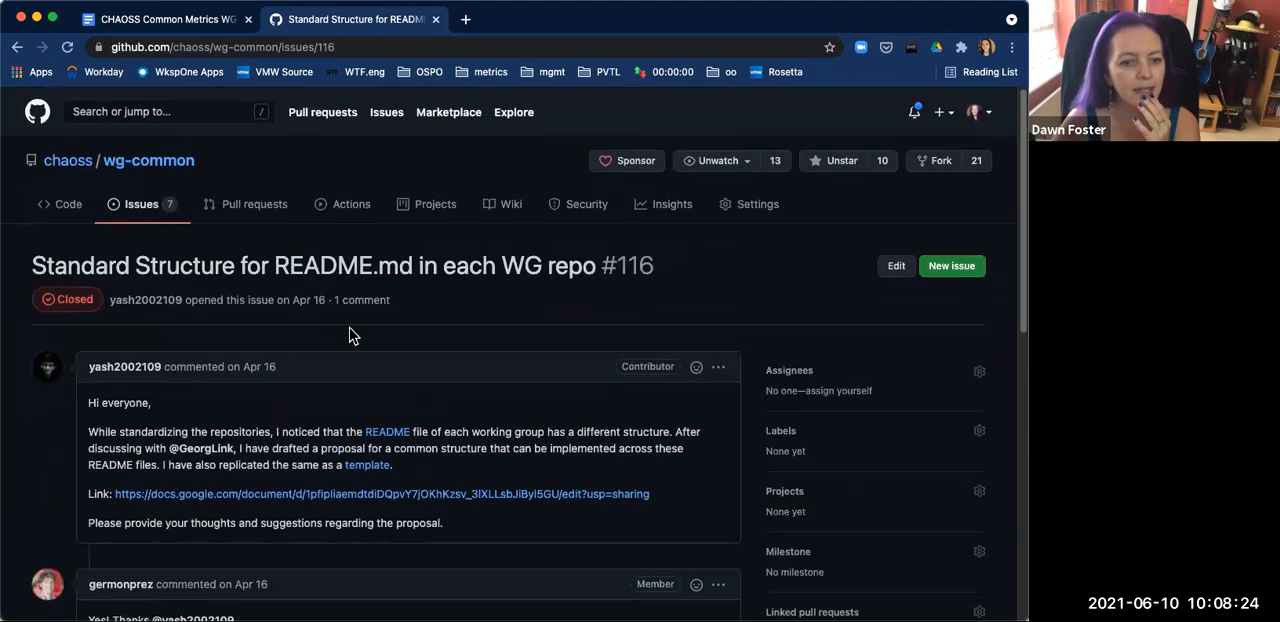
left_click(140, 204)
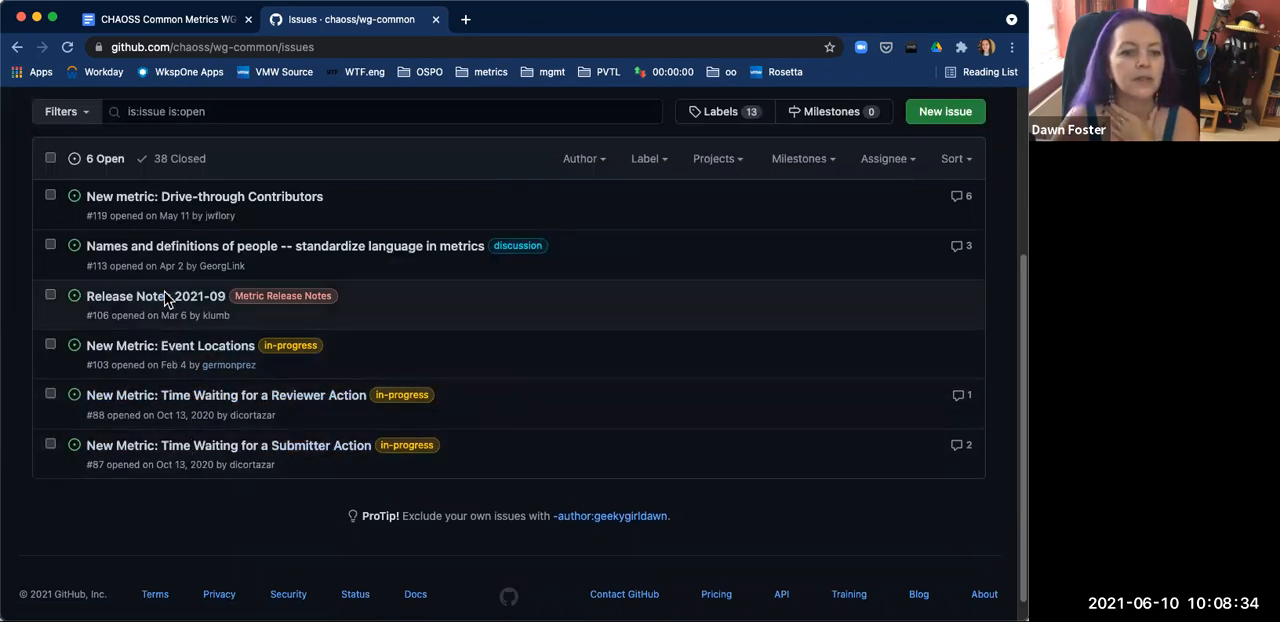
mouse_move(200, 246)
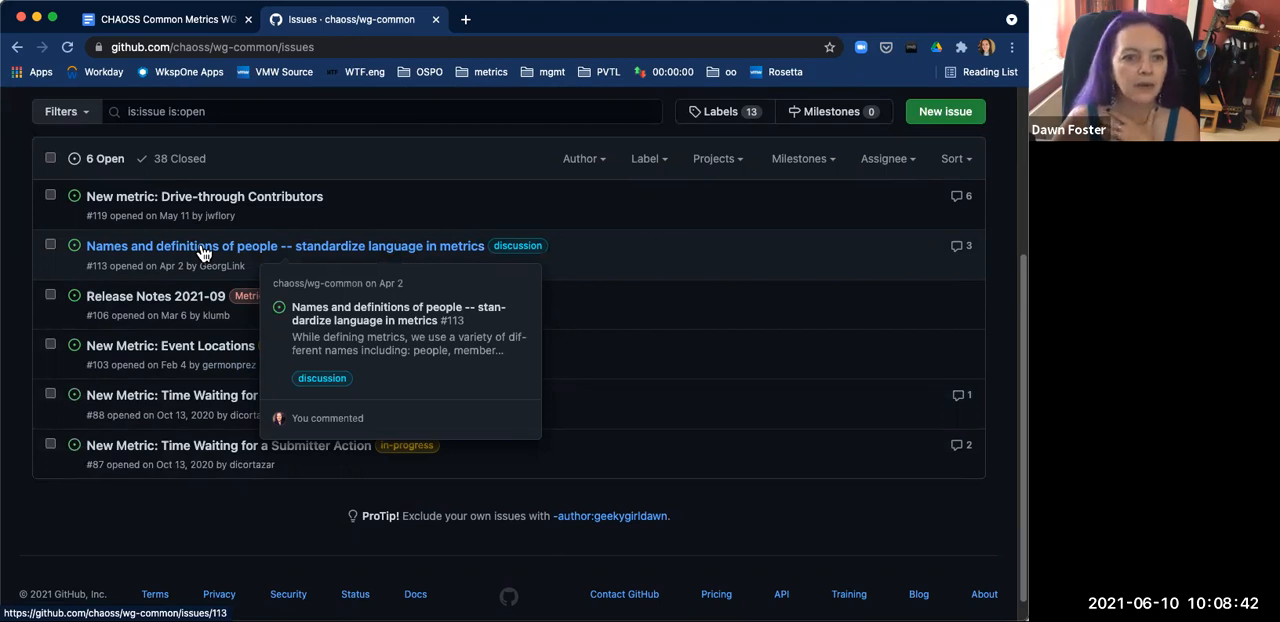
mouse_move(304, 48)
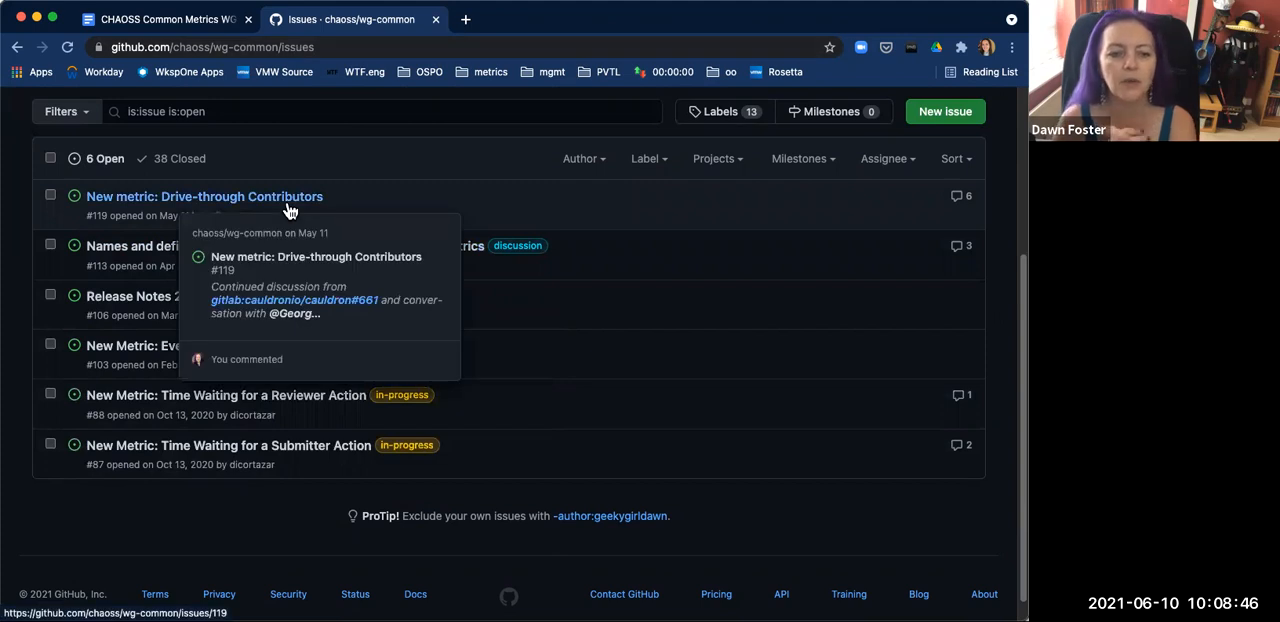
mouse_move(476, 112)
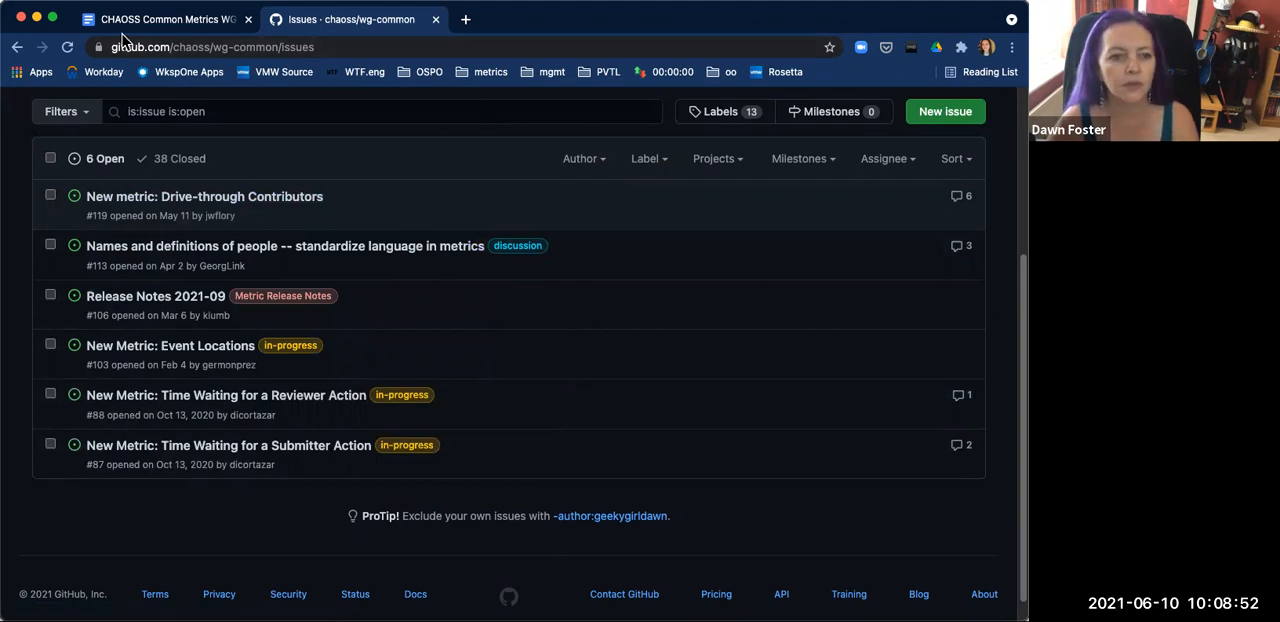
Step: Switch from GitHub back to the CHAOSS Common Metrics WG meeting notes tab
left_click(156, 20)
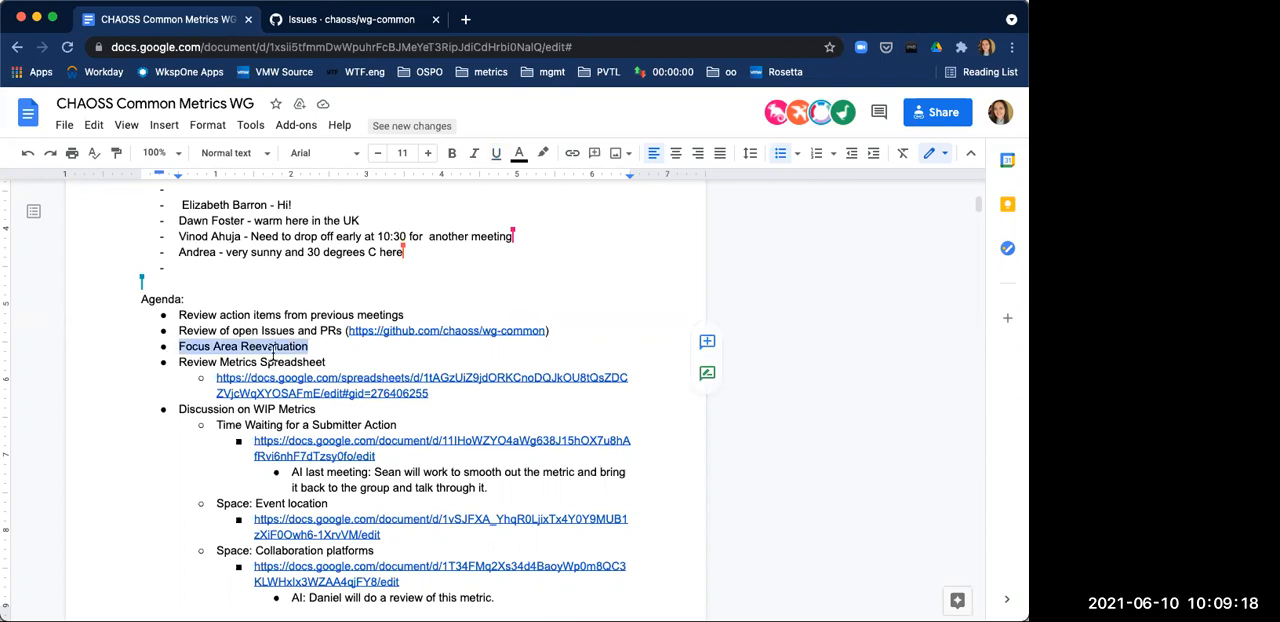
Step: Add sub-bullet 'AI: Dawn to add this to the agenda next meeting' under Focus Area Reevaluation
key("enter")
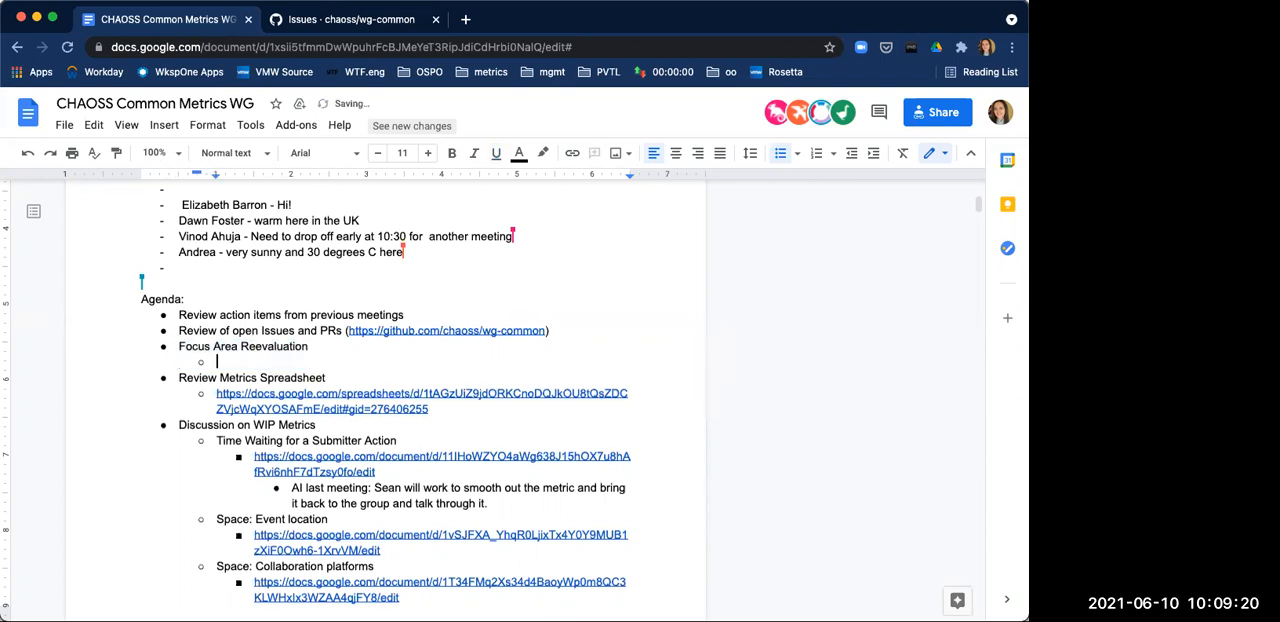
type("AI: Dawn to add th")
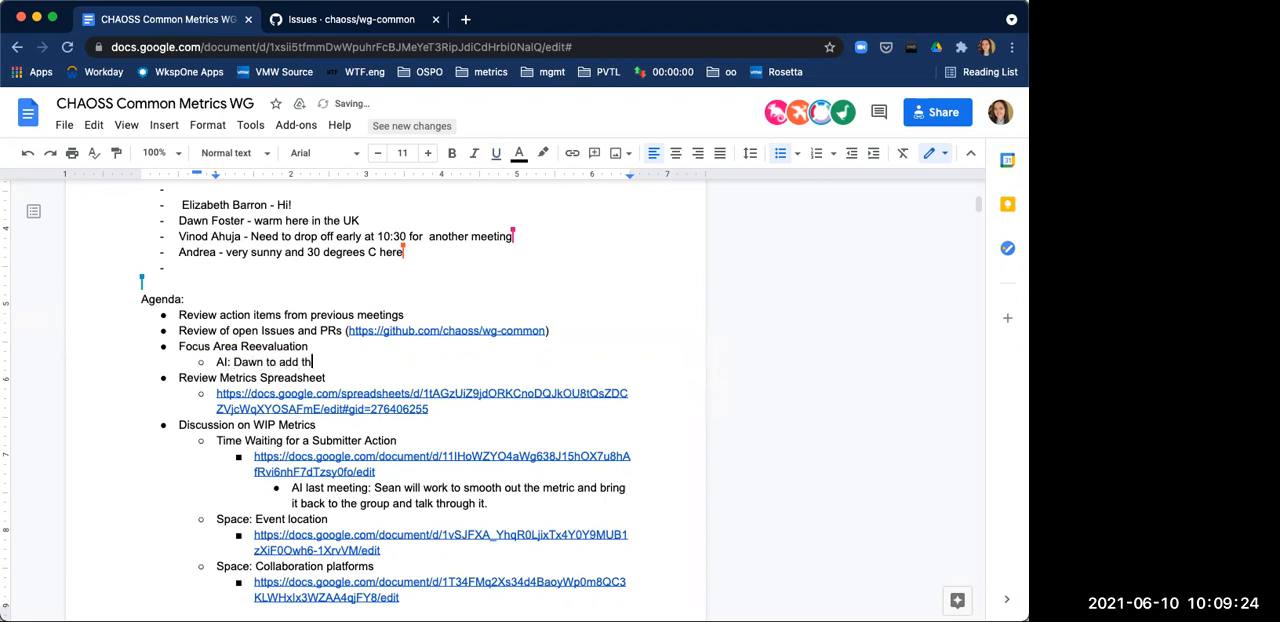
type("is to the")
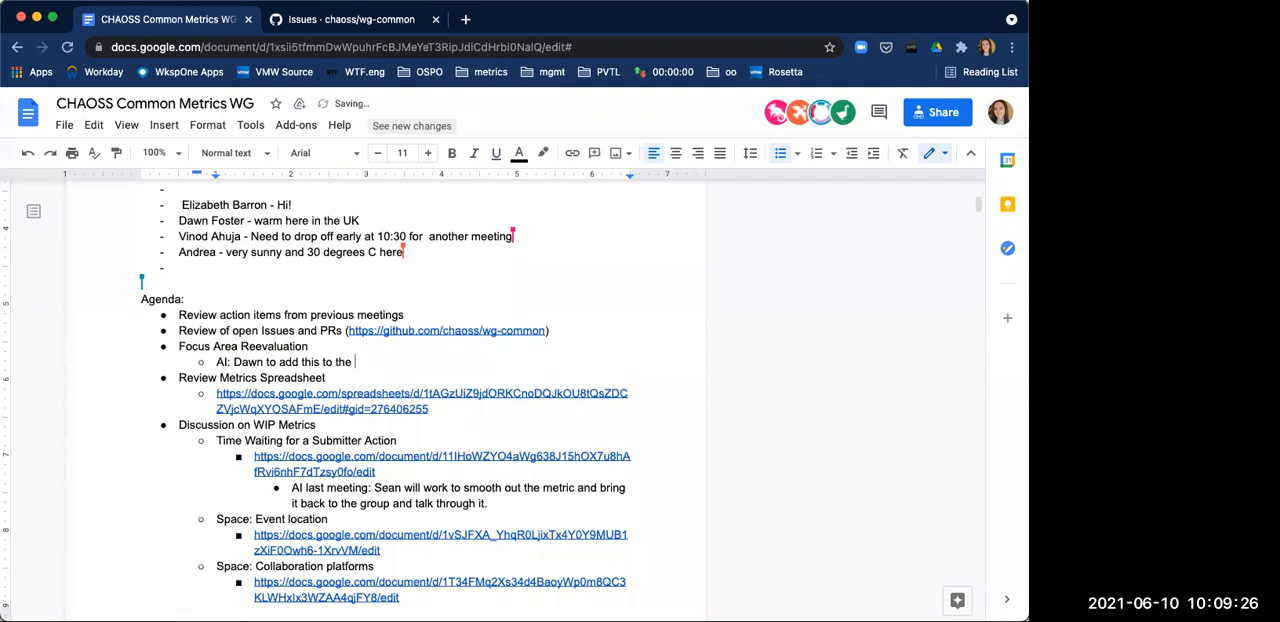
type("agenda next w")
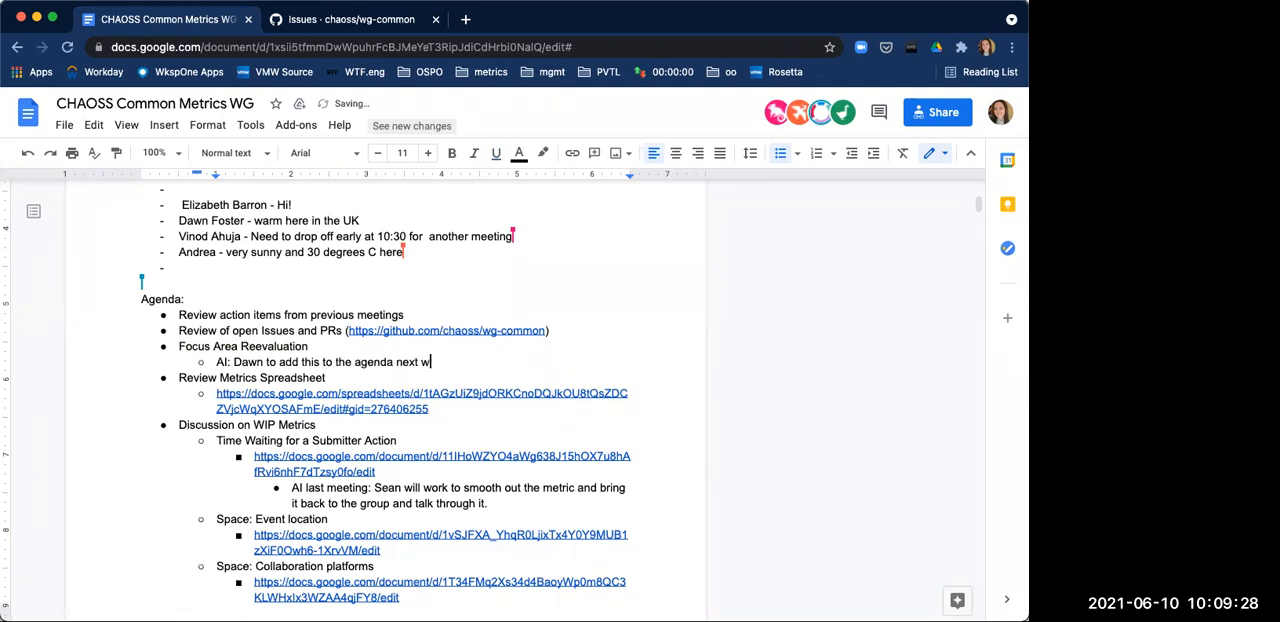
type("eek.")
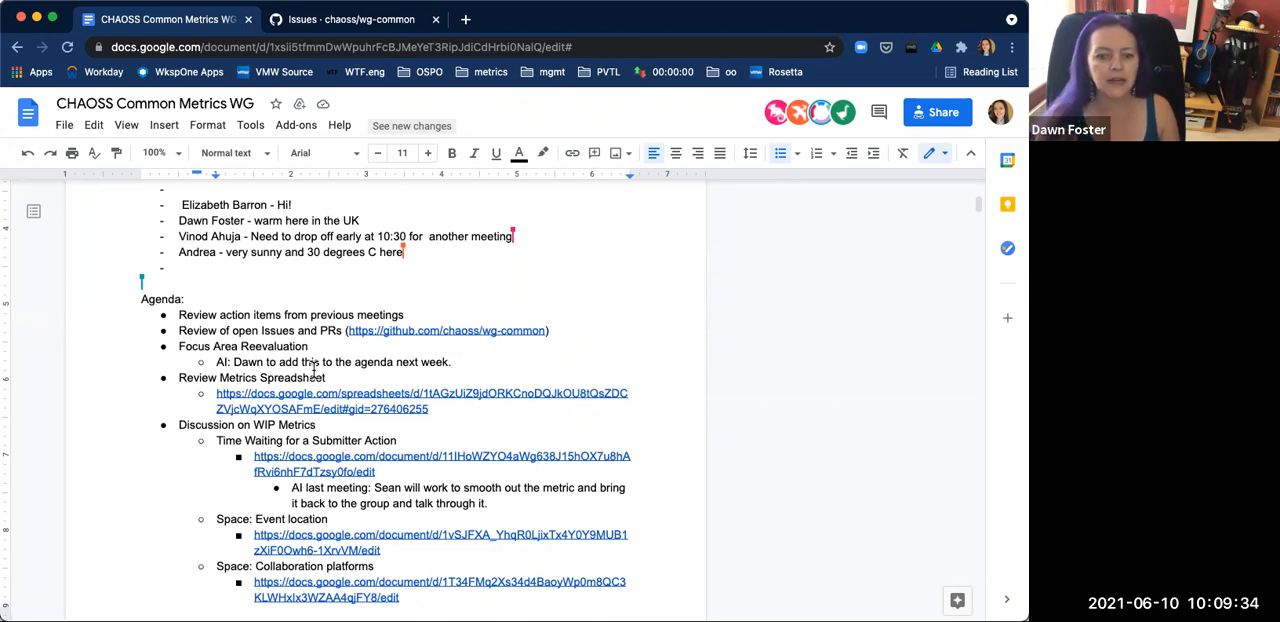
key("backspace")
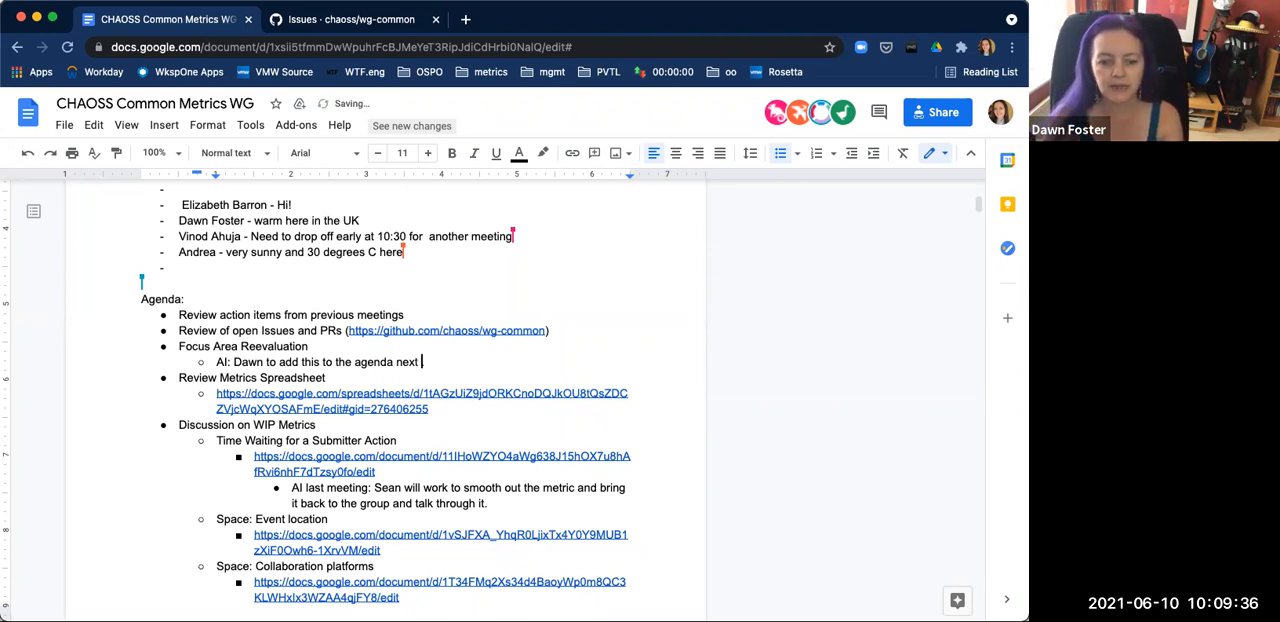
type("meeting")
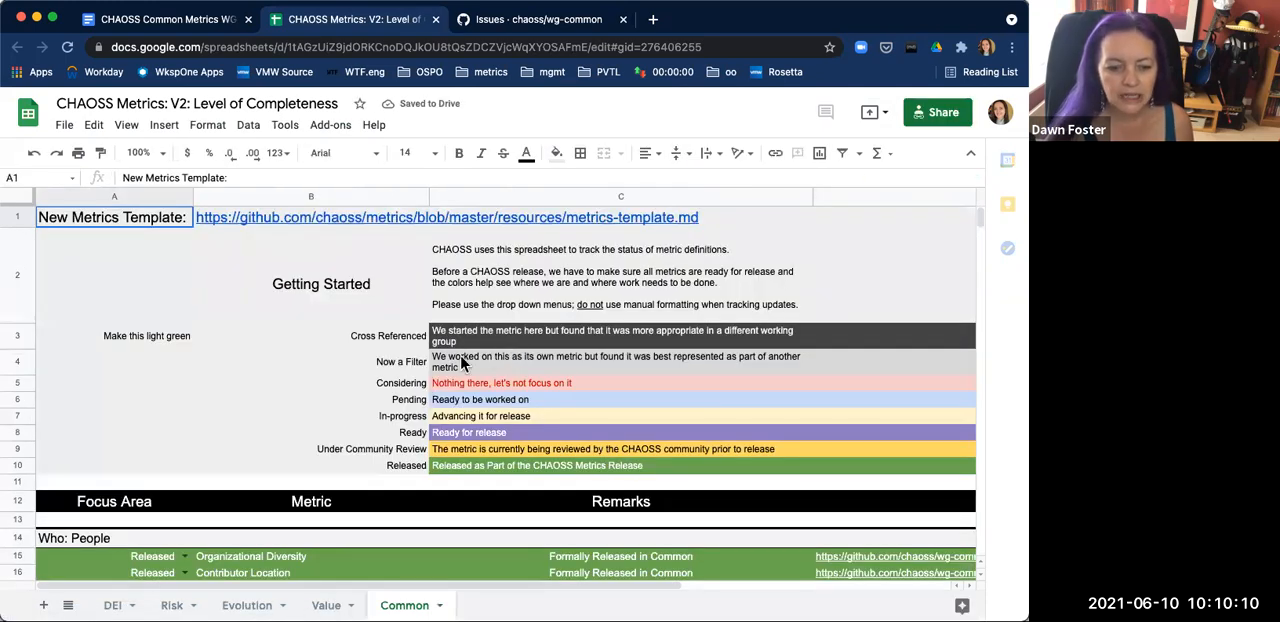
Step: Scroll the Common sheet through the People, Contribution, Time and Space metric sections
scroll("down", 3)
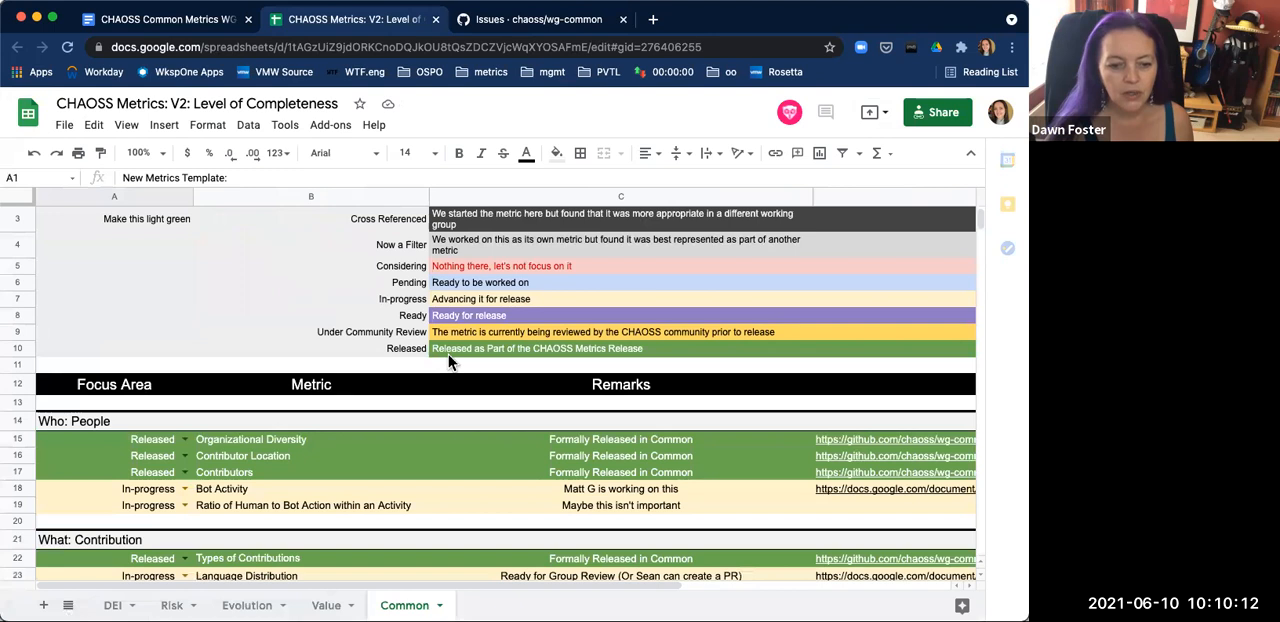
scroll("down", 3)
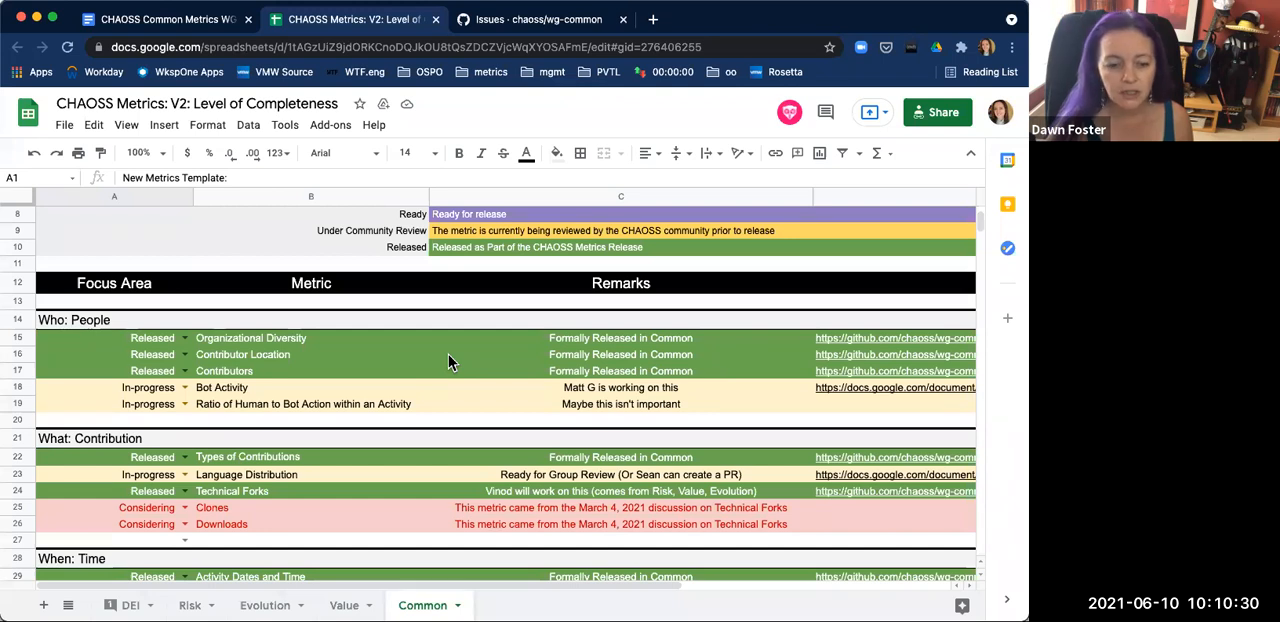
scroll("down", 3)
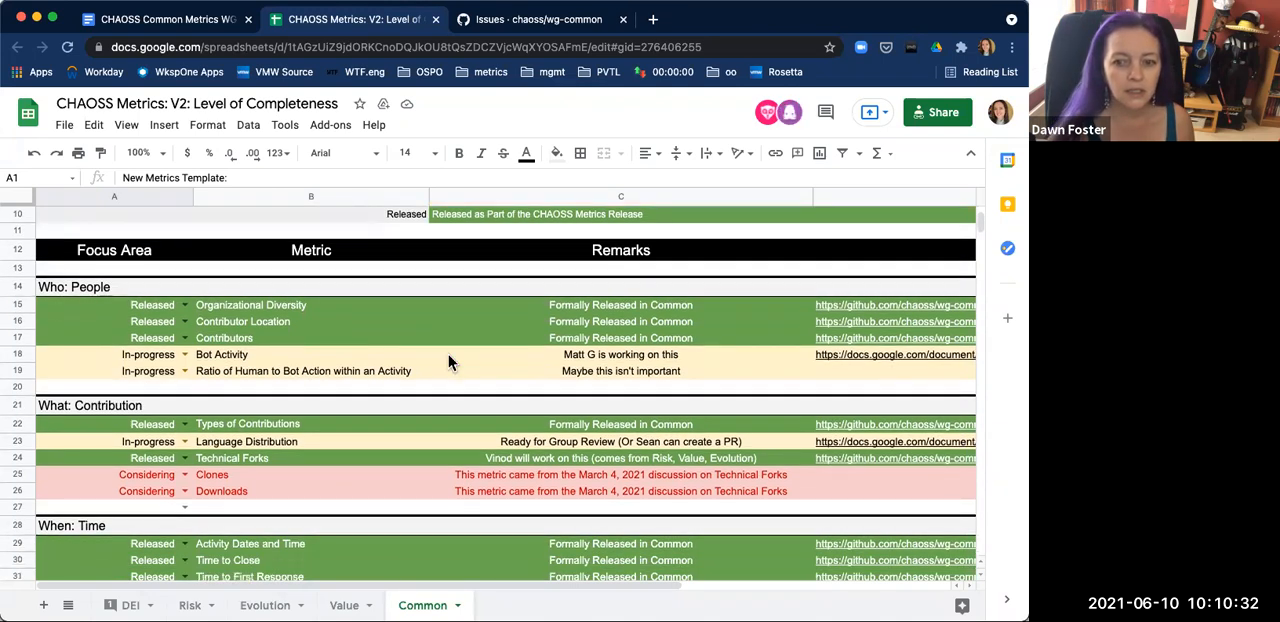
scroll("down", 3)
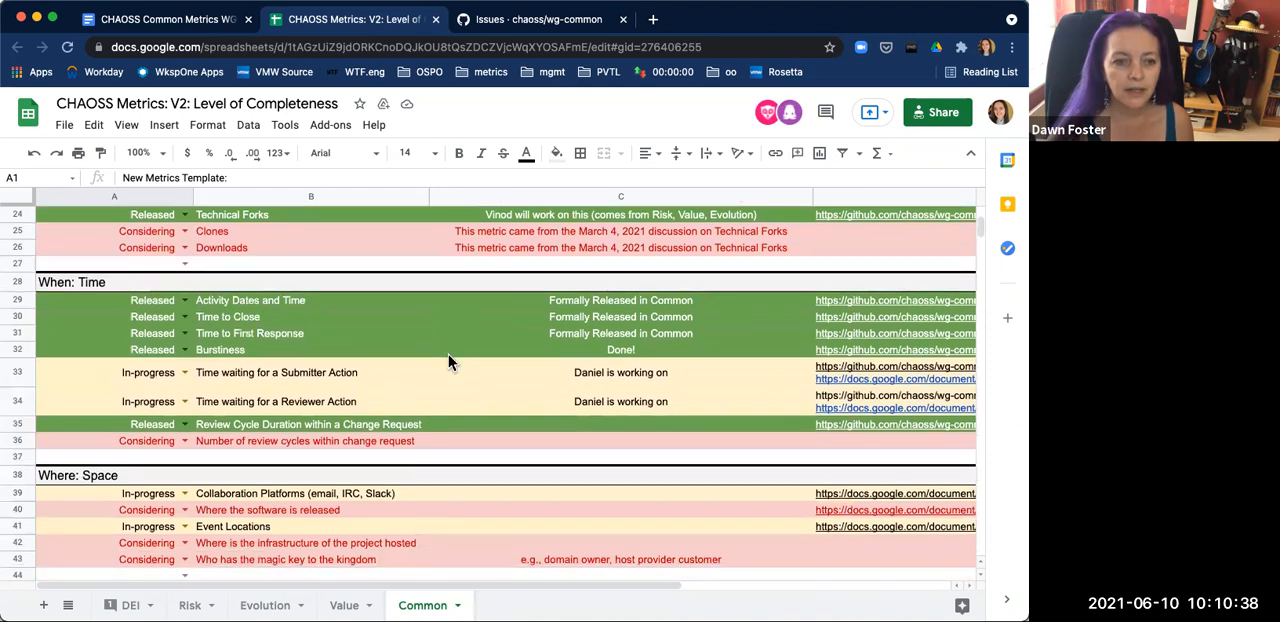
scroll("down", 3)
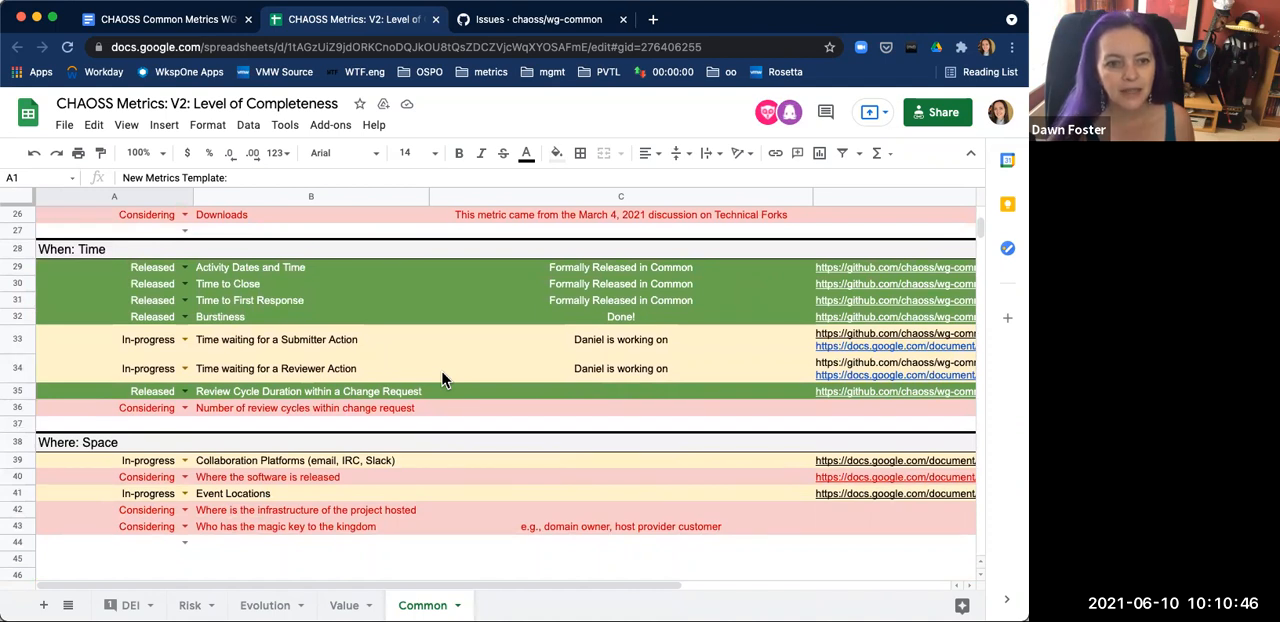
mouse_move(372, 260)
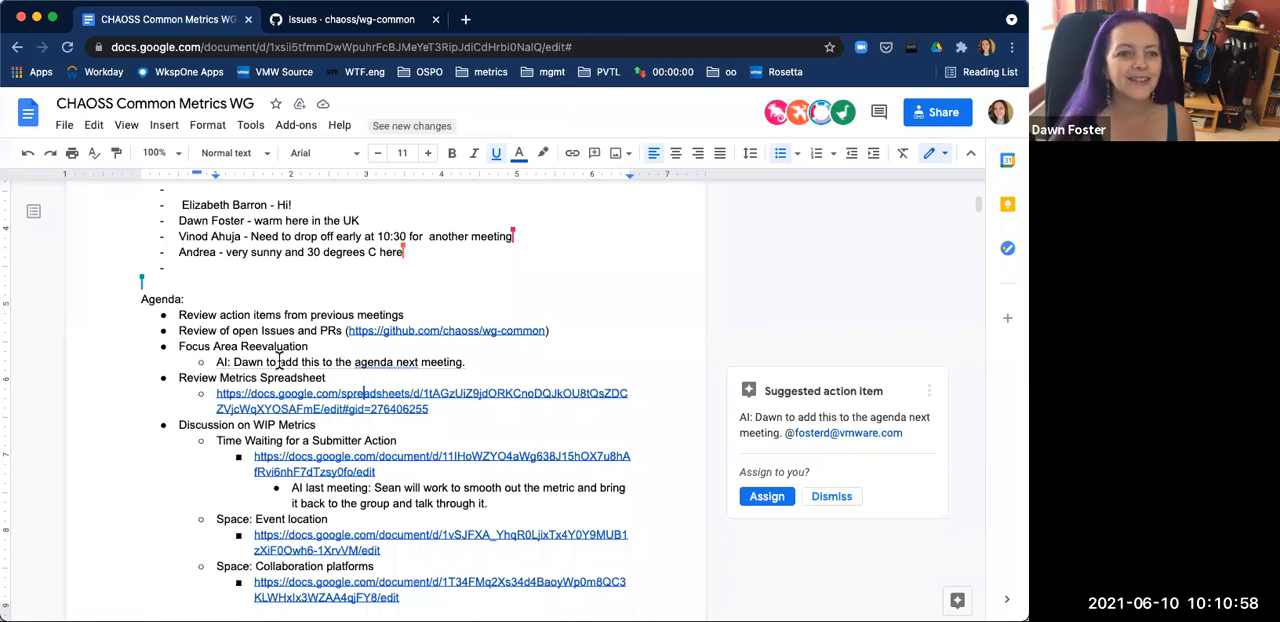
Step: Scroll to Discussion on WIP Metrics and into the Collaboration Platforms draft's implementation section
scroll("down", 3)
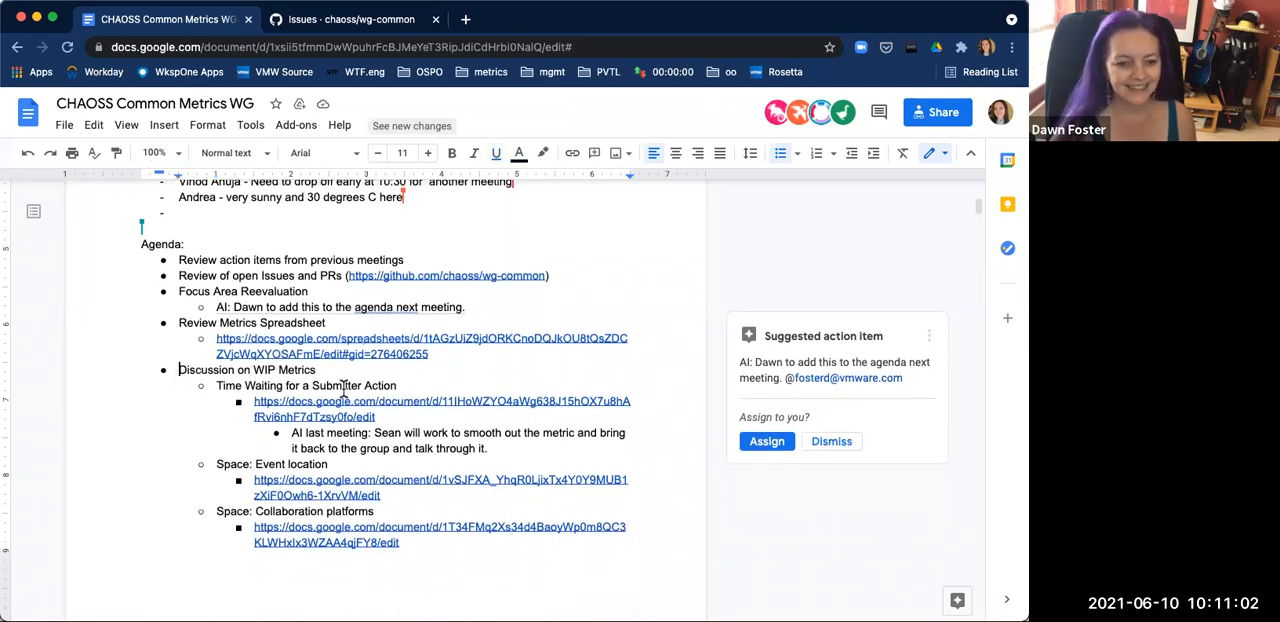
scroll("down", 3)
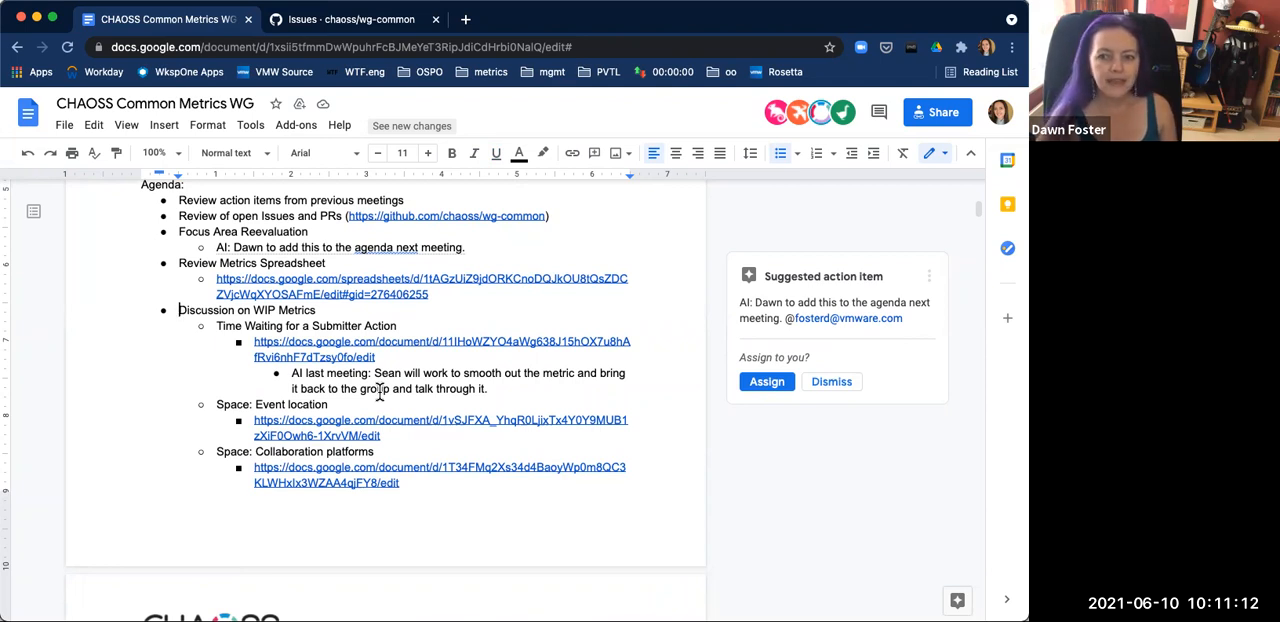
scroll("down", 3)
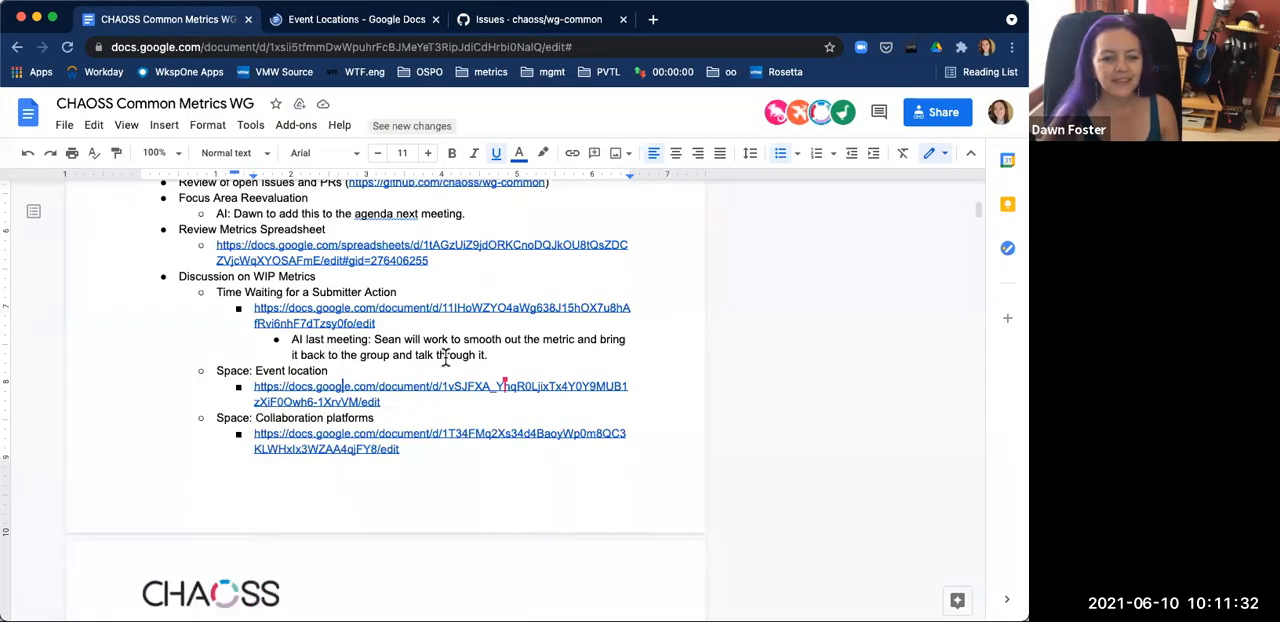
scroll("down", 3)
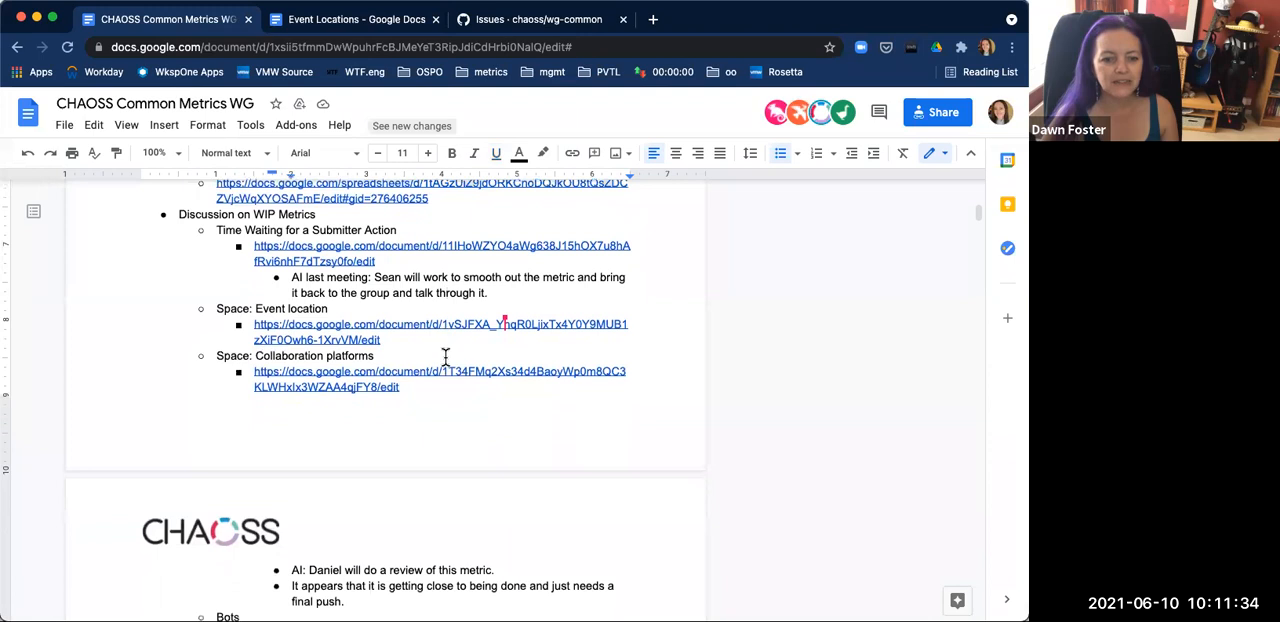
scroll("down", 3)
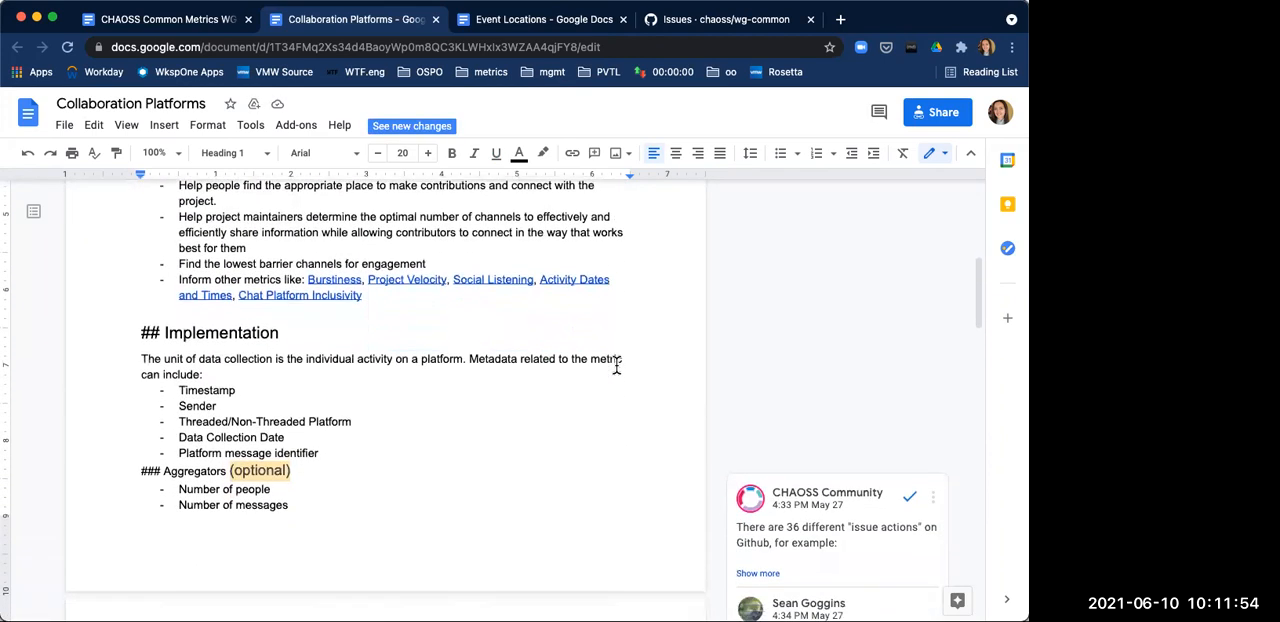
Step: Glance over the Collaboration Platforms doc and return to the meeting notes tab
scroll("down", 3)
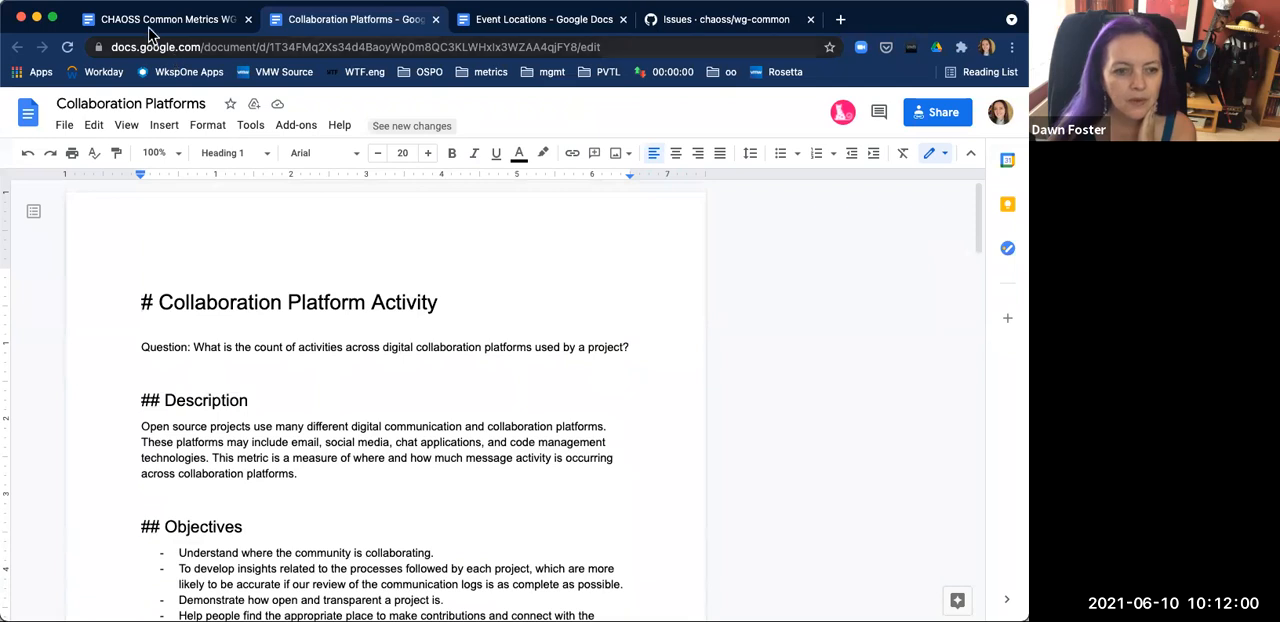
left_click(160, 20)
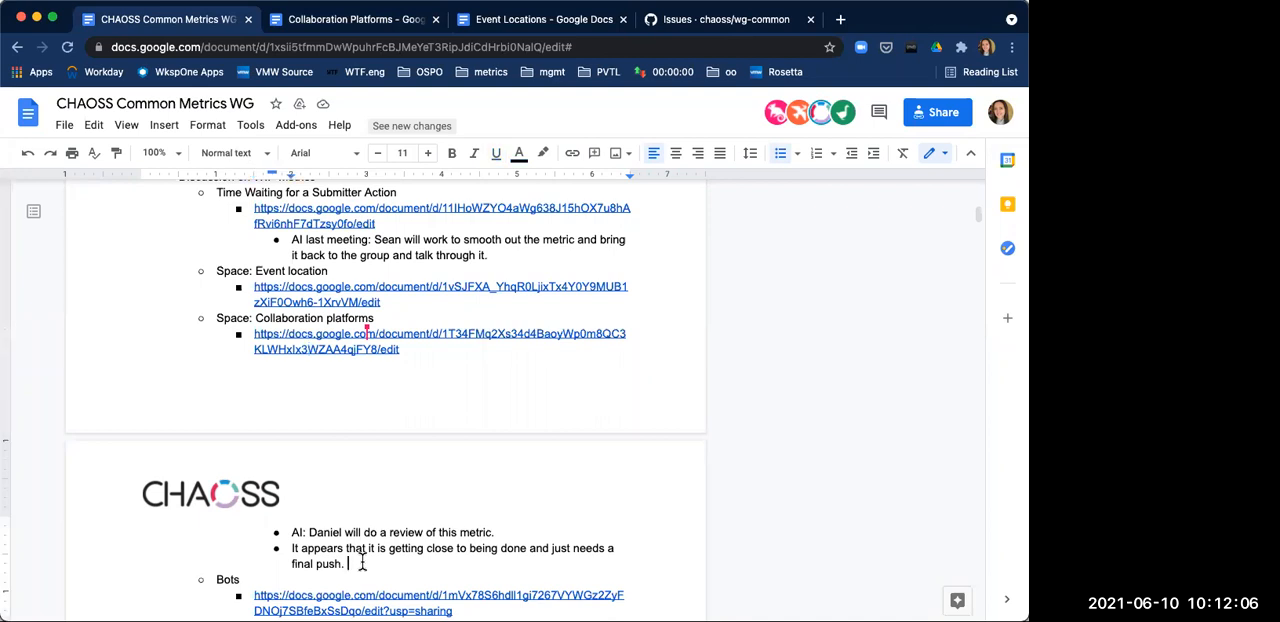
mouse_move(346, 532)
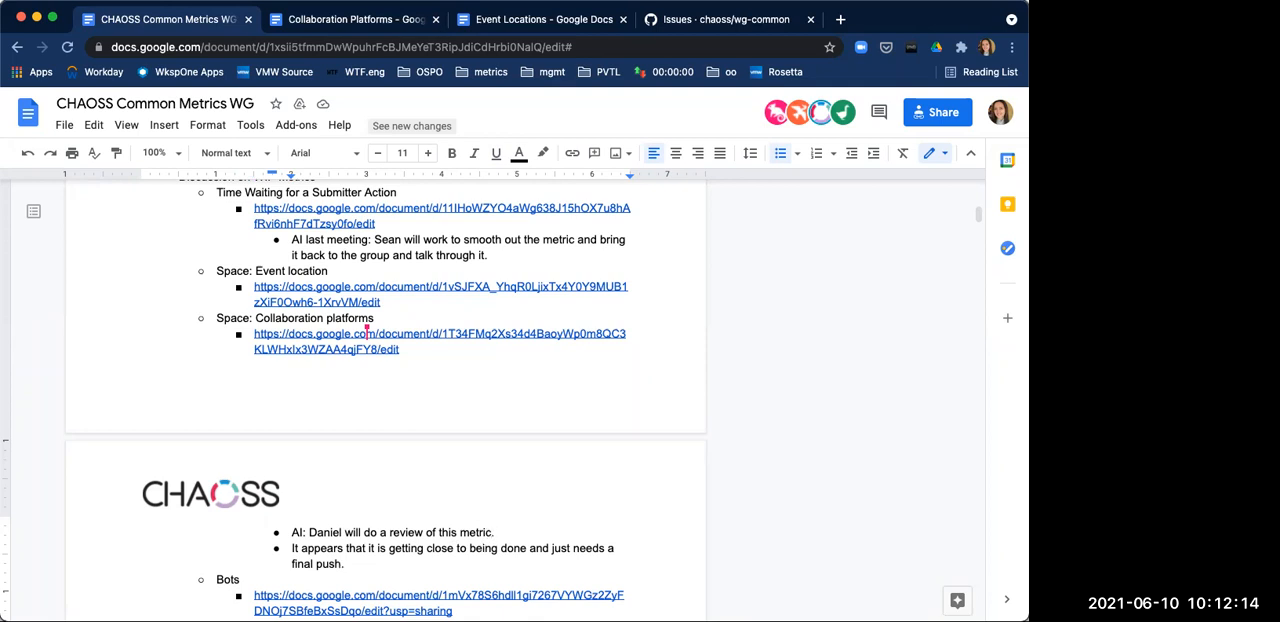
type("and")
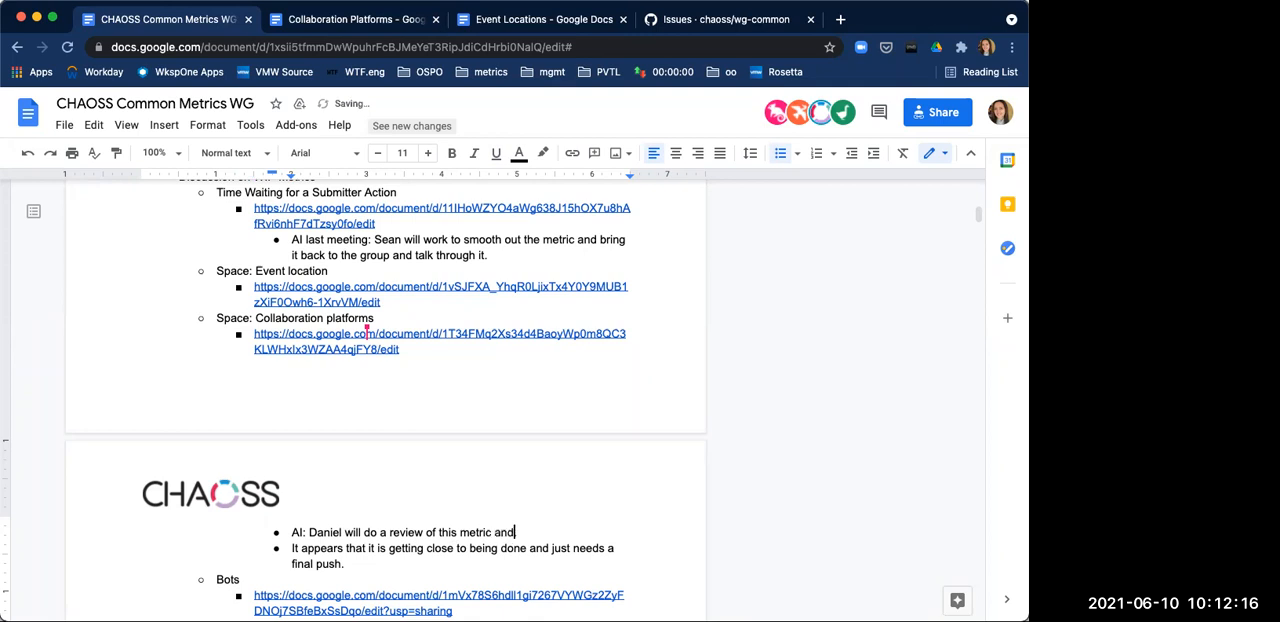
type("submit the")
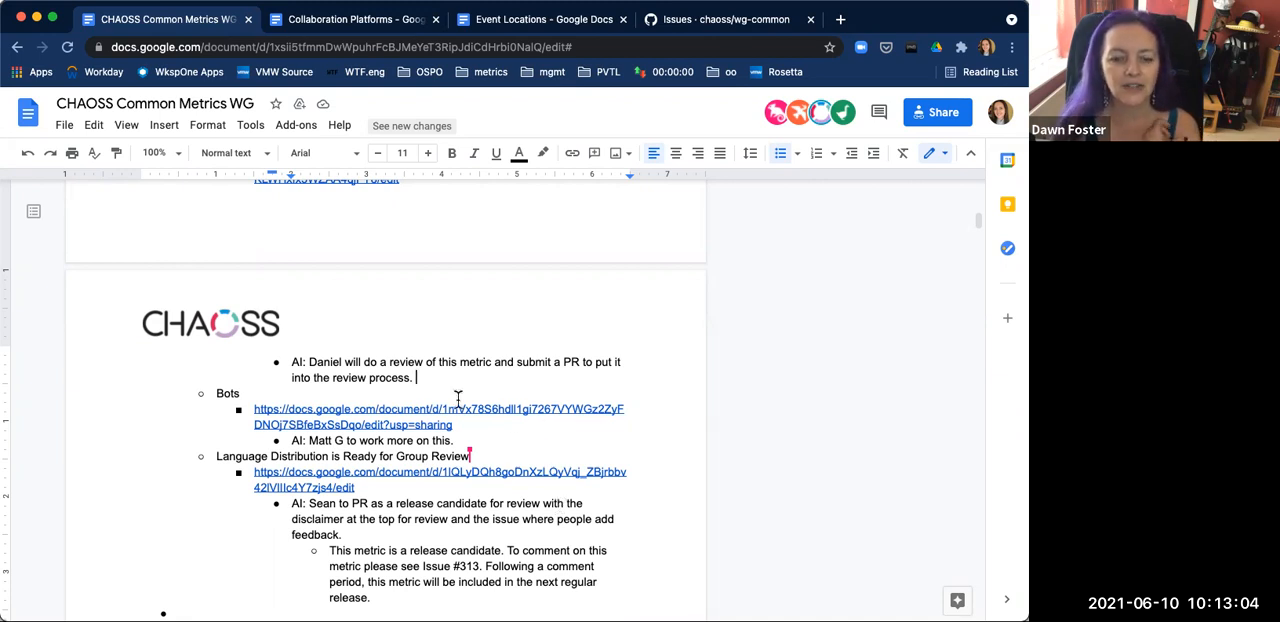
mouse_move(456, 356)
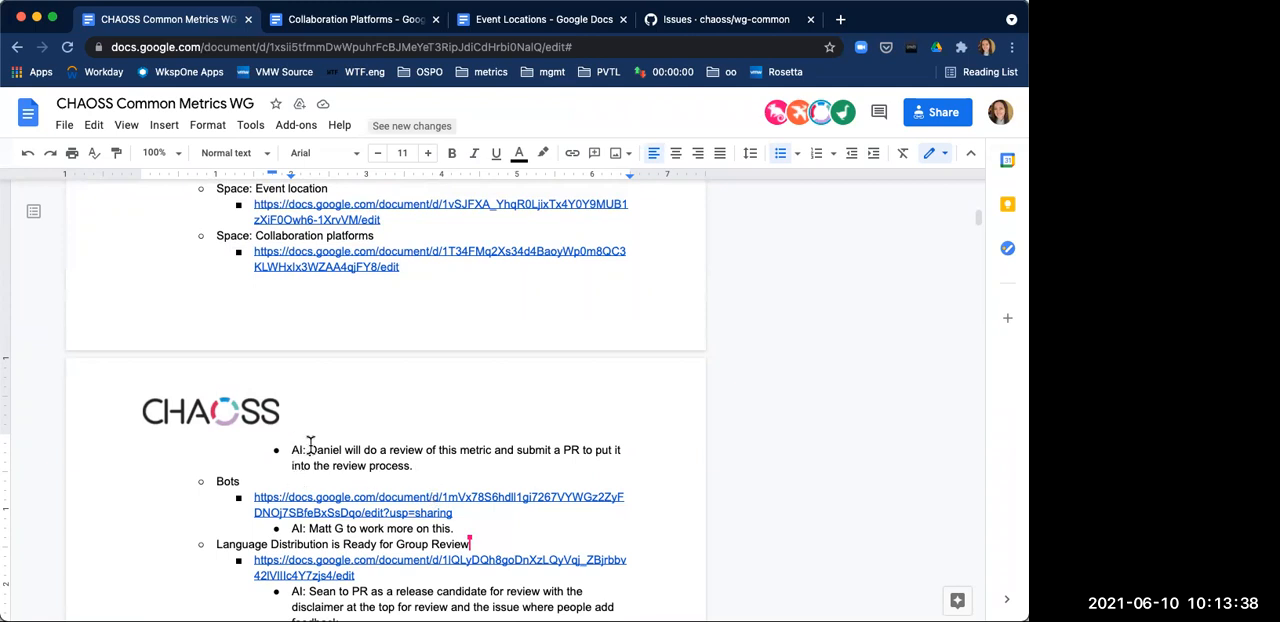
Step: Replace 'Daniel will do a review of this metric and' with 'Kevin to' in the action item
left_click_drag(308, 448, 516, 448)
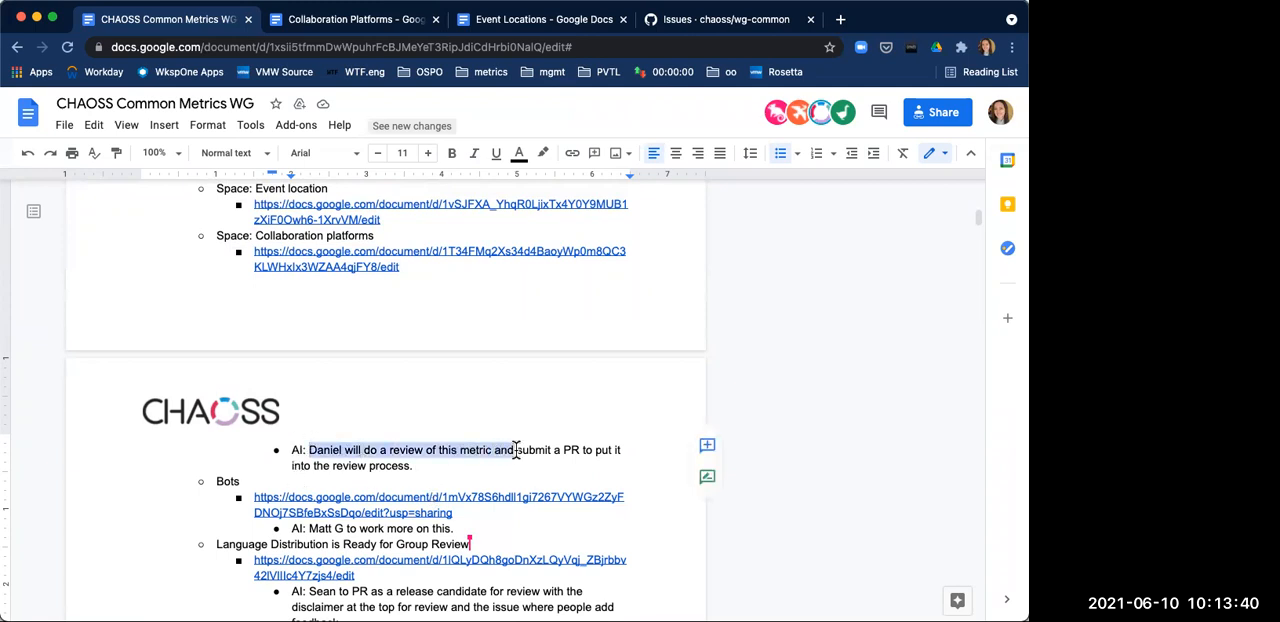
type("Kevin")
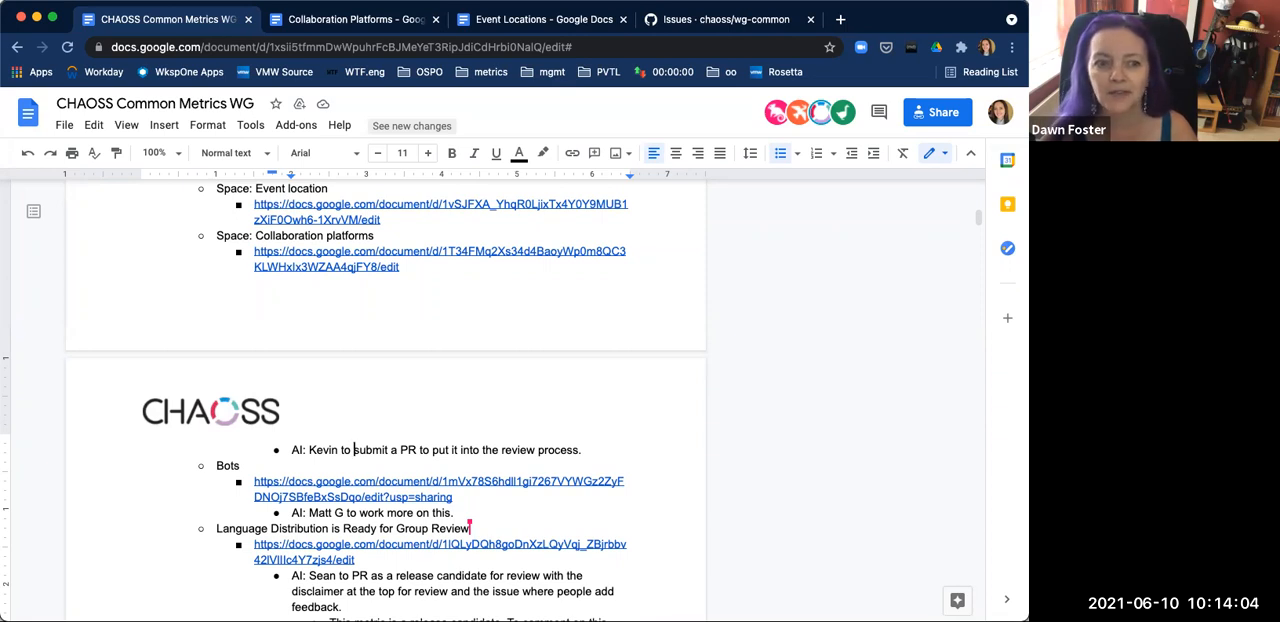
scroll("down", 3)
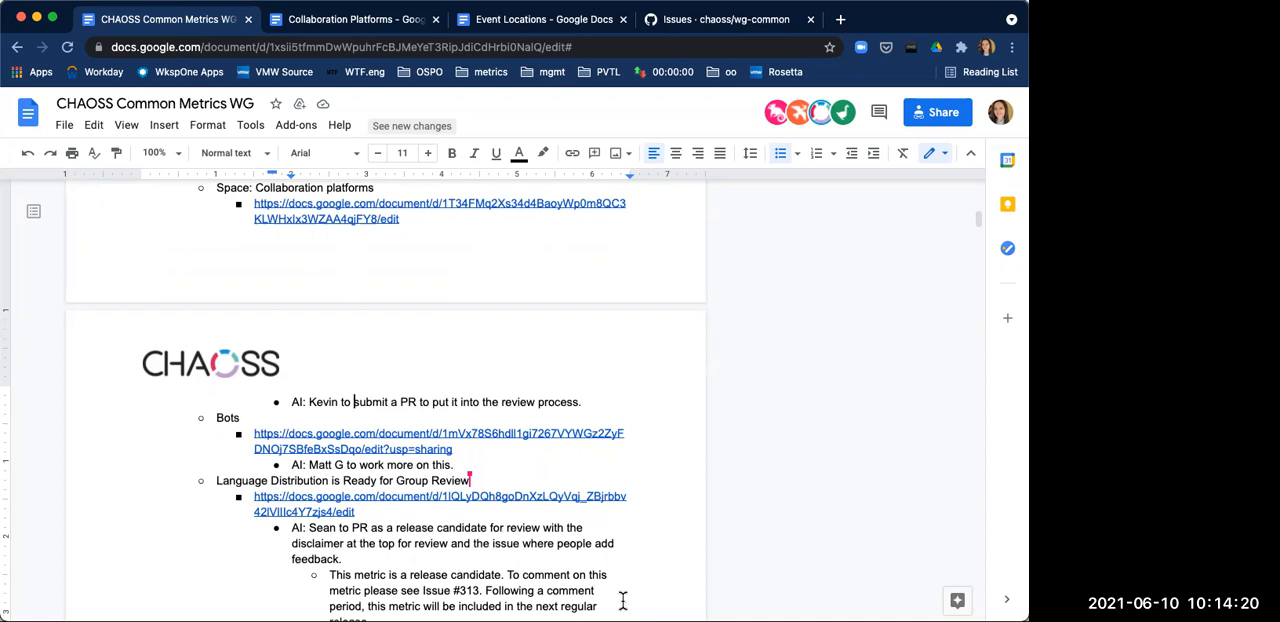
scroll("down", 3)
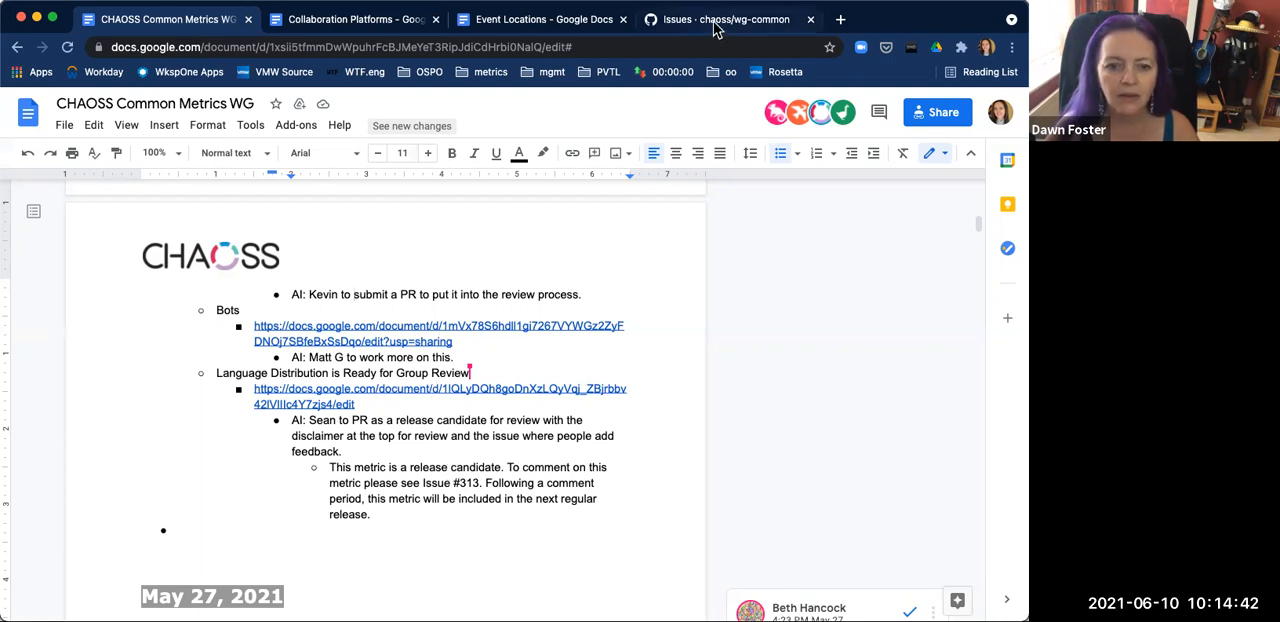
Step: Switch to the wg-common repository's open issues list on GitHub
left_click(724, 20)
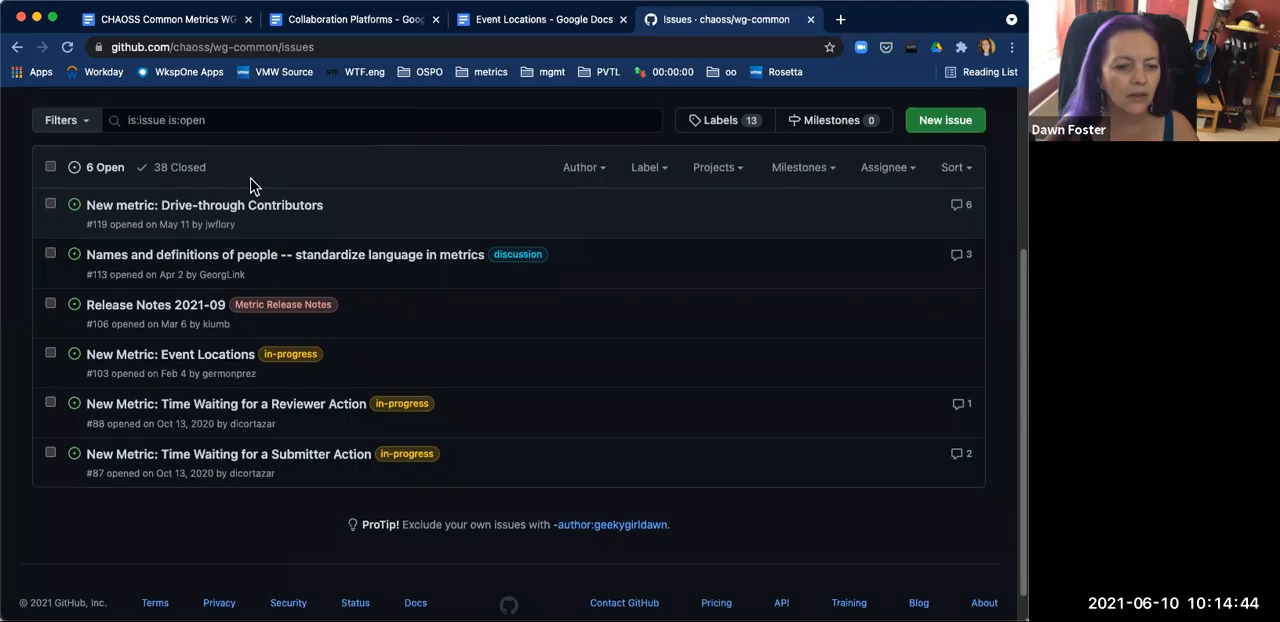
mouse_move(156, 304)
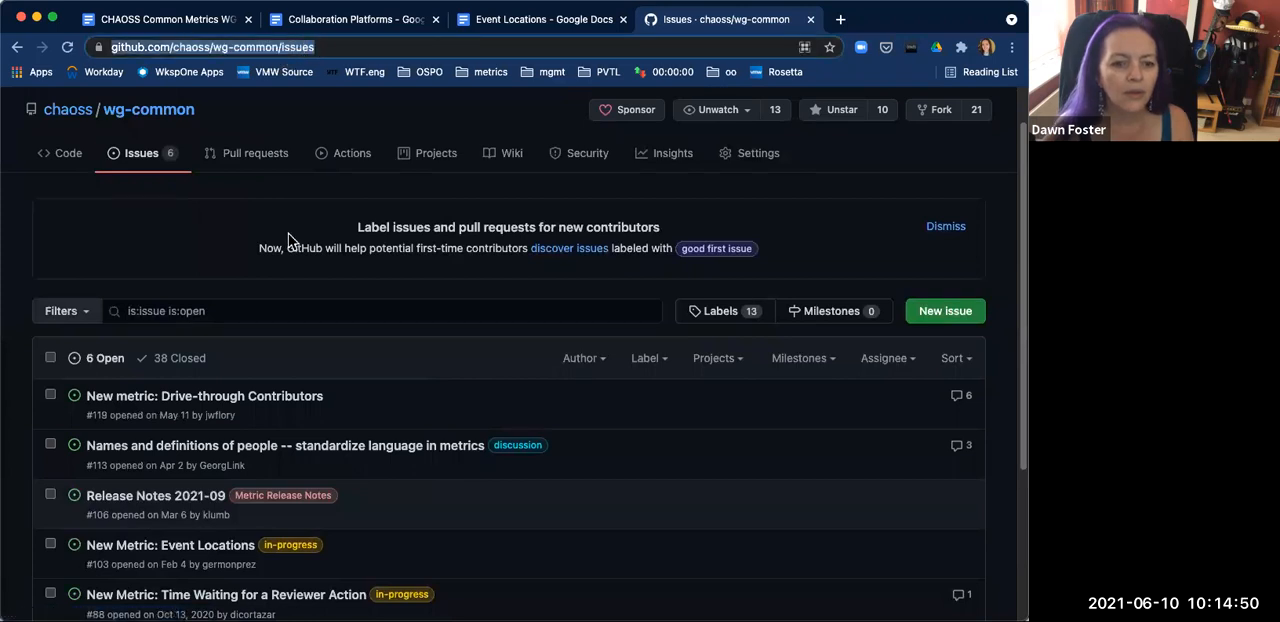
mouse_move(196, 364)
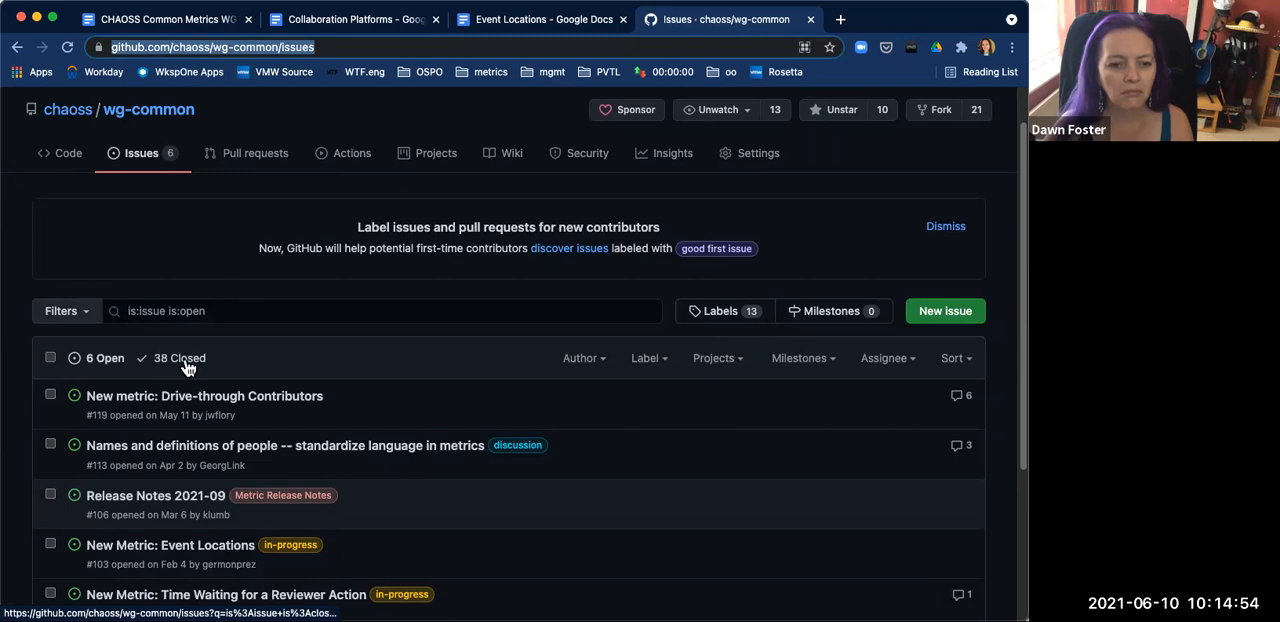
mouse_move(176, 444)
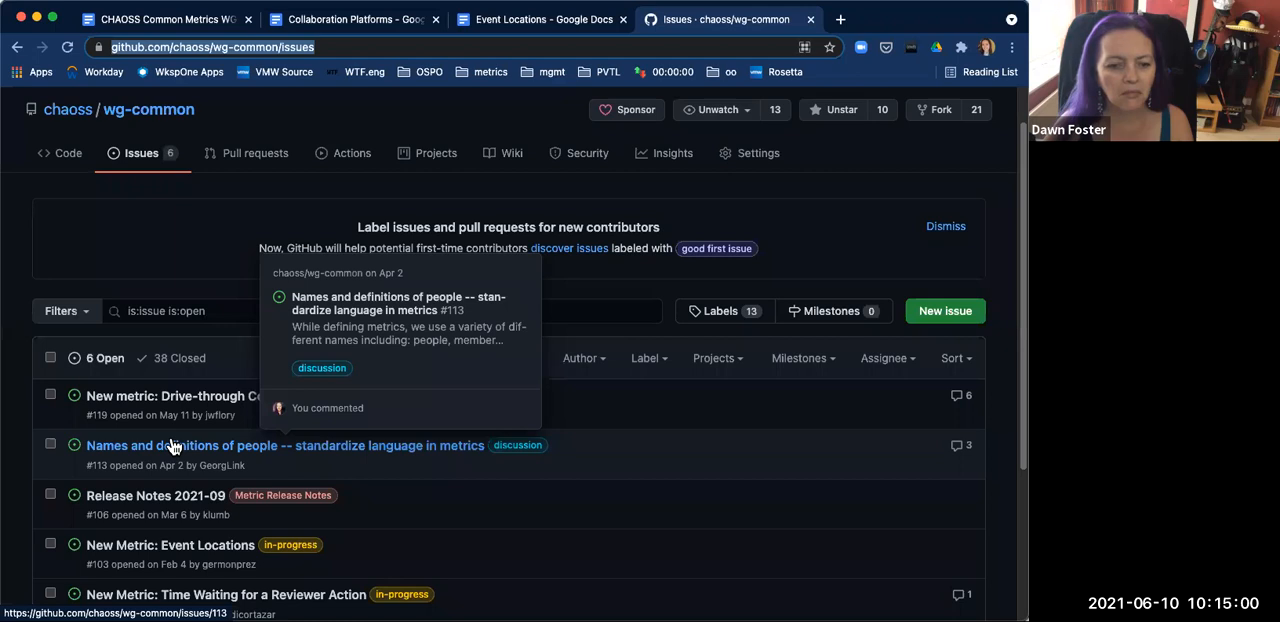
mouse_move(512, 28)
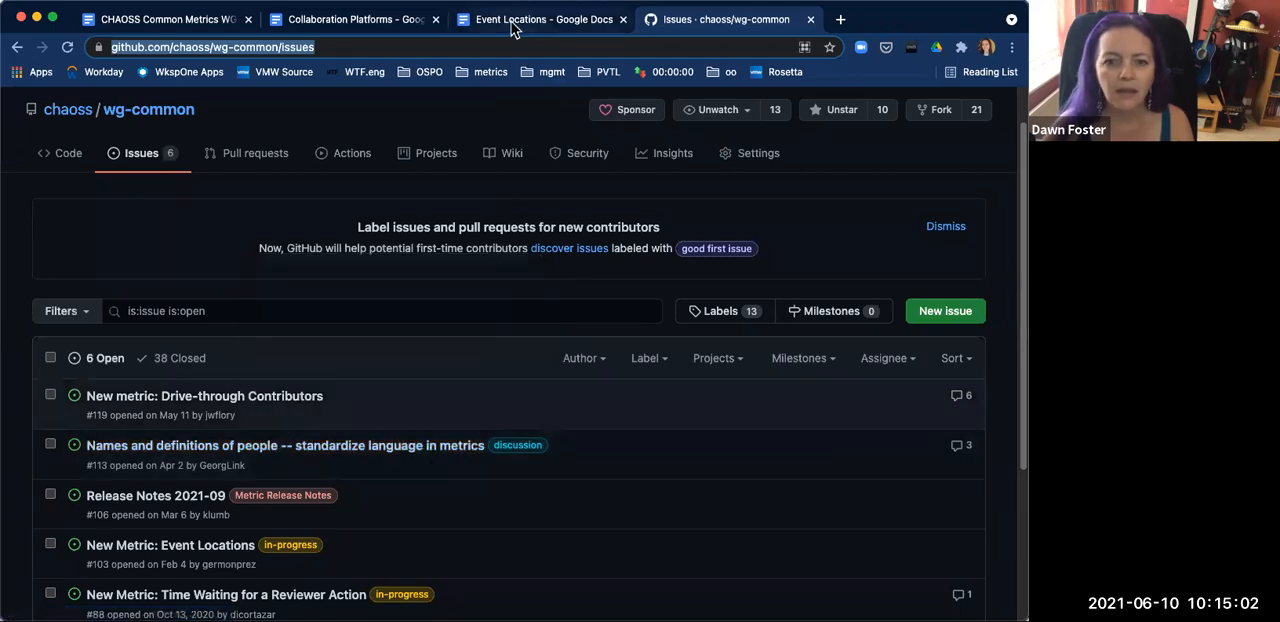
Step: Return via Event Locations to the meeting notes and scroll to the Language Distribution release-candidate note
left_click(544, 20)
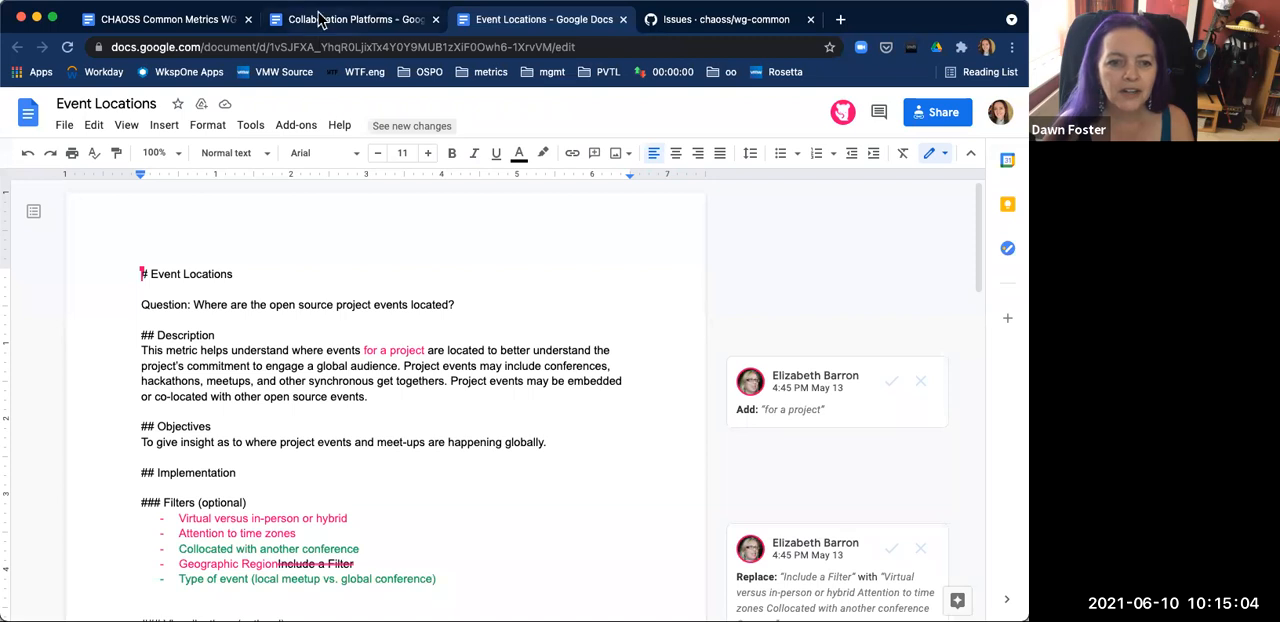
left_click(350, 20)
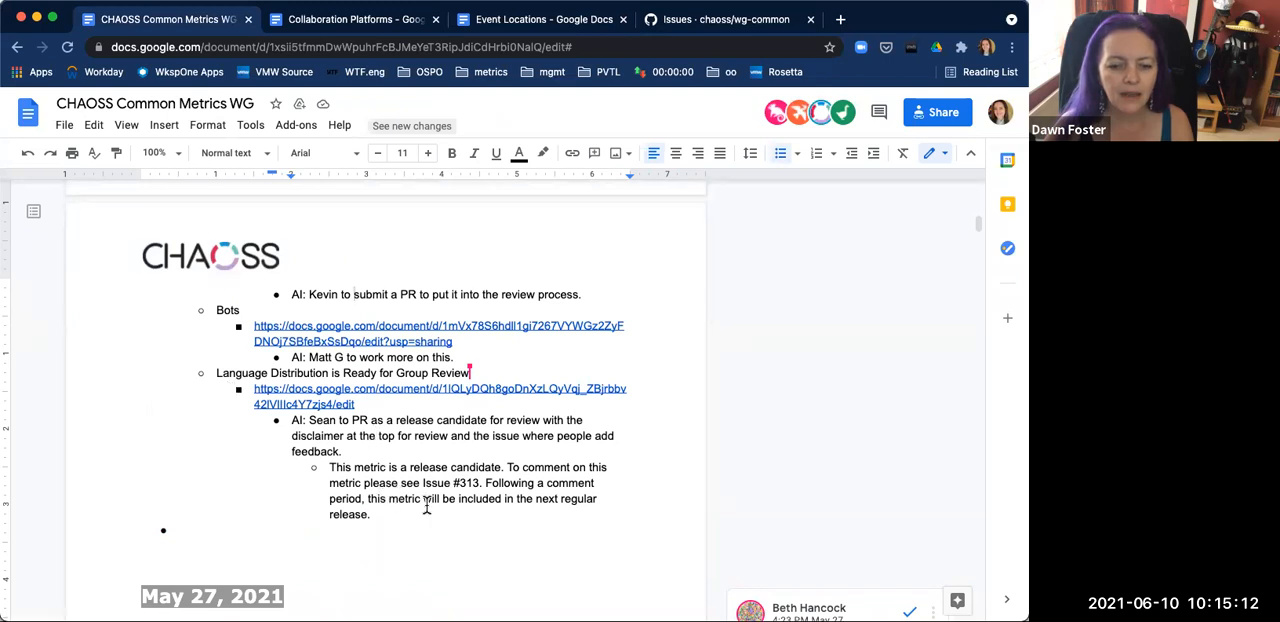
scroll("down", 3)
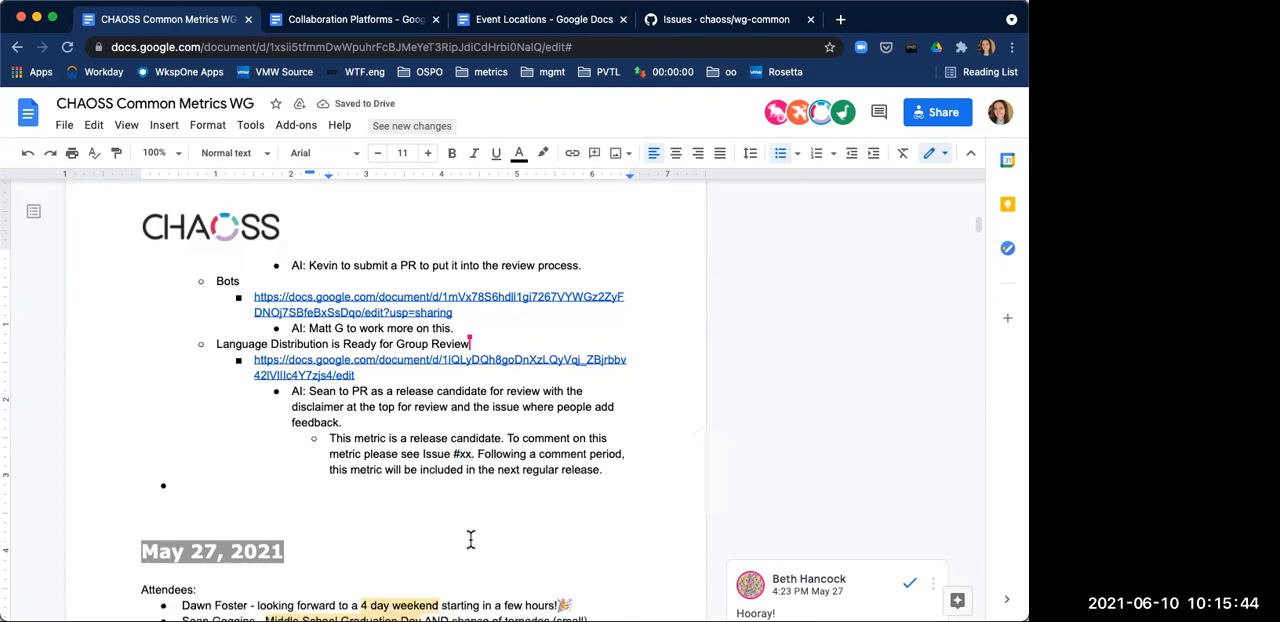
mouse_move(616, 496)
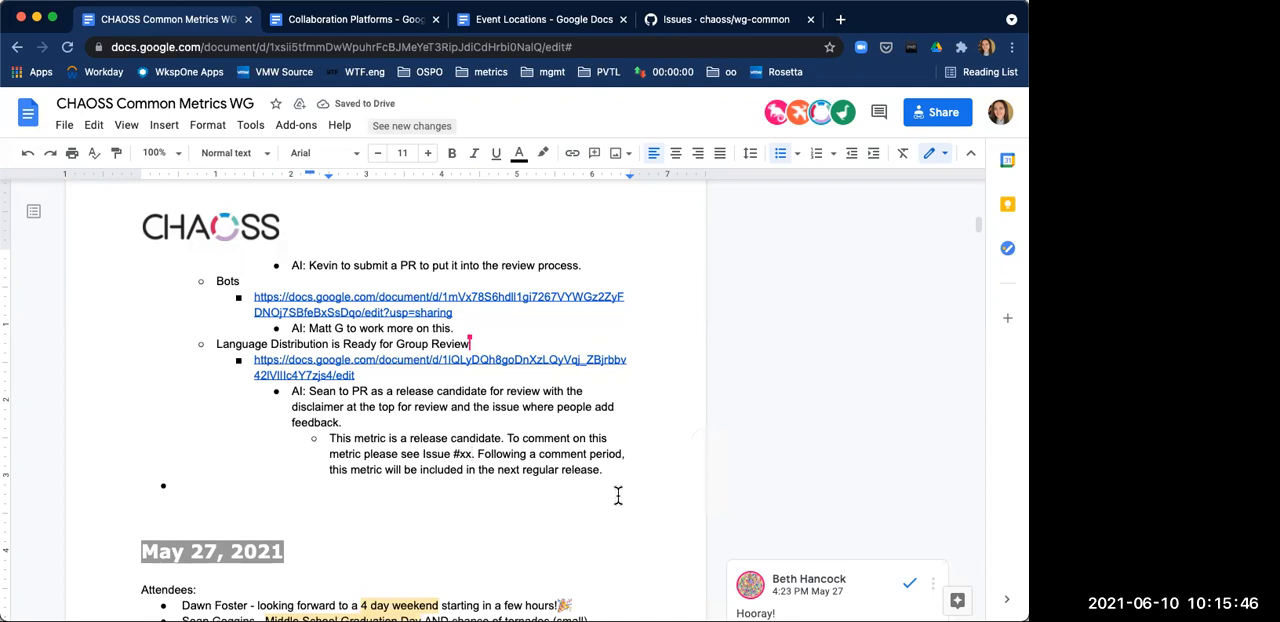
mouse_move(610, 460)
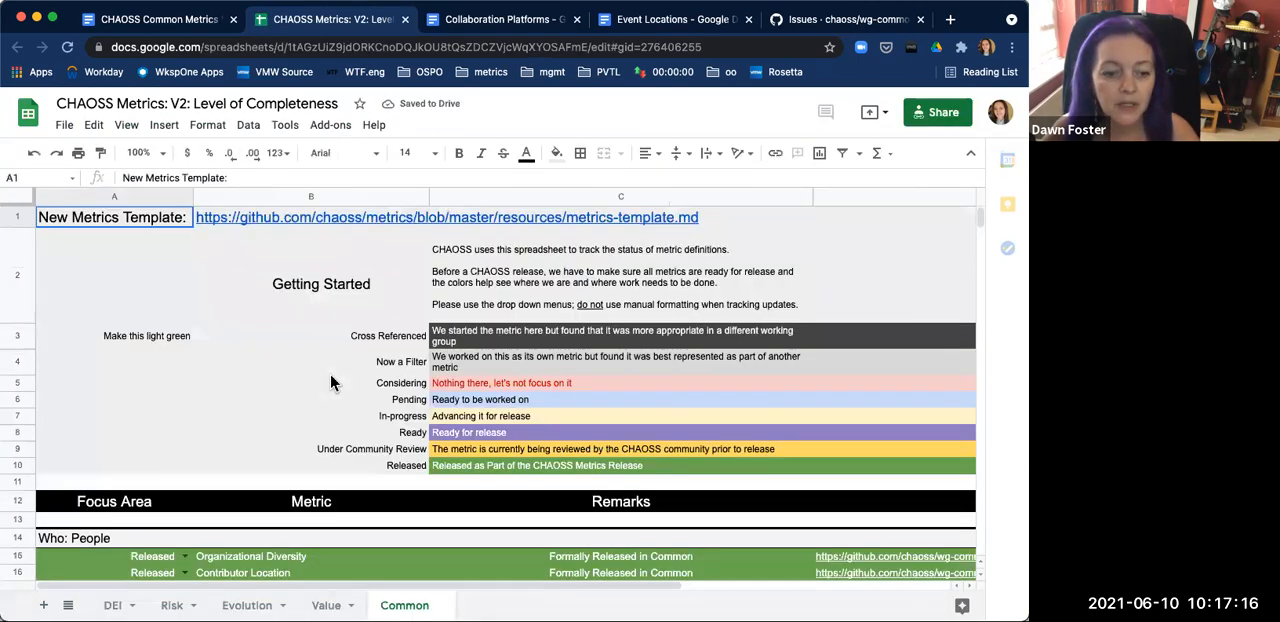
Step: Scroll the Common sheet from People through Space metrics and select the Collaboration Platforms entry
scroll("down", 3)
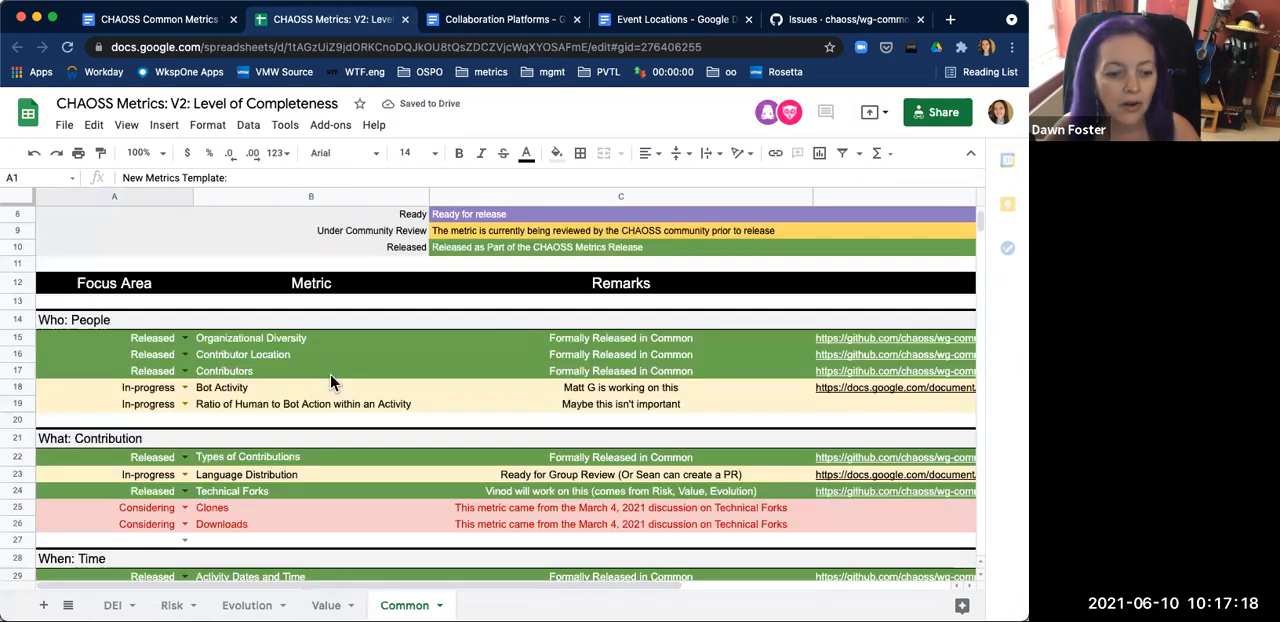
scroll("down", 3)
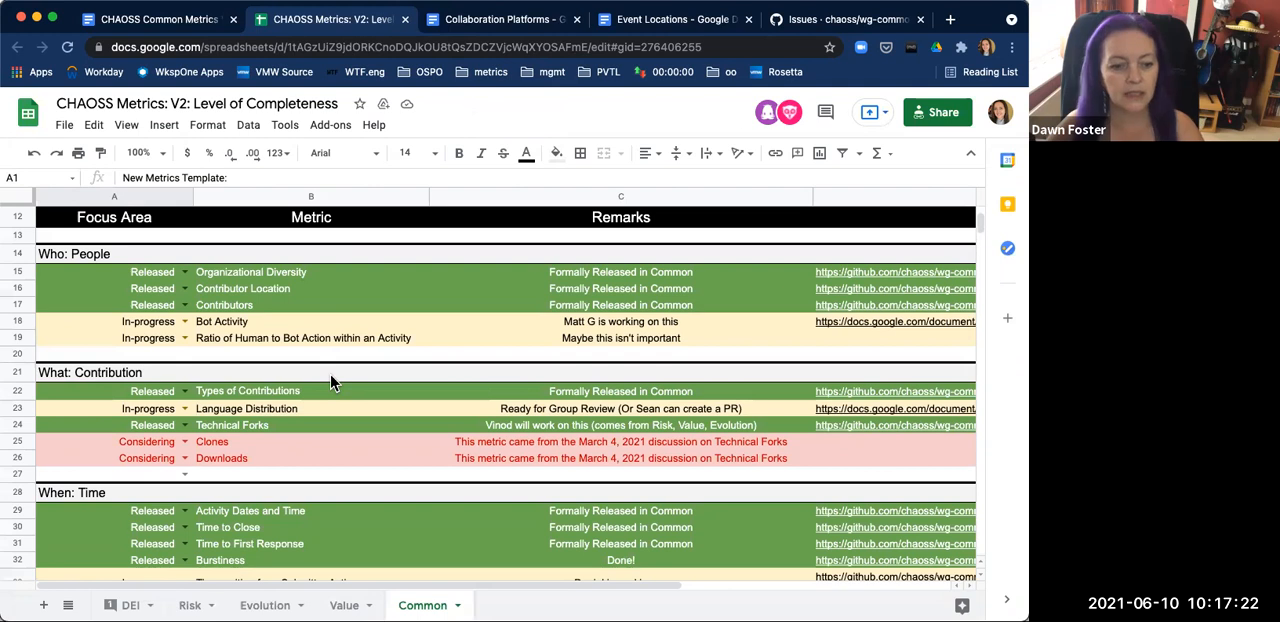
scroll("down", 3)
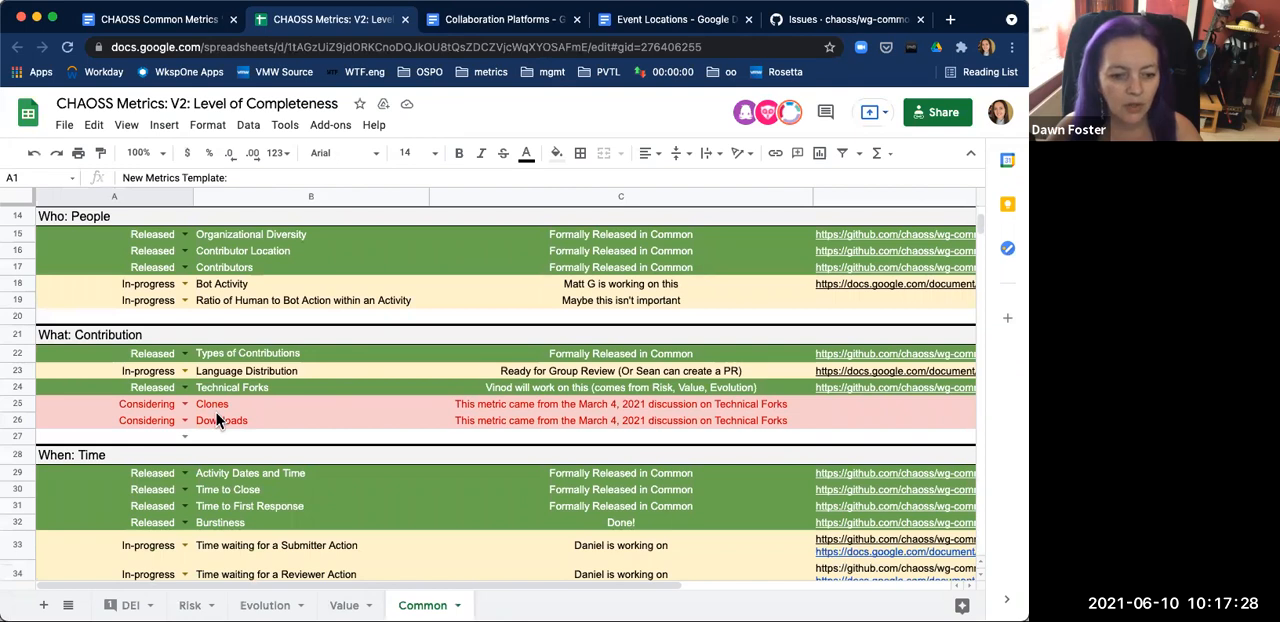
scroll("down", 3)
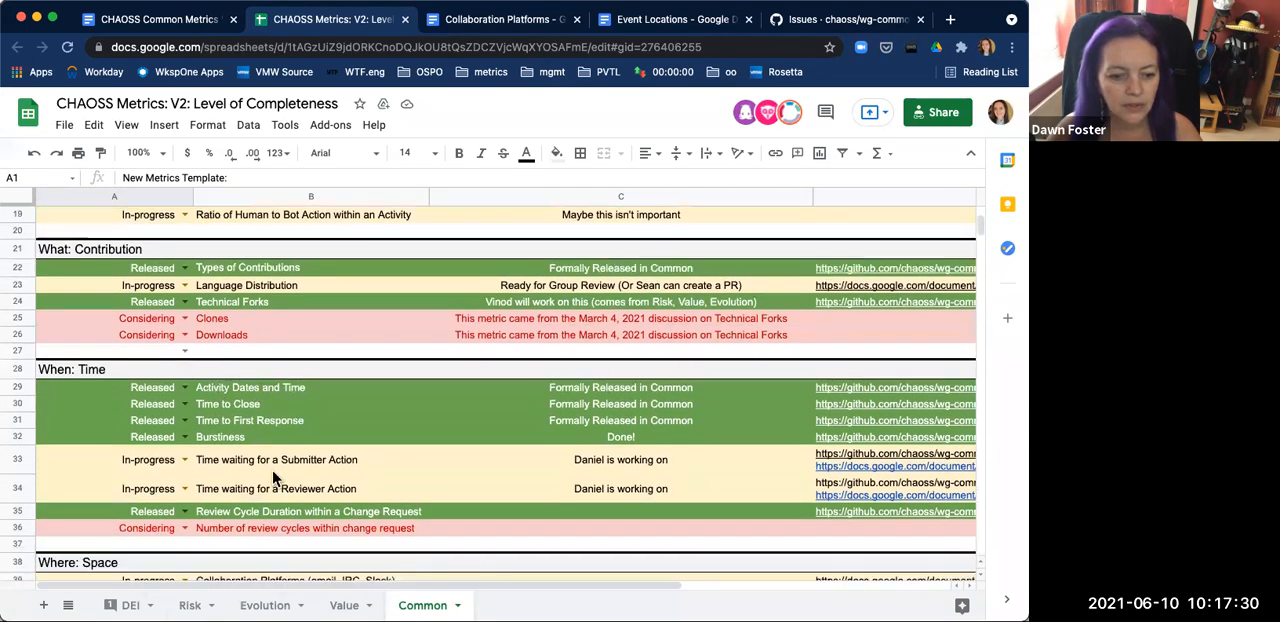
scroll("down", 3)
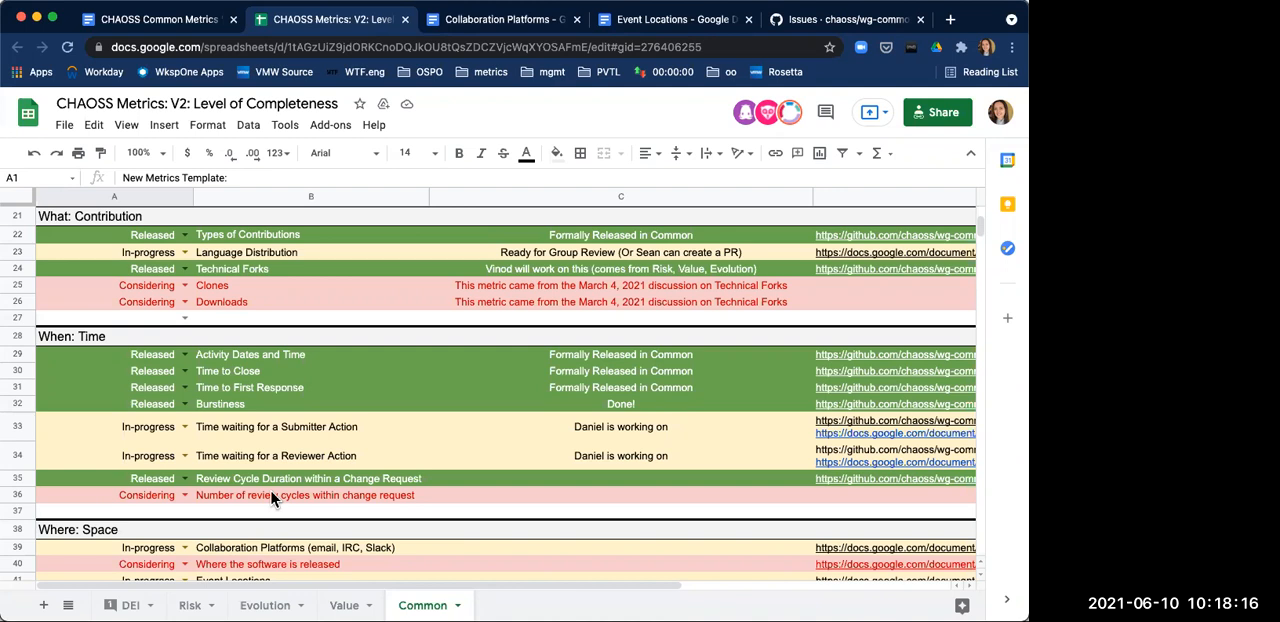
scroll("down", 3)
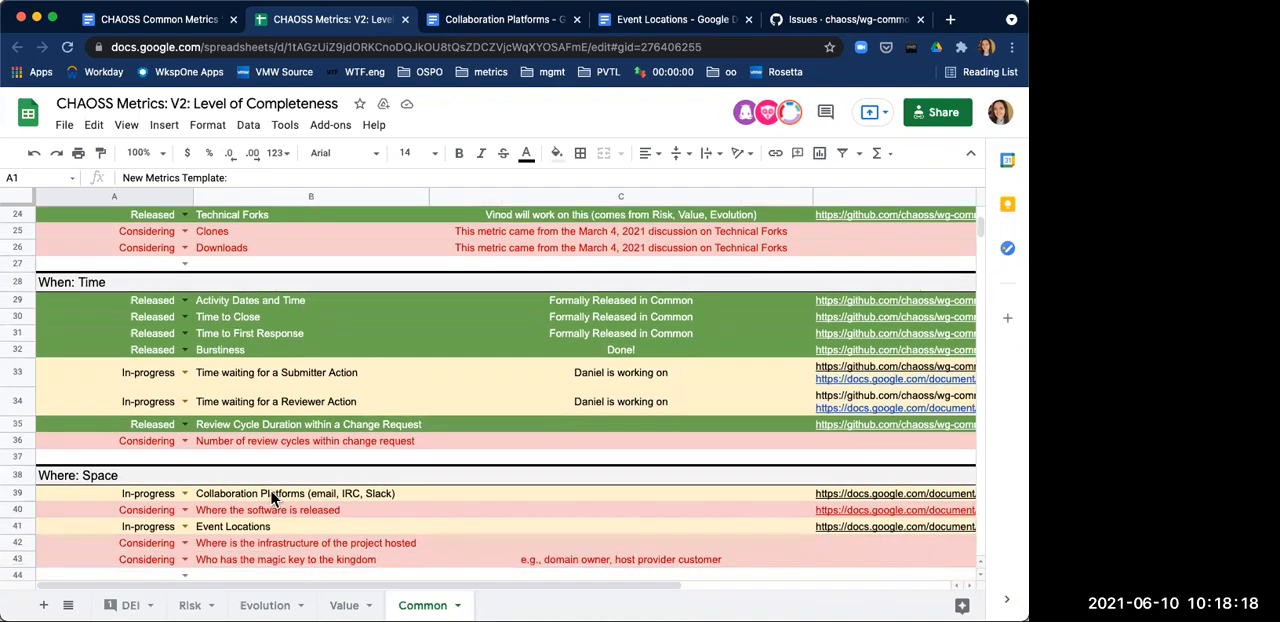
scroll("down", 3)
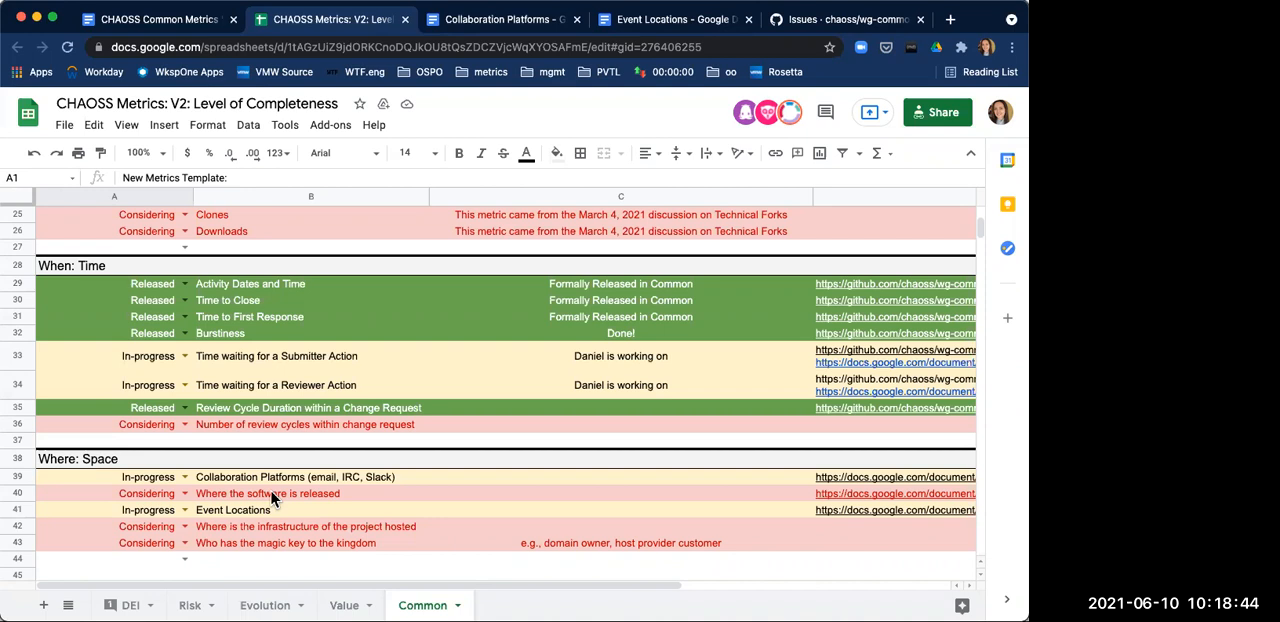
mouse_move(296, 544)
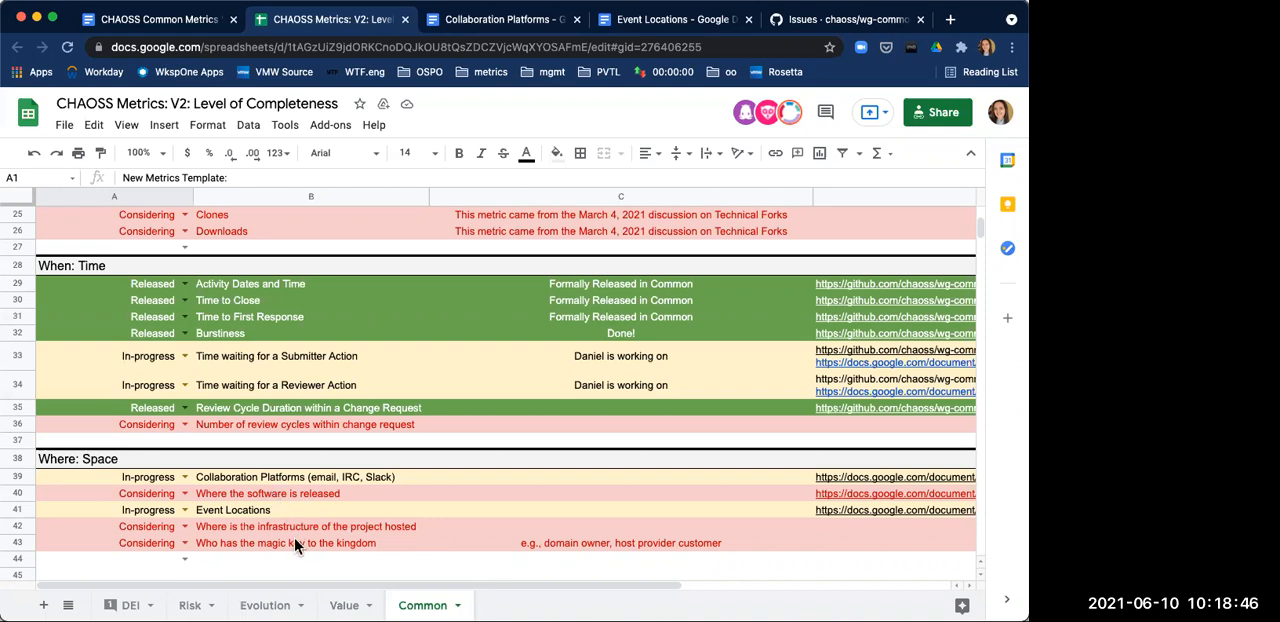
mouse_move(308, 528)
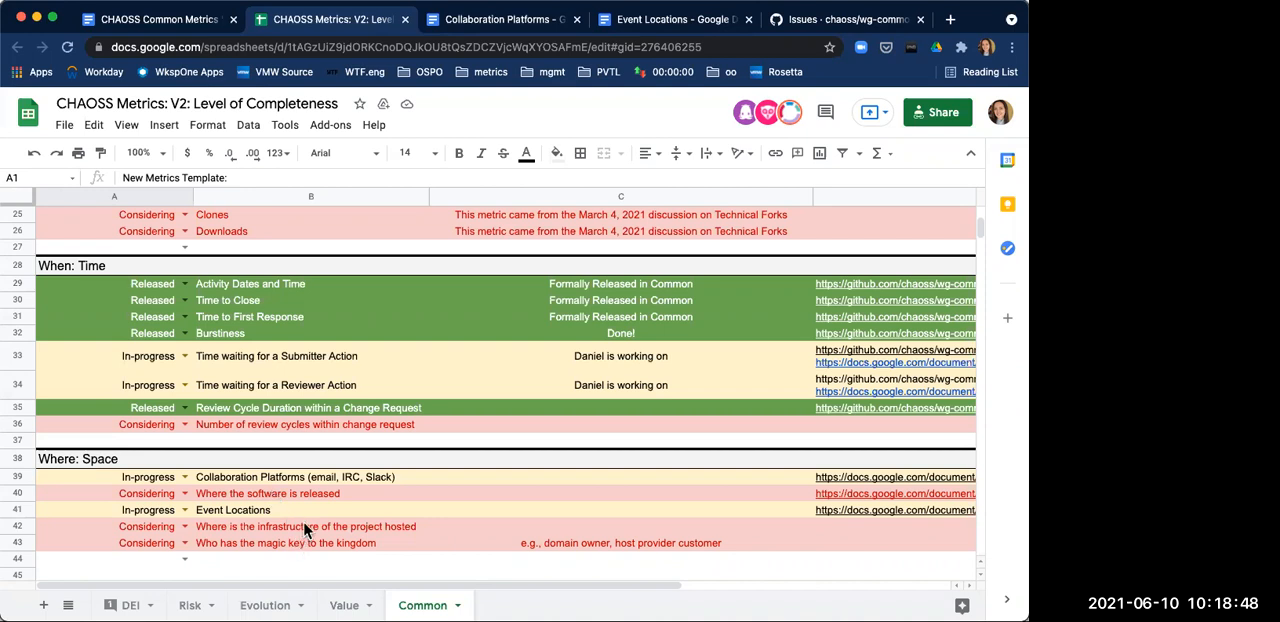
mouse_move(284, 486)
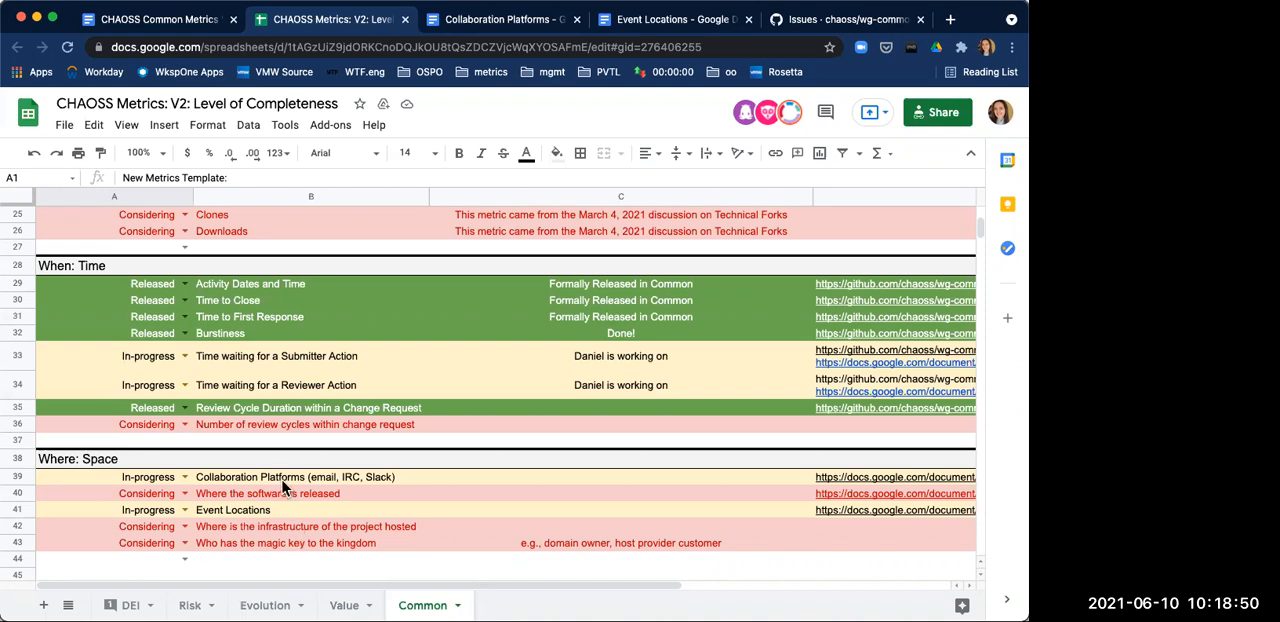
left_click(312, 476)
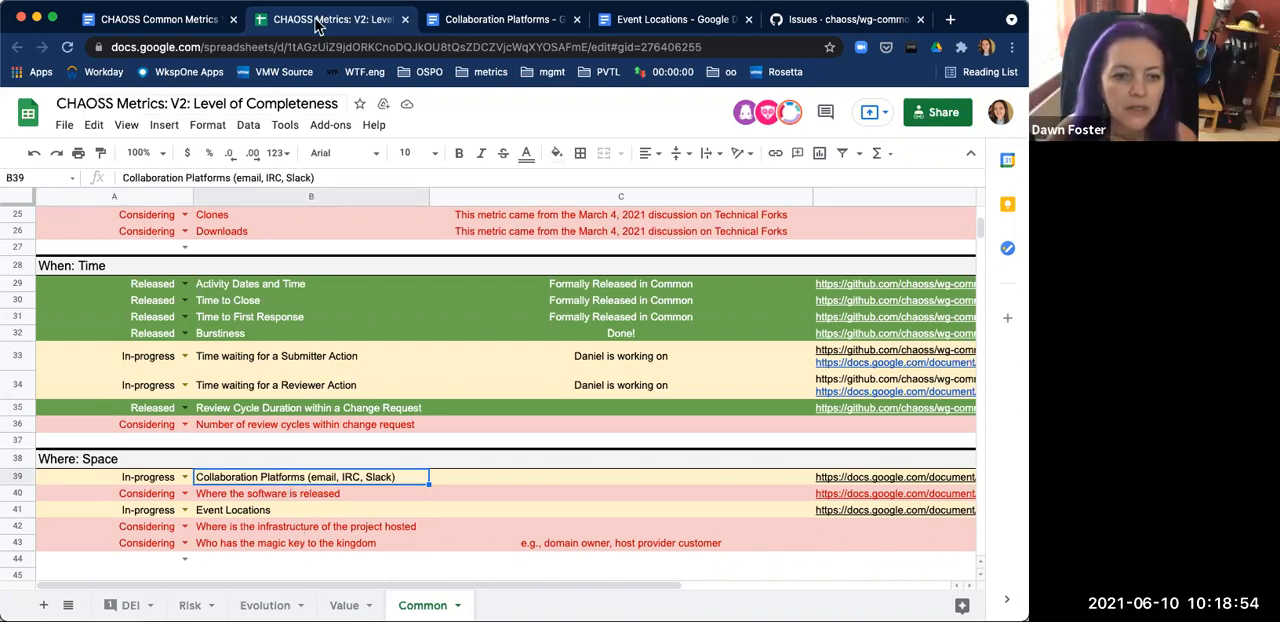
Step: Check the notes' WIP metric links at Language Distribution, then return to the metrics spreadsheet
left_click(156, 20)
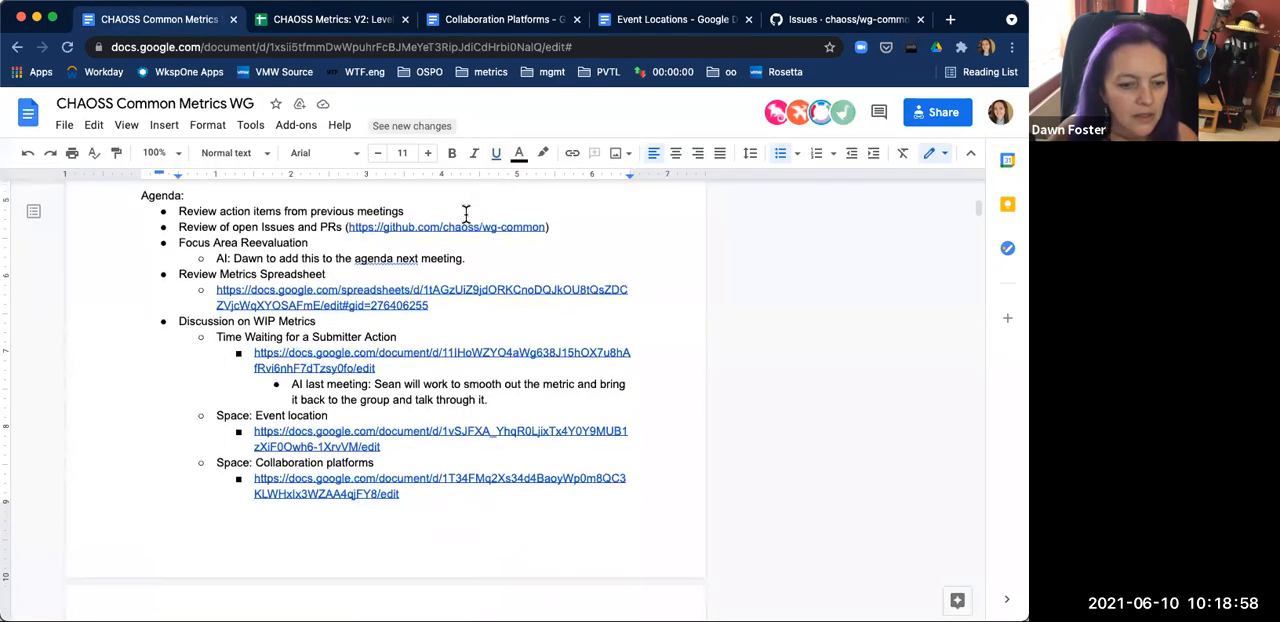
scroll("down", 3)
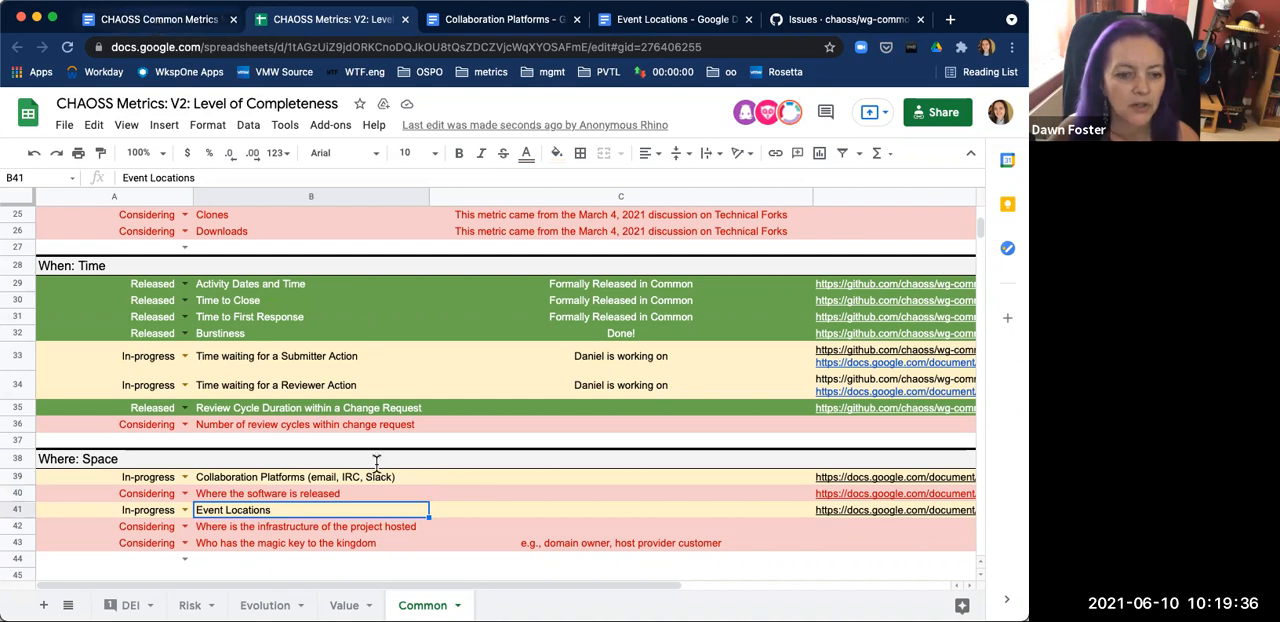
left_click(156, 20)
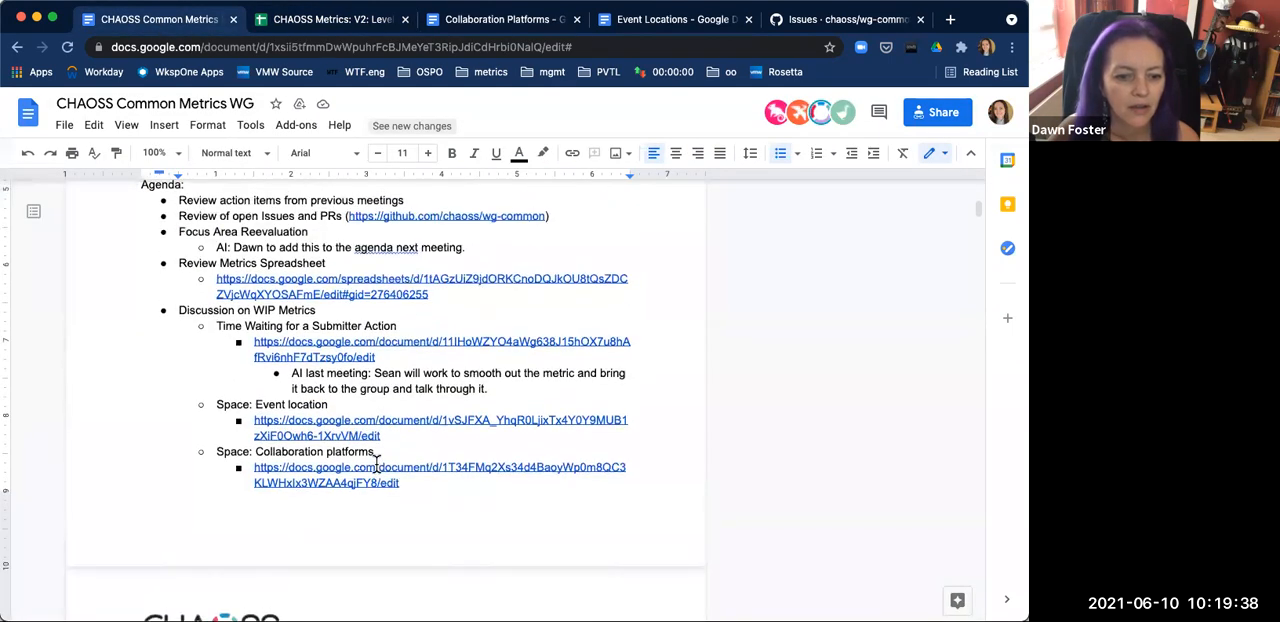
left_click(330, 20)
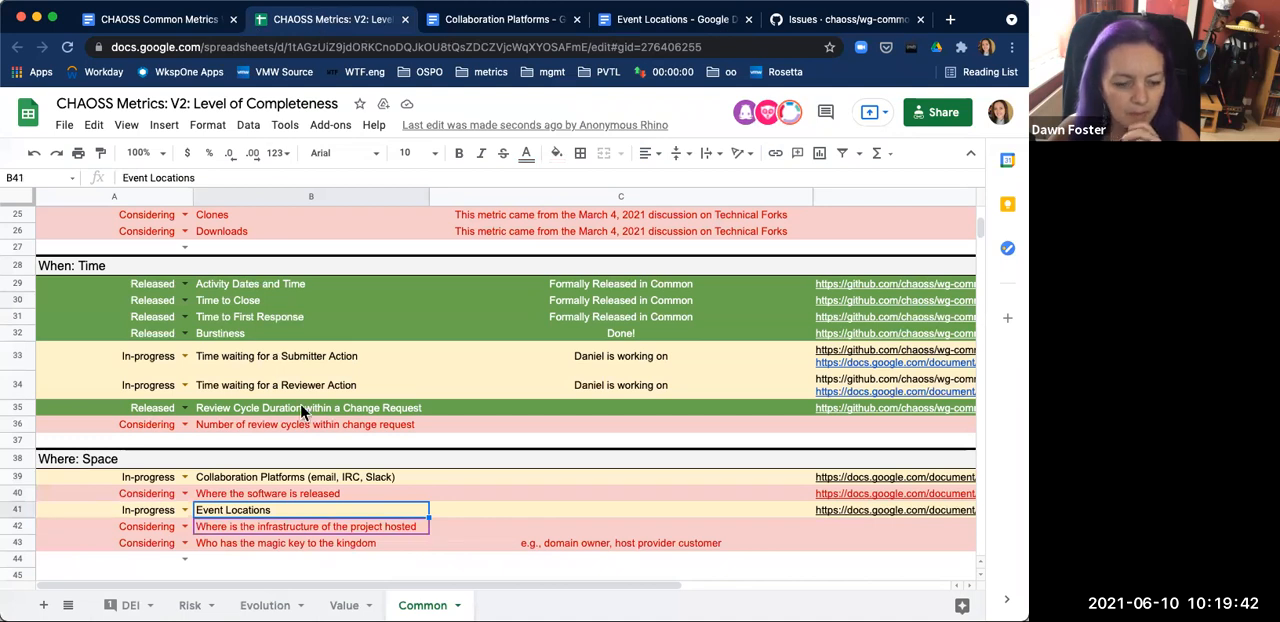
mouse_move(296, 498)
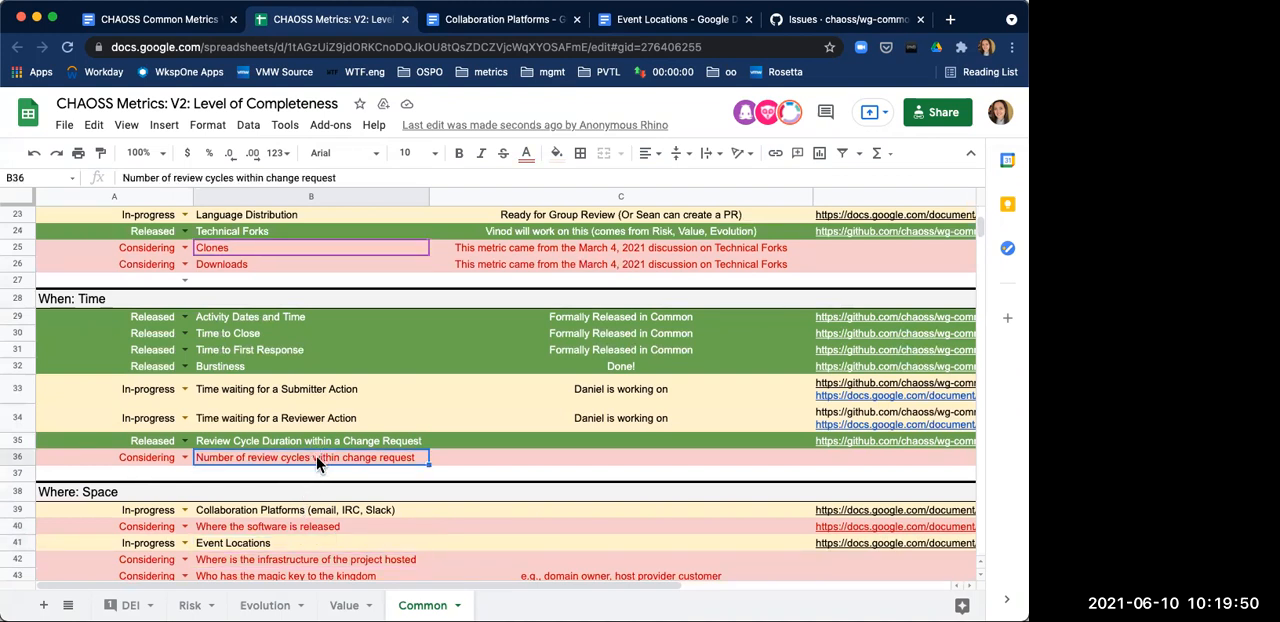
mouse_move(400, 458)
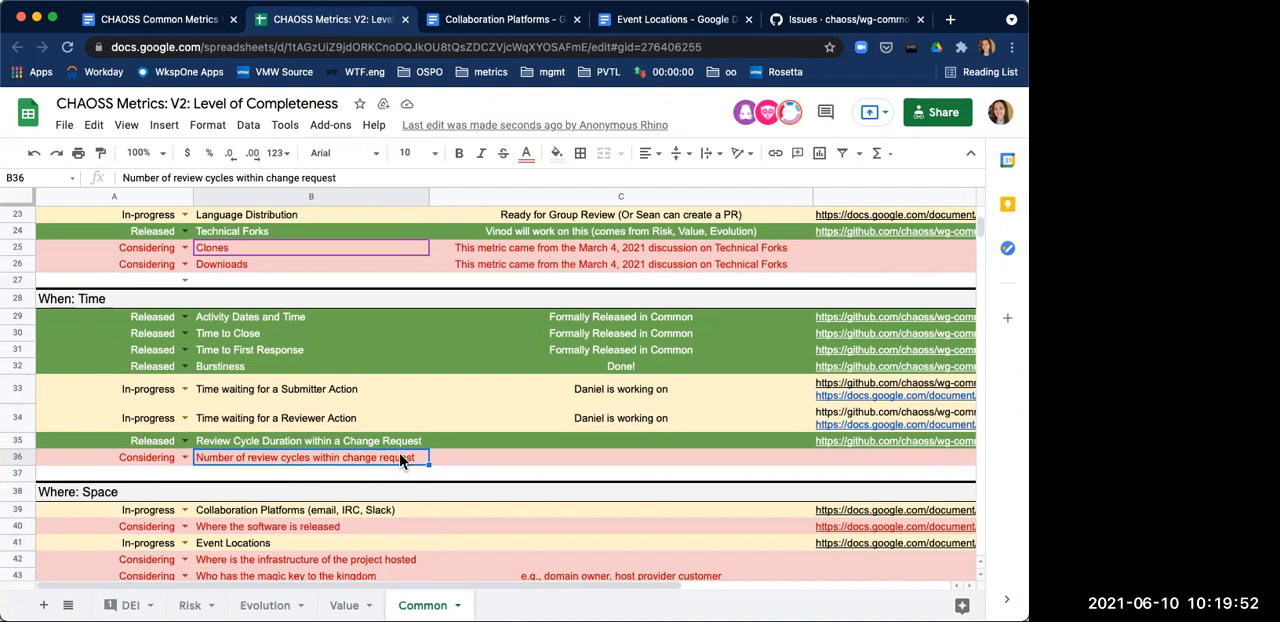
mouse_move(436, 296)
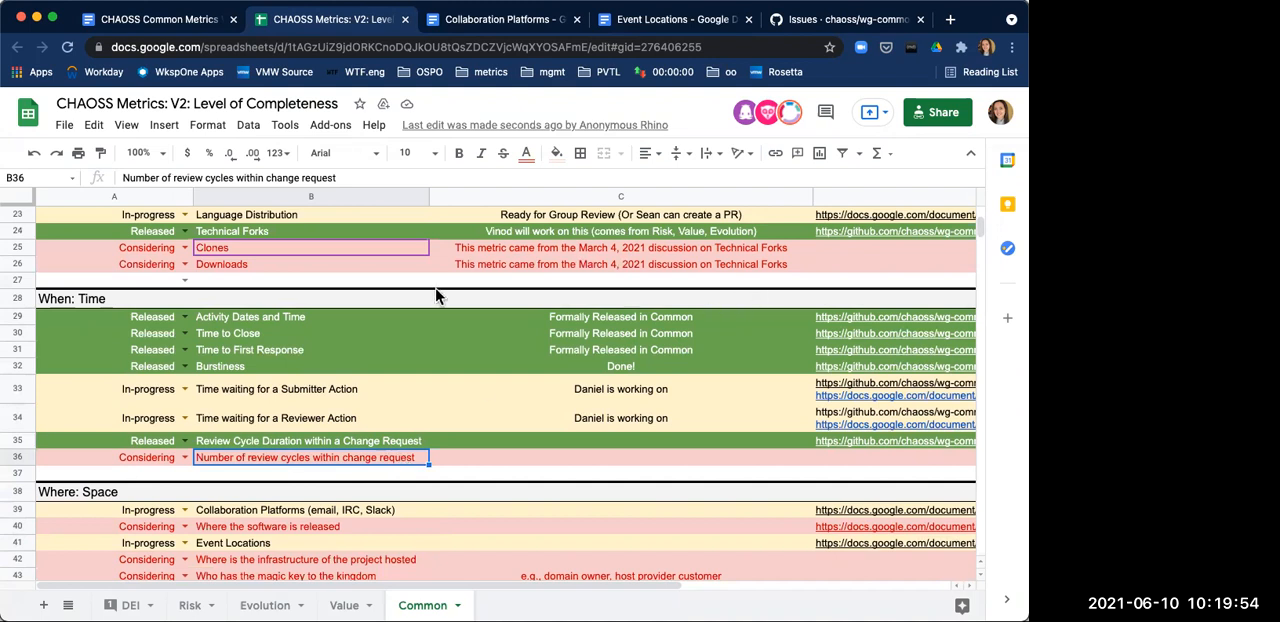
mouse_move(740, 258)
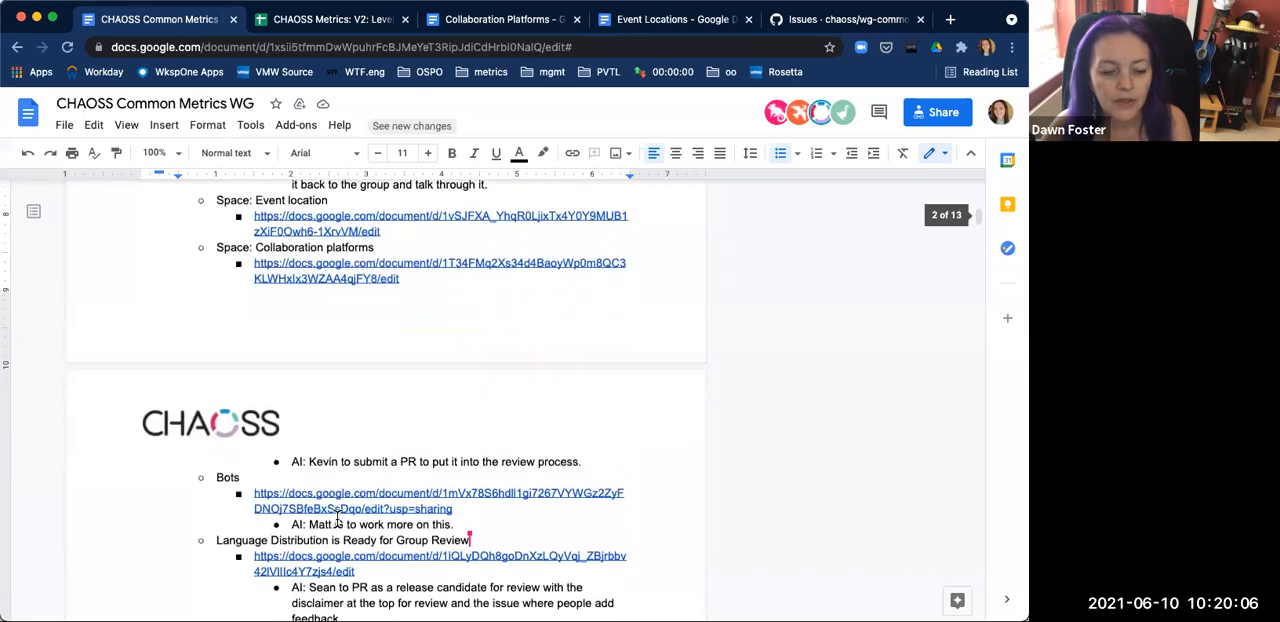
Step: Add a 'Clones:' bullet with sub-bullet 'Vinod to create issue and doc to get this started.'
scroll("down", 3)
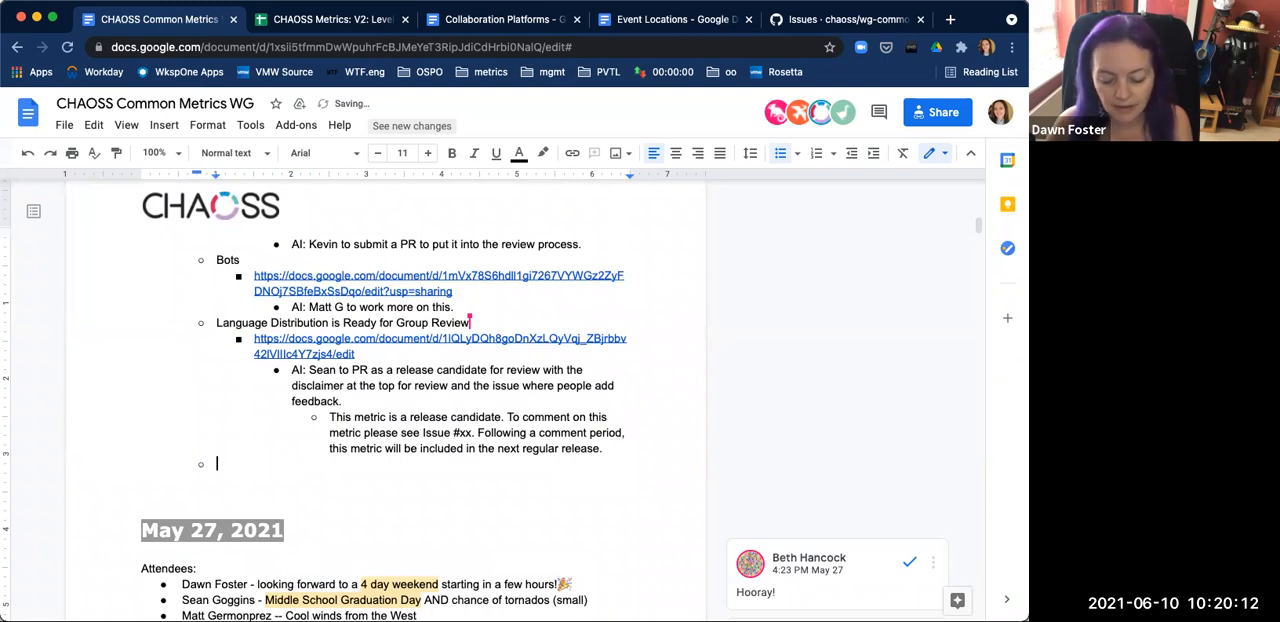
type("Clones:")
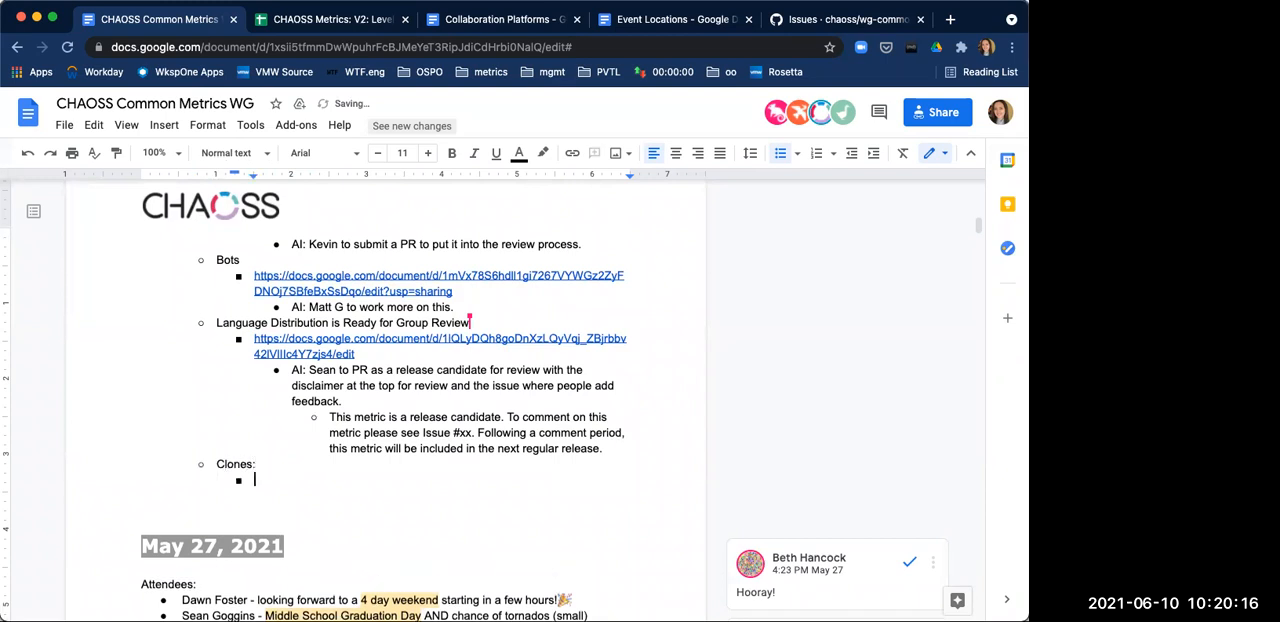
type("Vinod to create issue an")
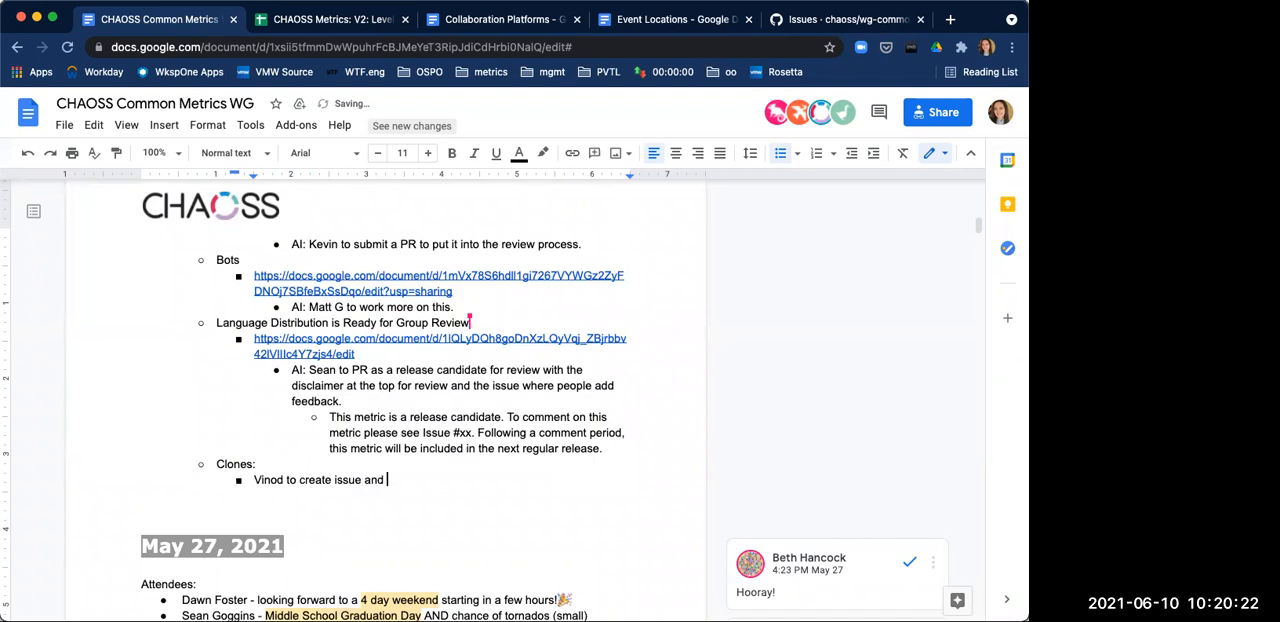
type("doc to g")
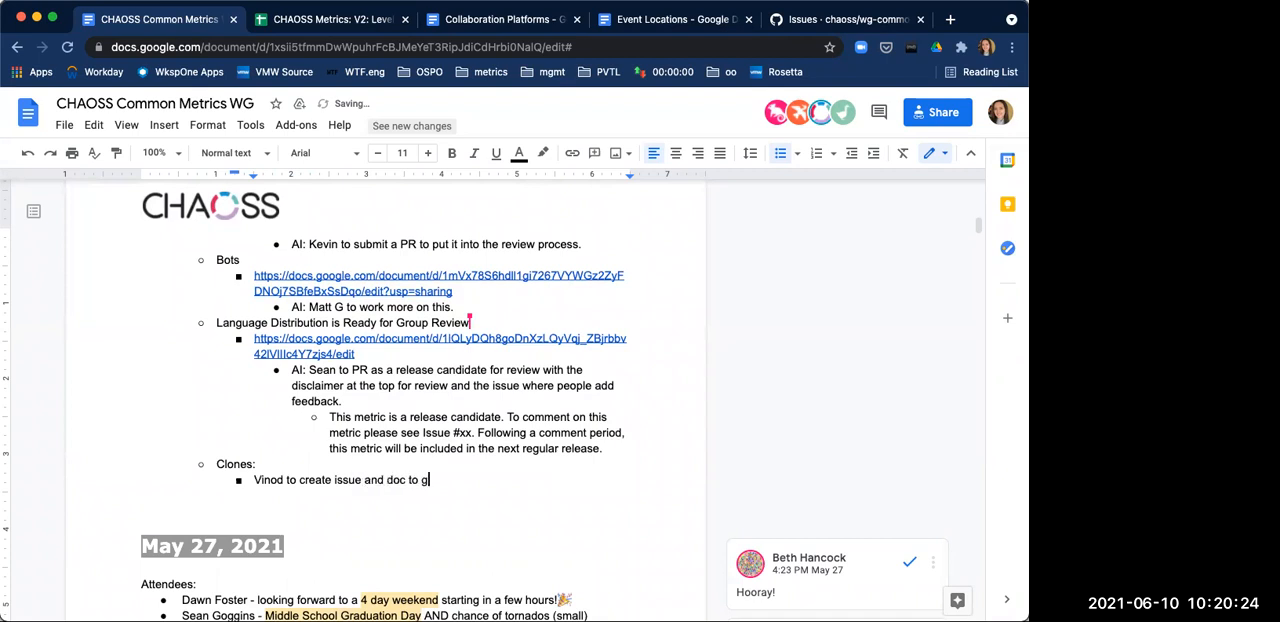
type("et this star")
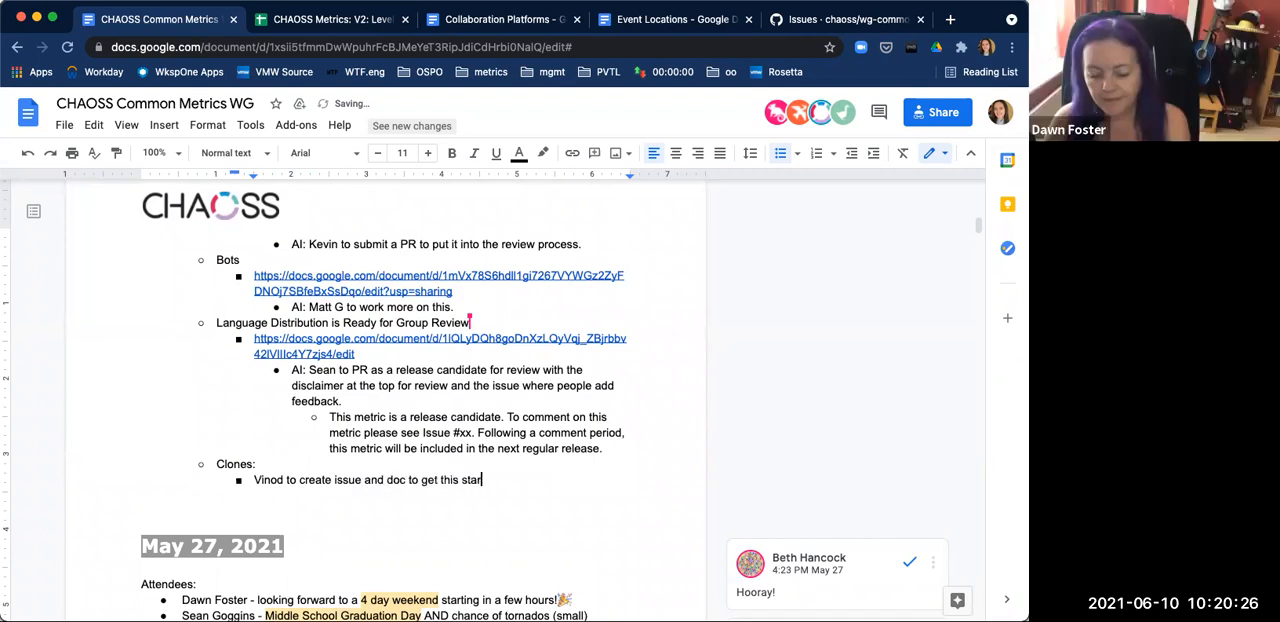
type("ted.")
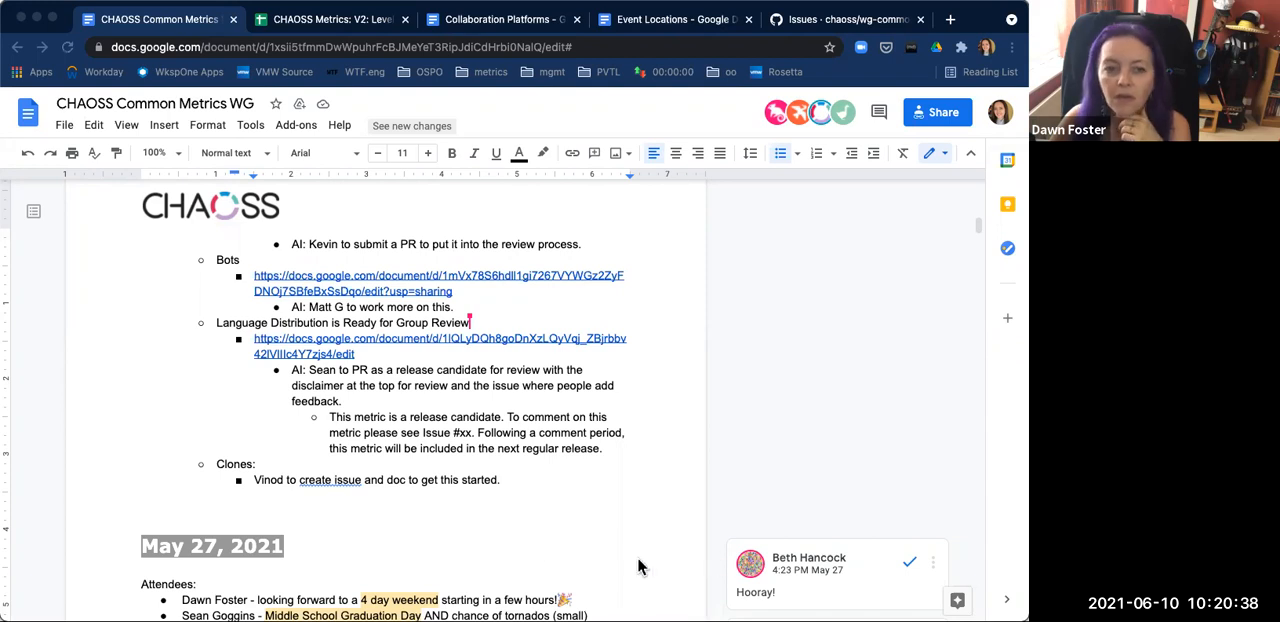
mouse_move(528, 558)
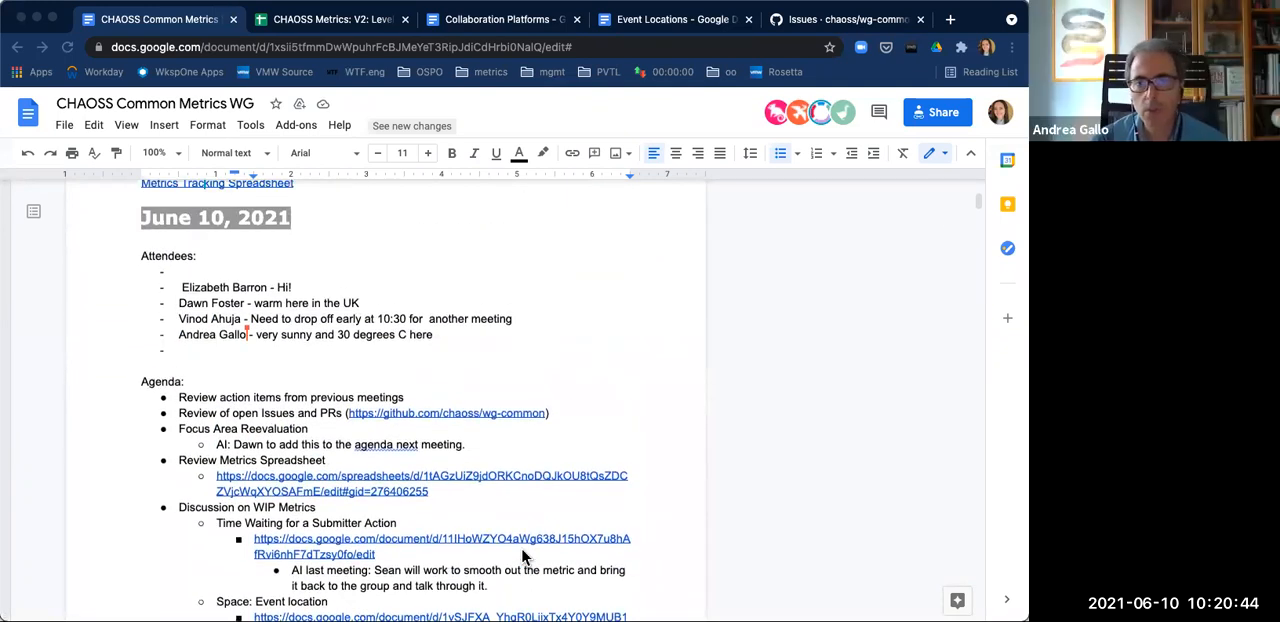
mouse_move(350, 164)
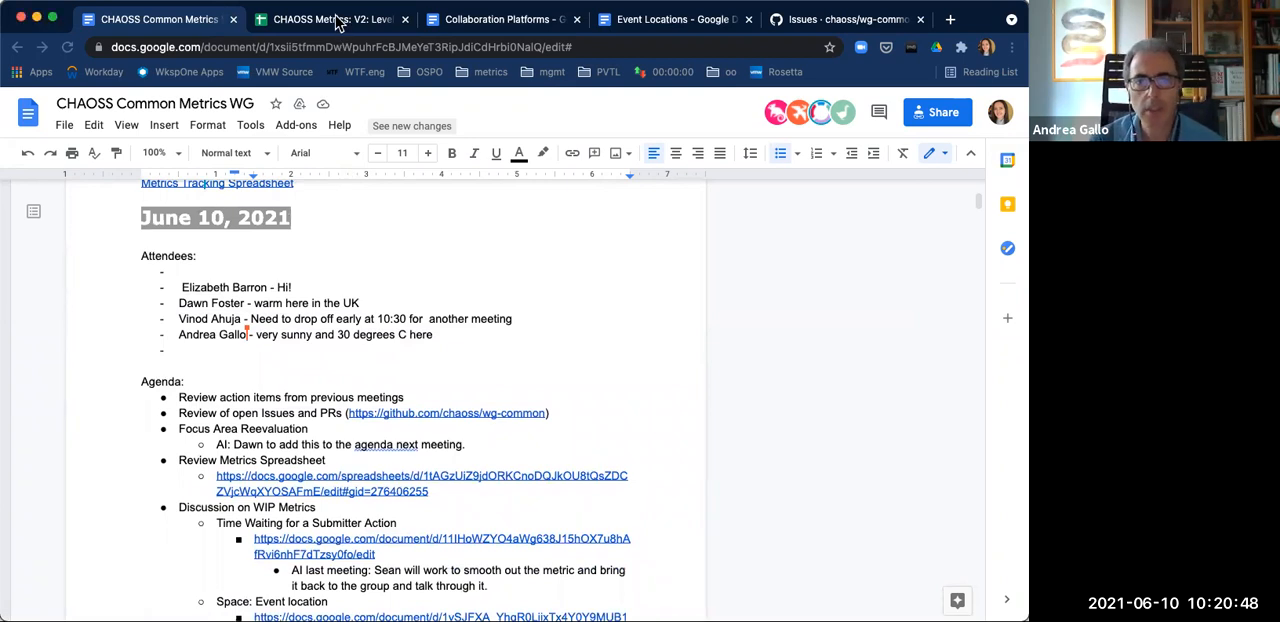
Step: Review the Contribution rows with the Types of Contributions link, then open the DEI sheet
left_click(330, 20)
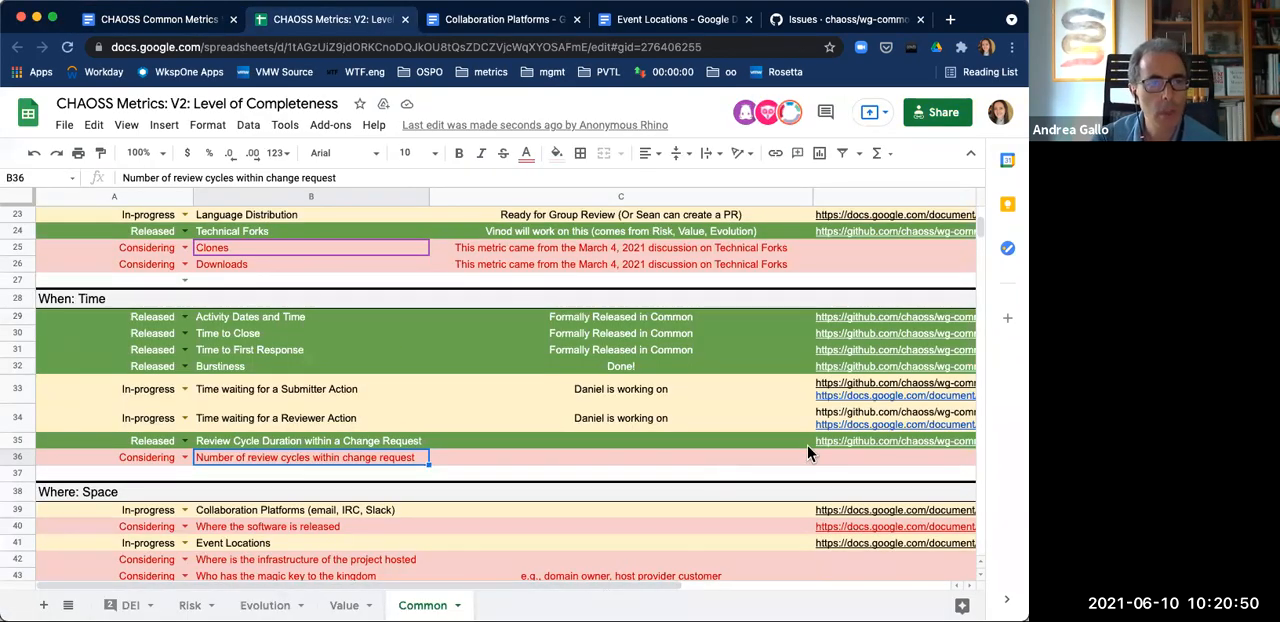
mouse_move(738, 458)
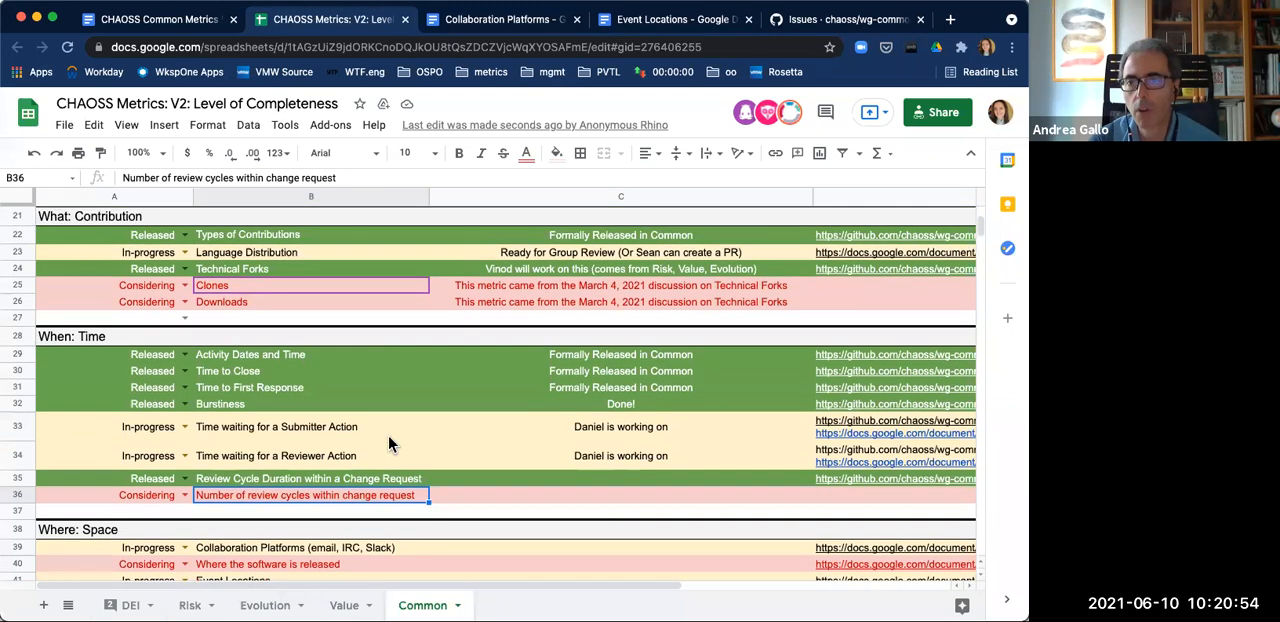
scroll("down", 3)
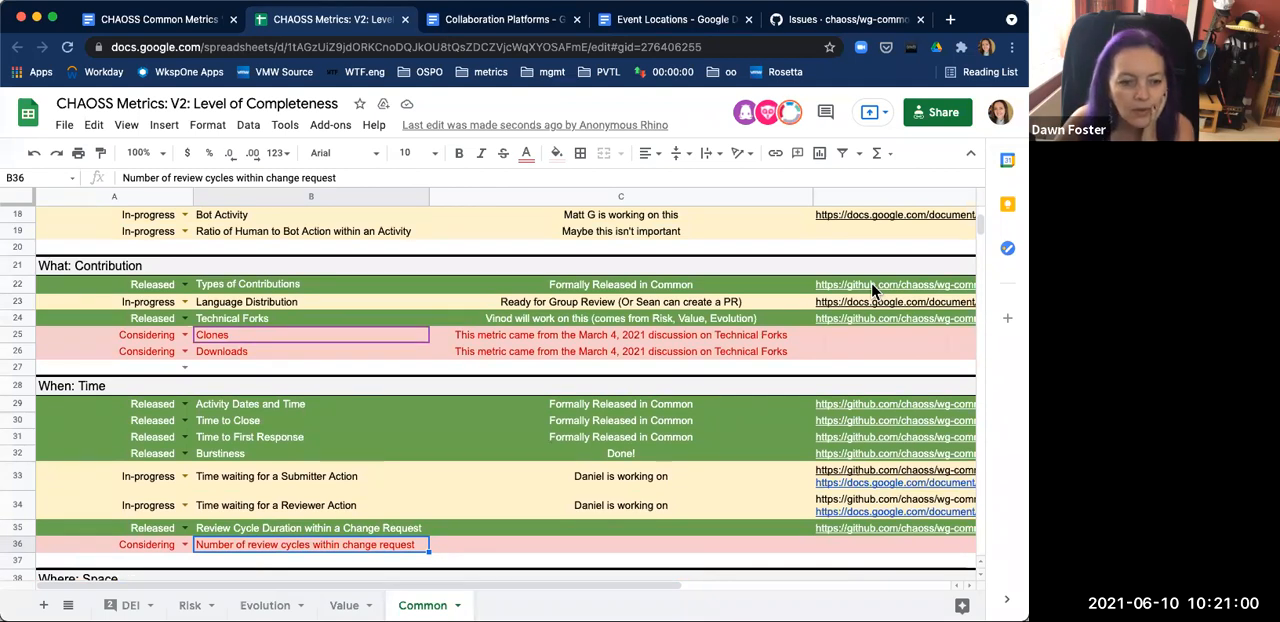
left_click(896, 284)
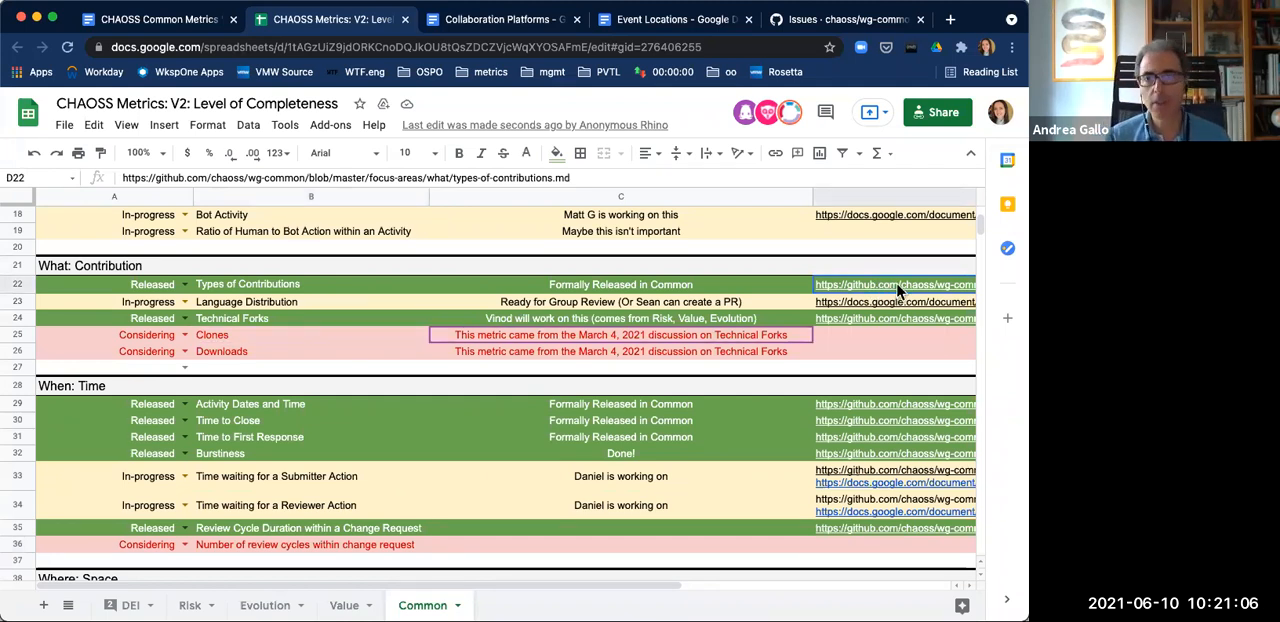
mouse_move(868, 292)
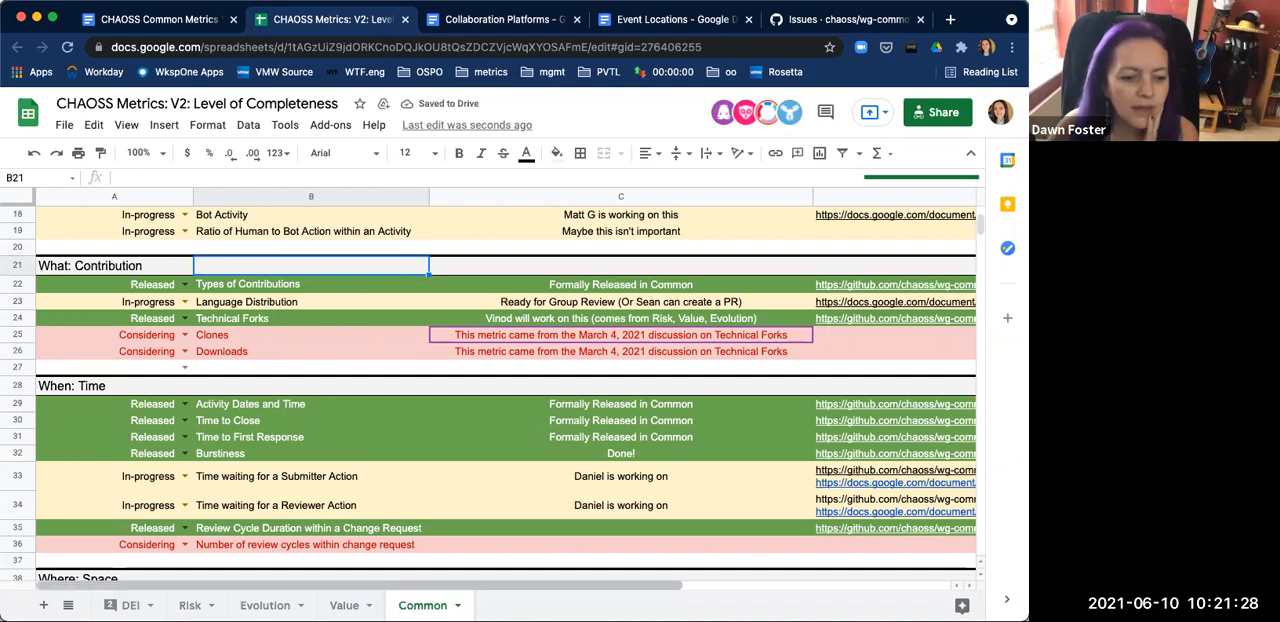
left_click(128, 604)
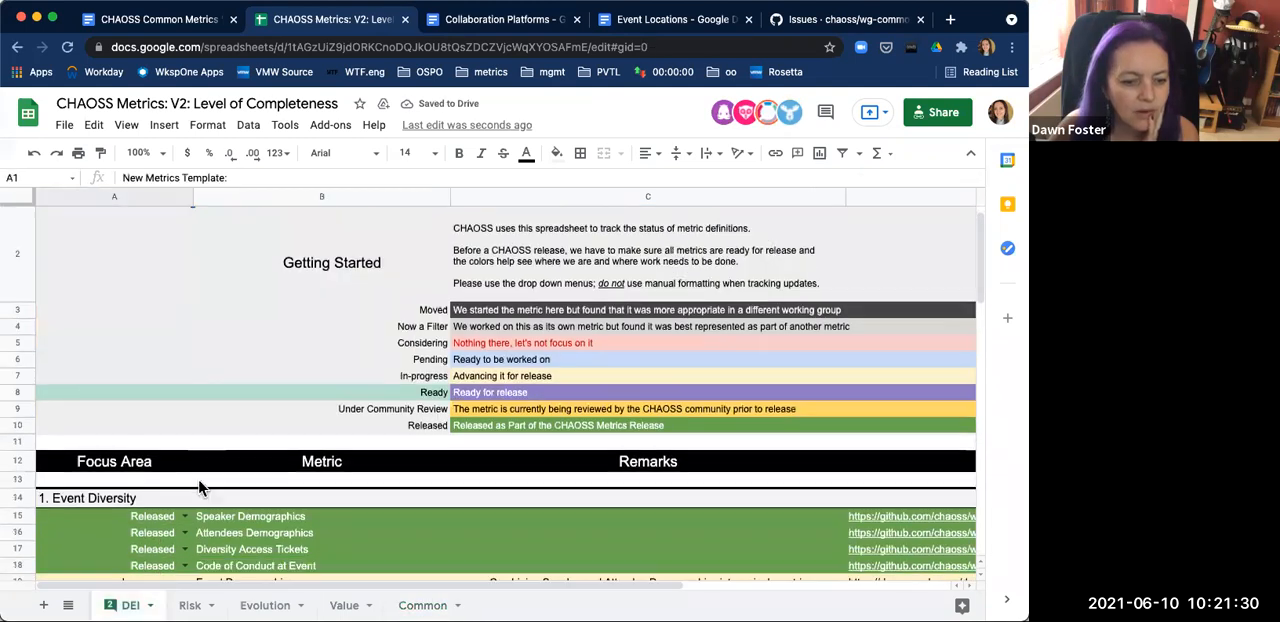
Step: Scroll the DEI sheet to the Event Diversity and Communication Inclusivity metrics and check their statuses
scroll("down", 3)
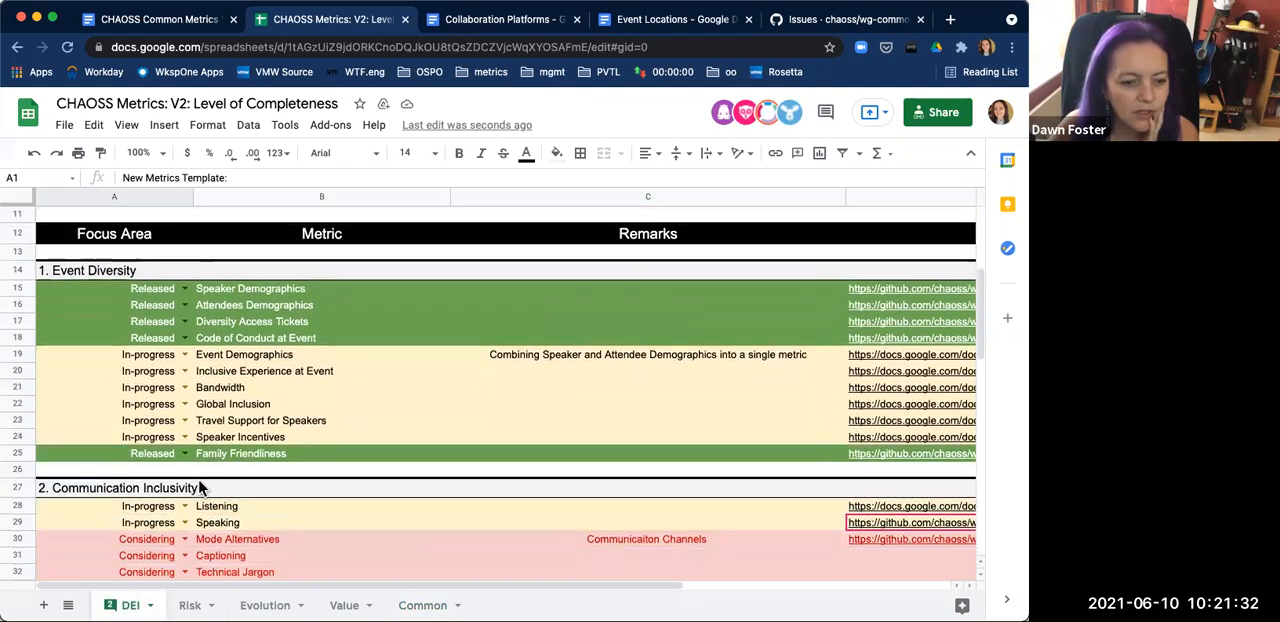
scroll("down", 3)
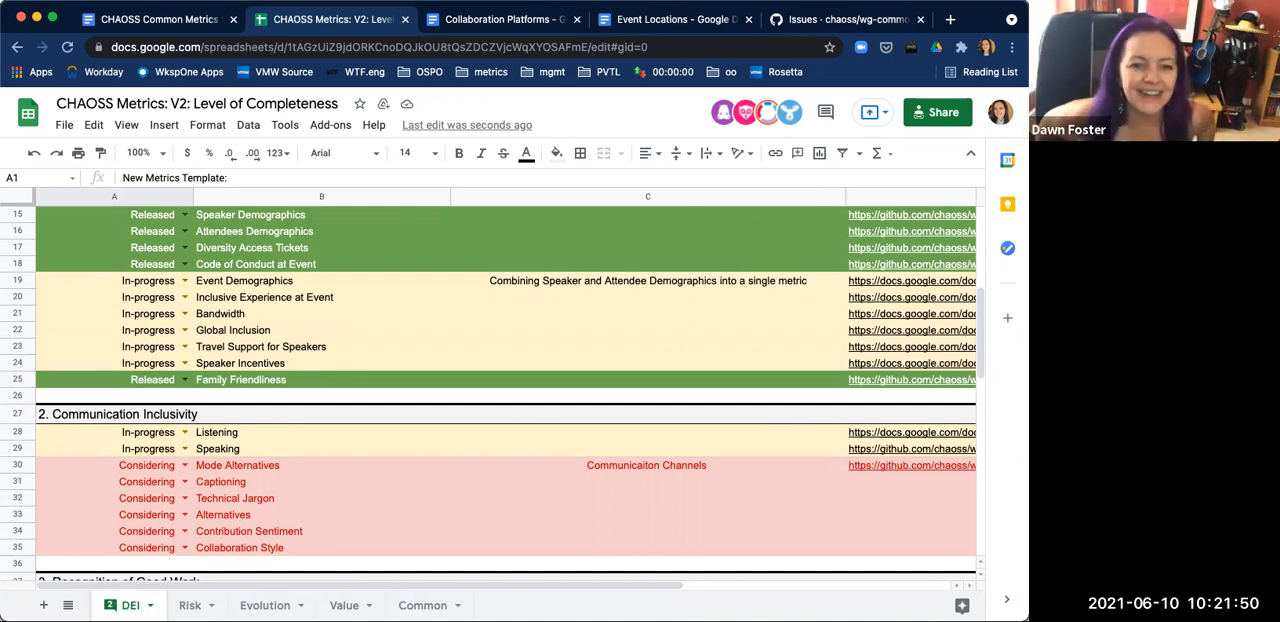
left_click(910, 448)
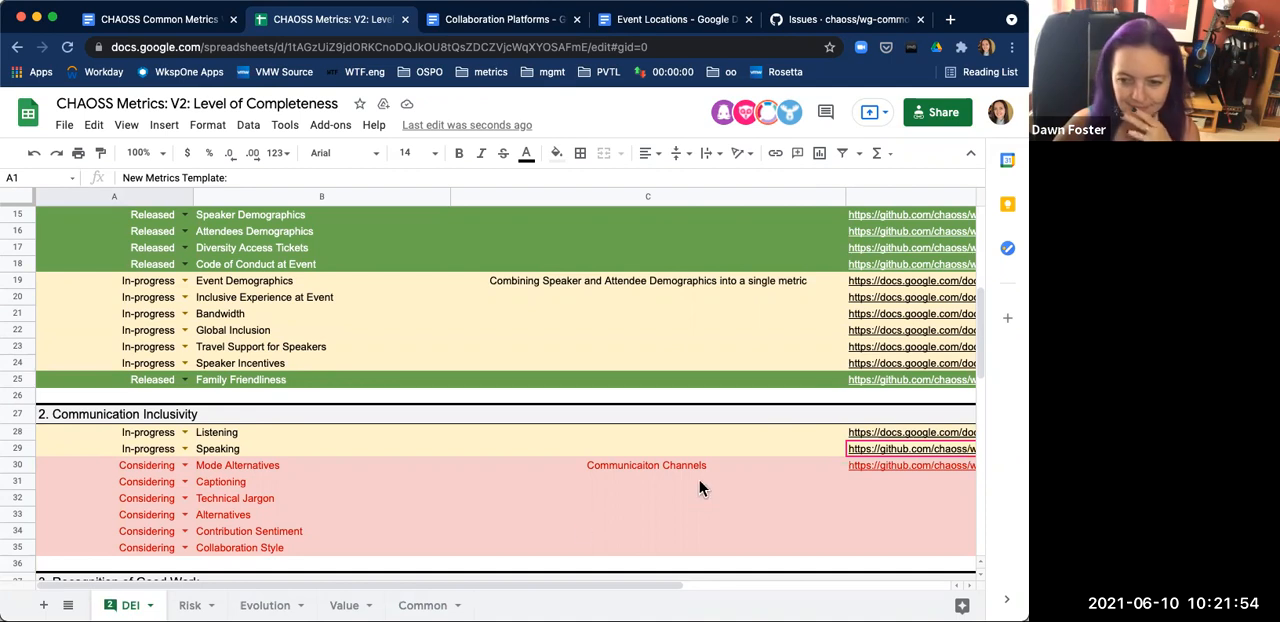
mouse_move(864, 450)
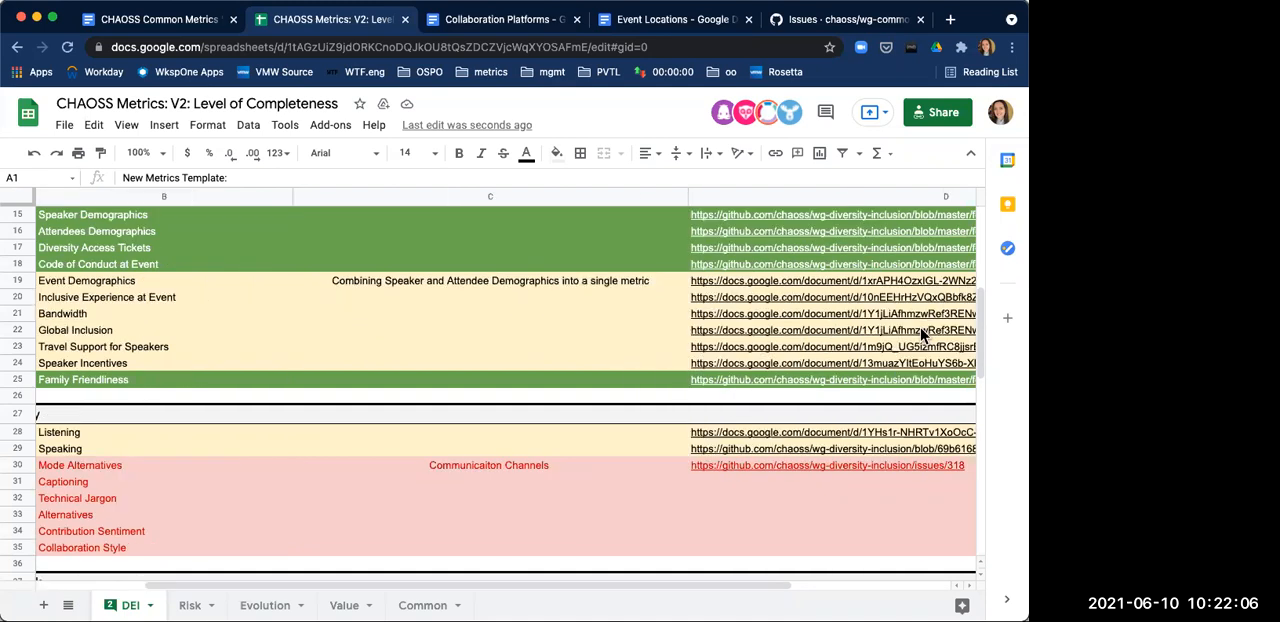
scroll("right", 3)
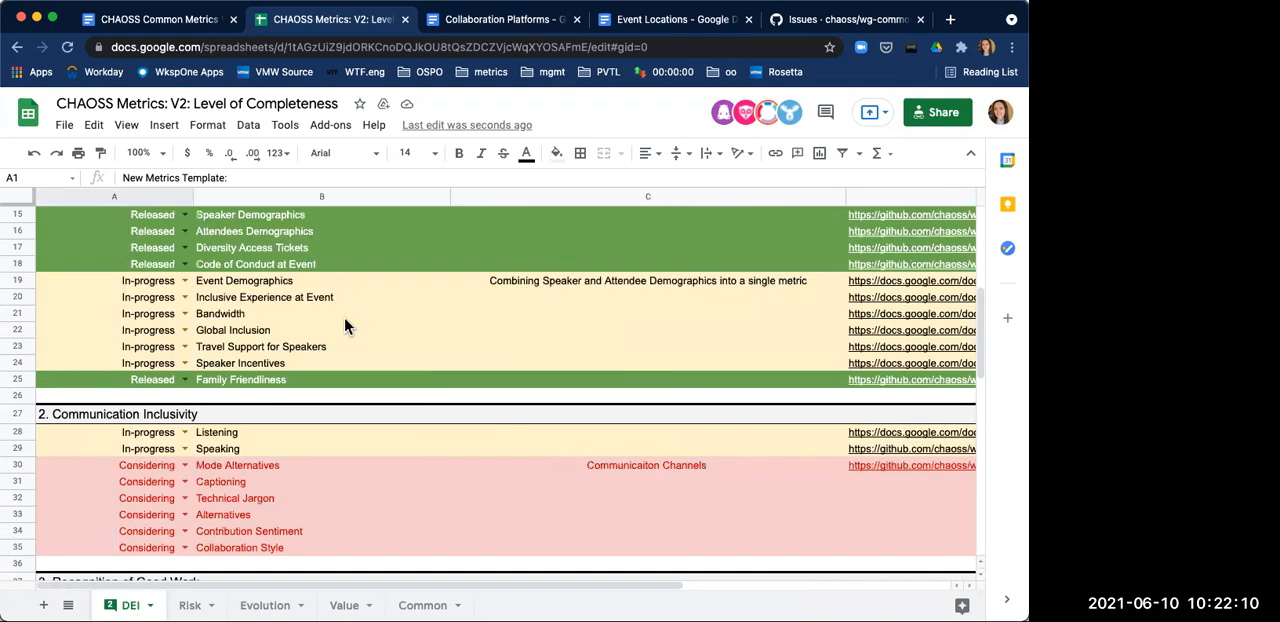
mouse_move(456, 416)
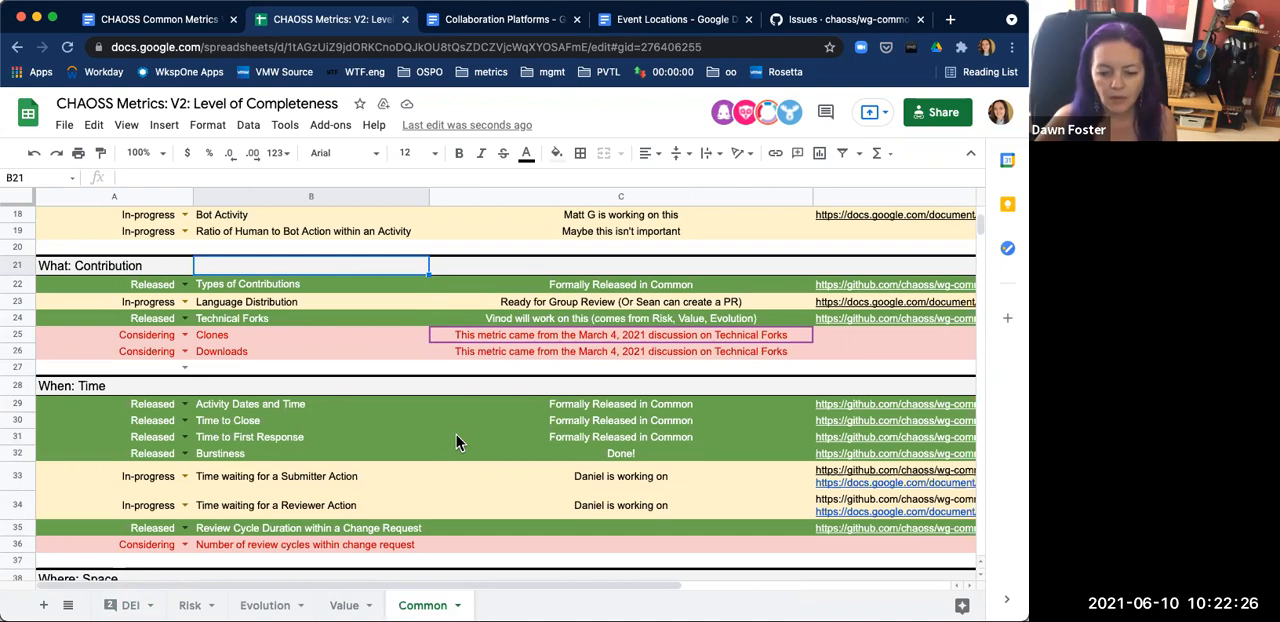
mouse_move(376, 298)
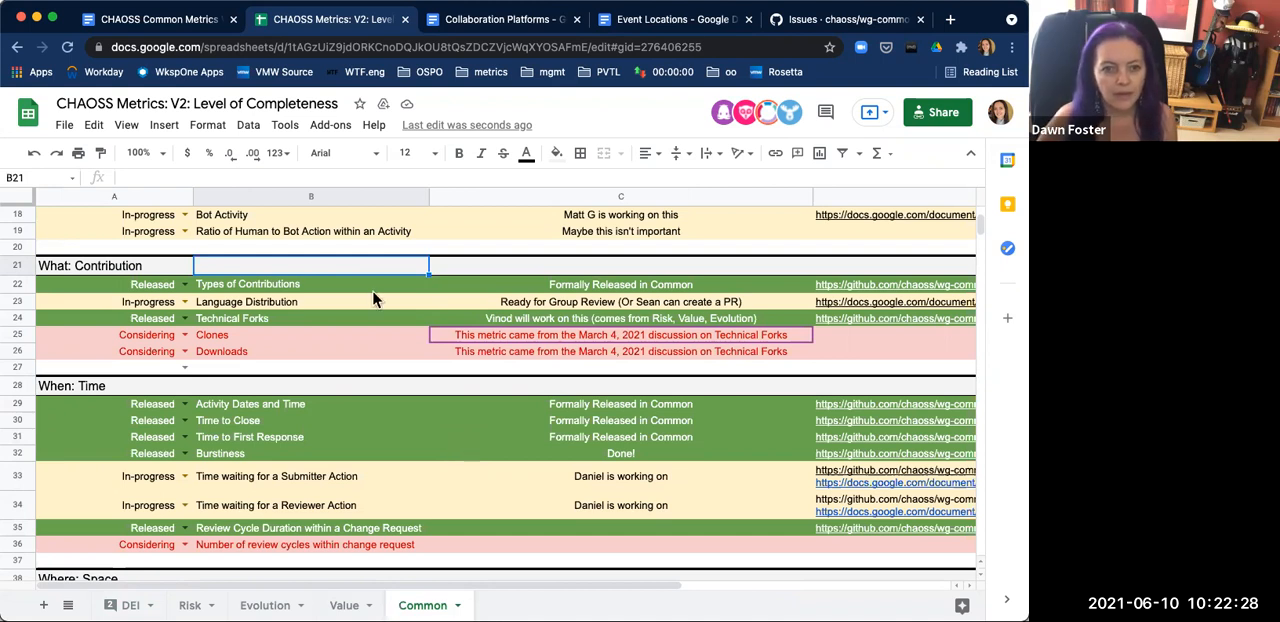